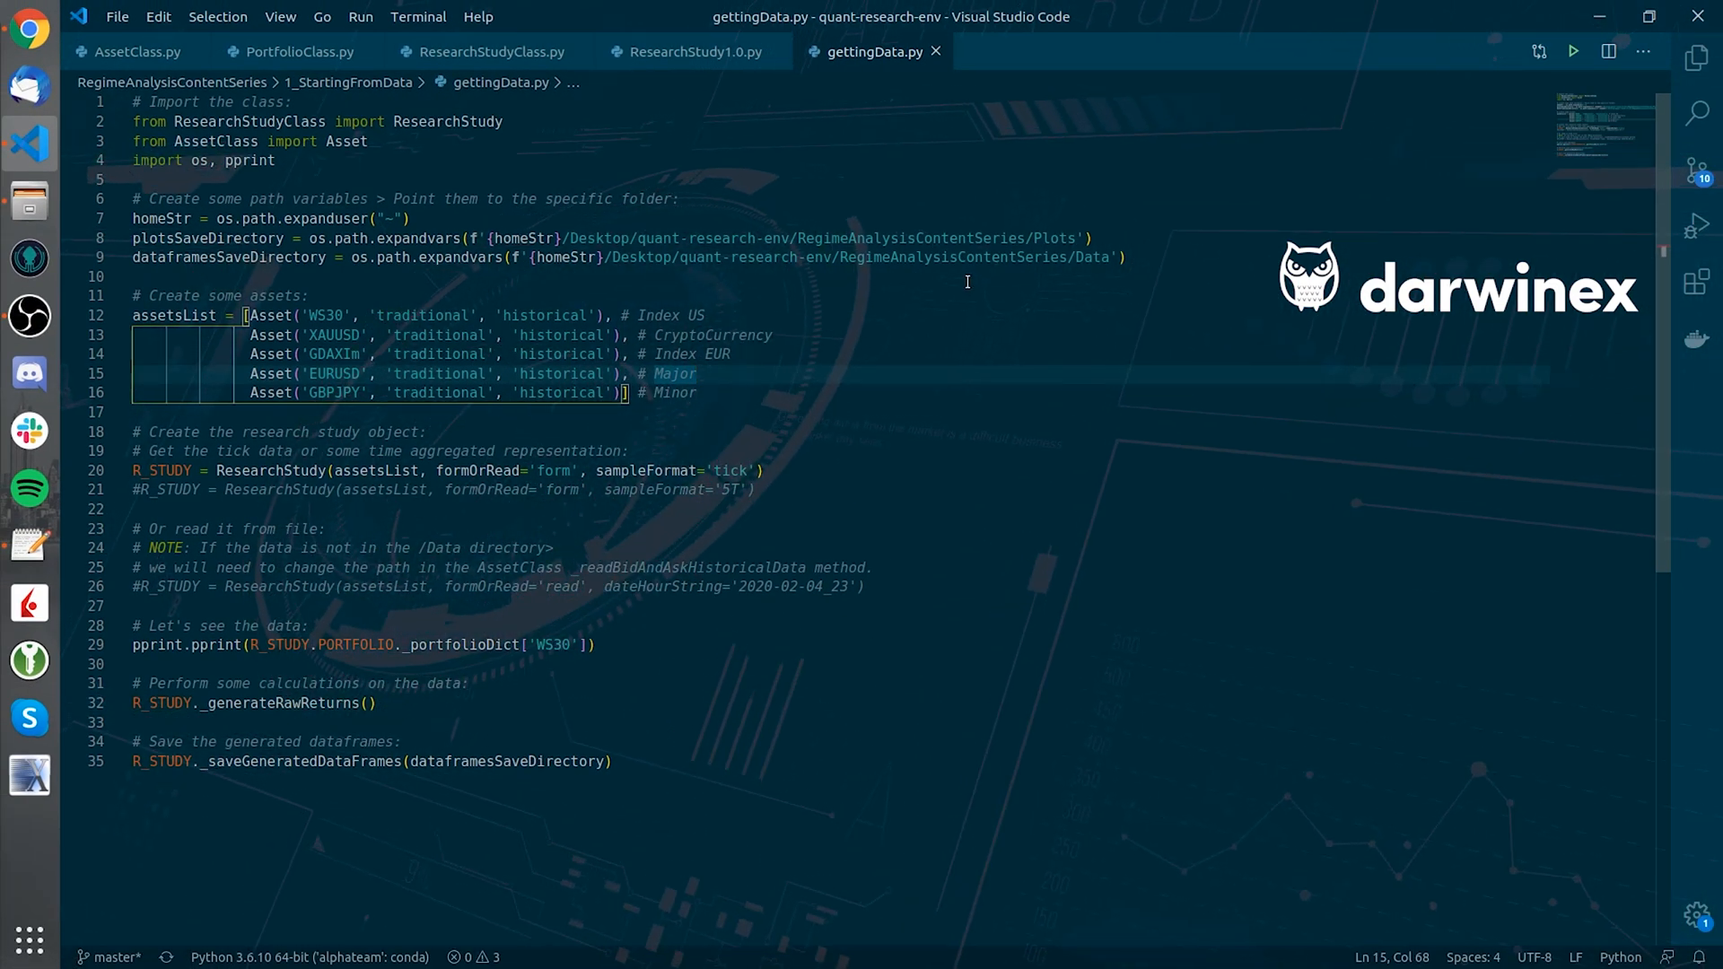
- Review the asset definitions block, highlighting WS30, 'traditional' and 'EUR'
click(1093, 237)
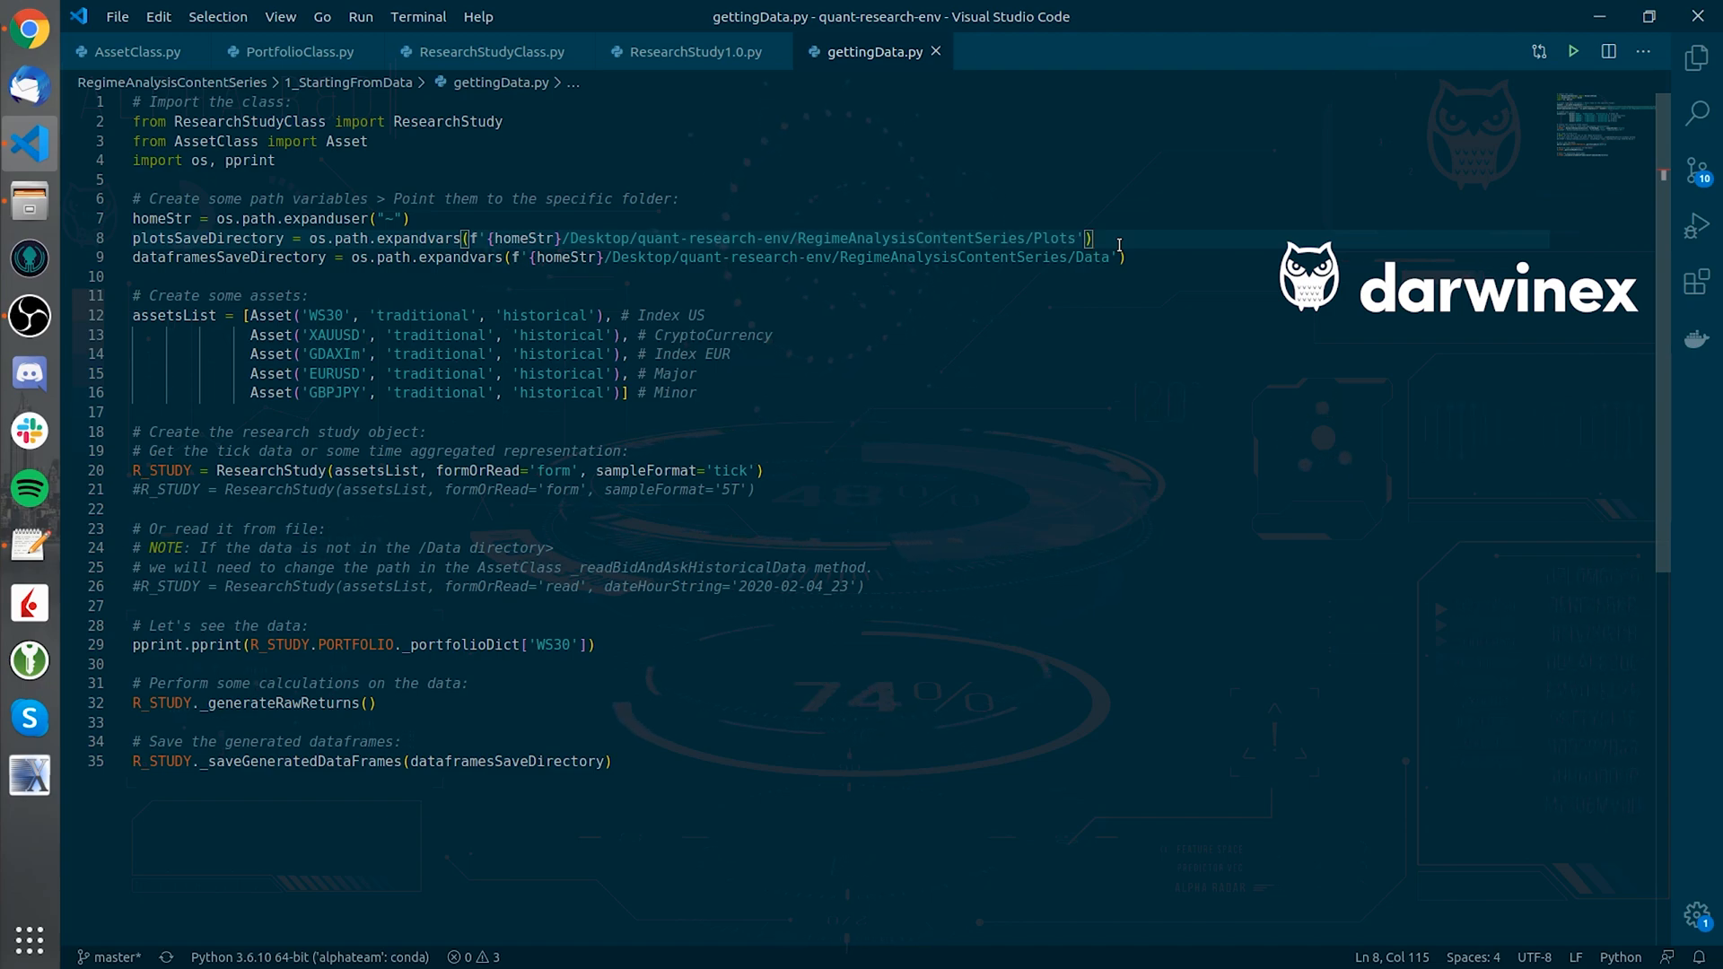
mouse_move(1140, 297)
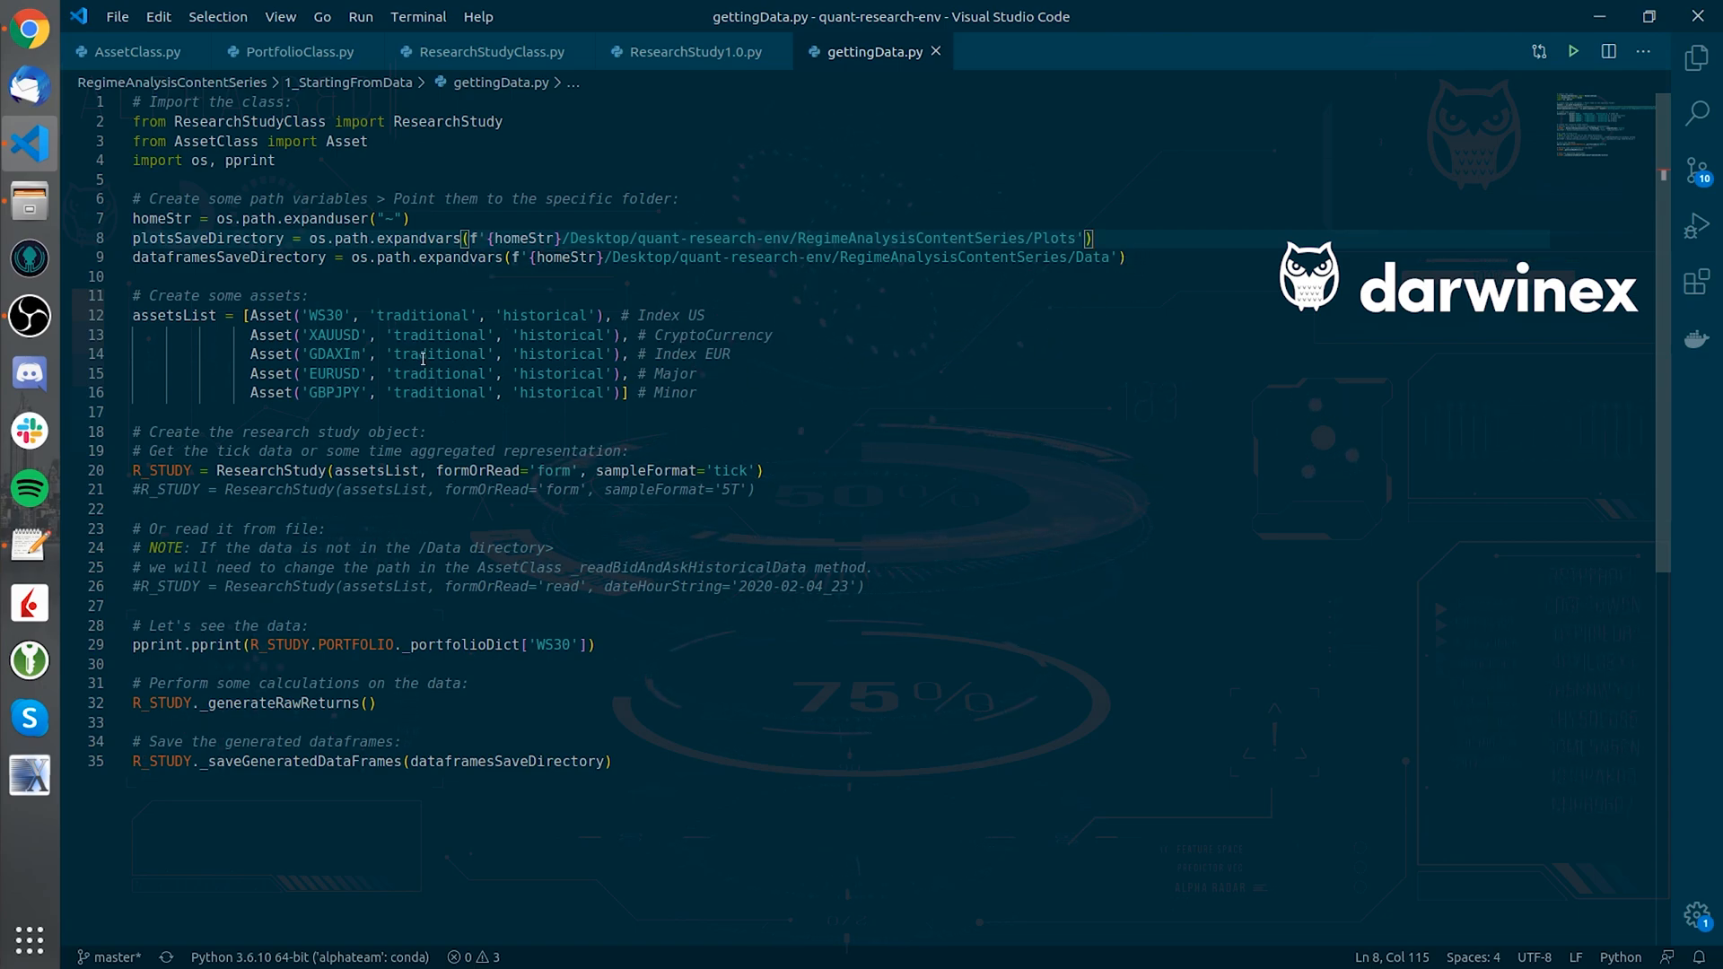
drag(131, 296, 697, 374)
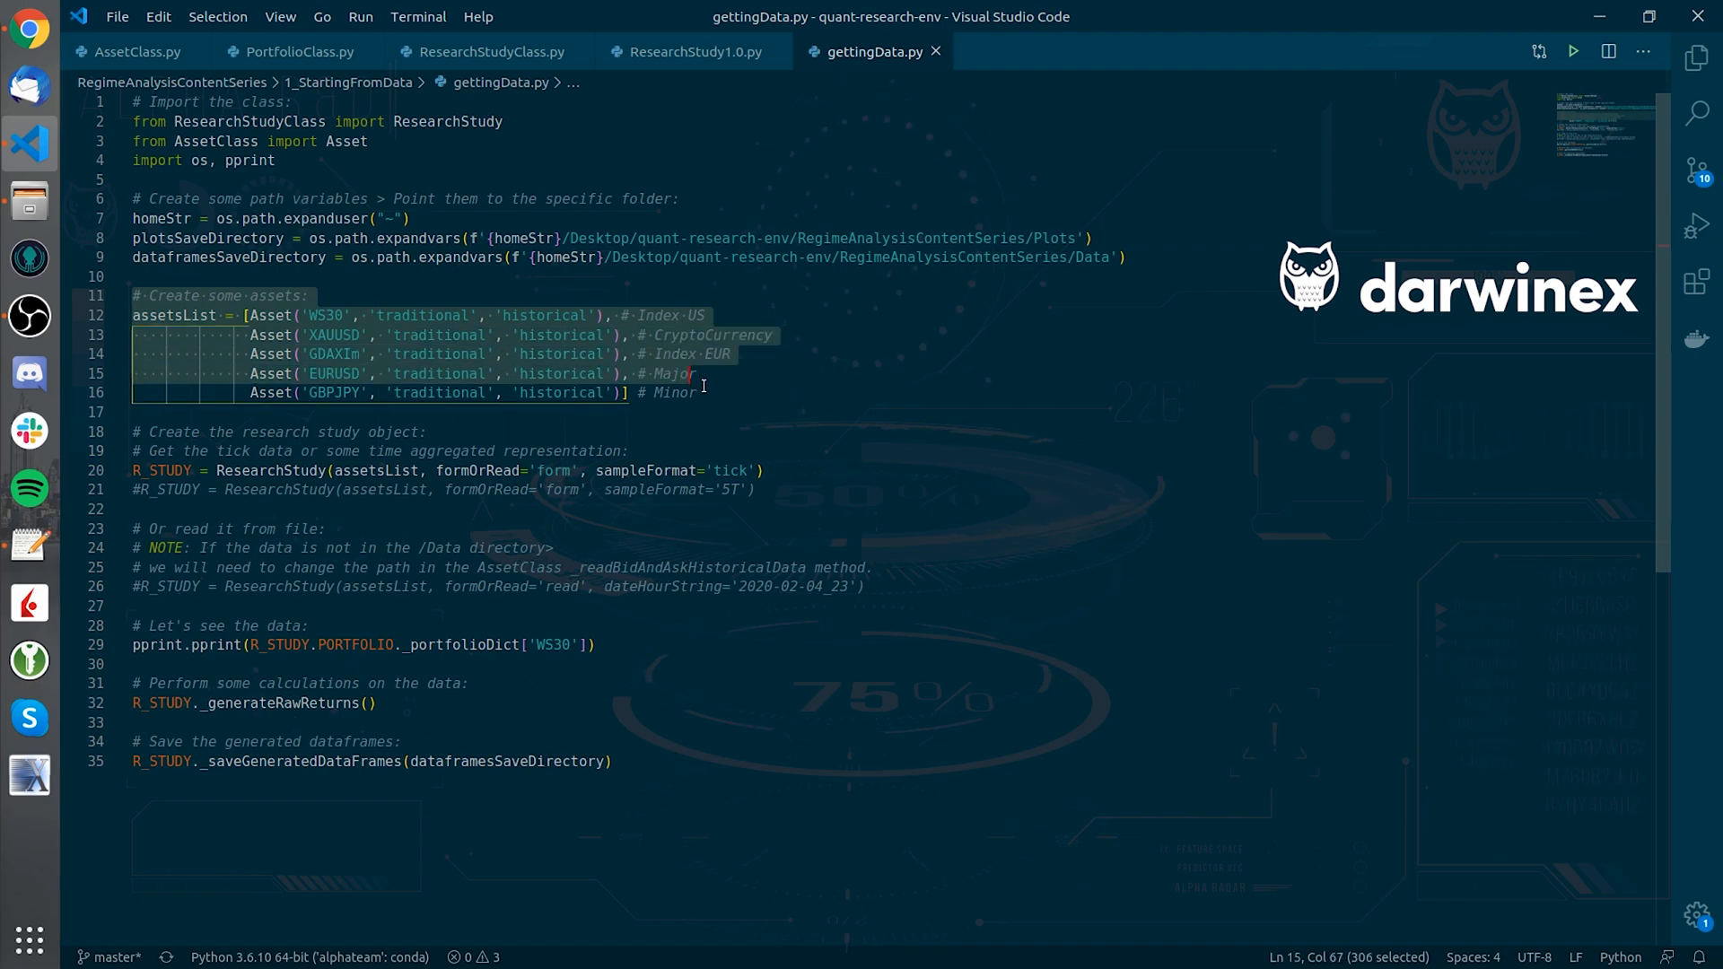
click(773, 372)
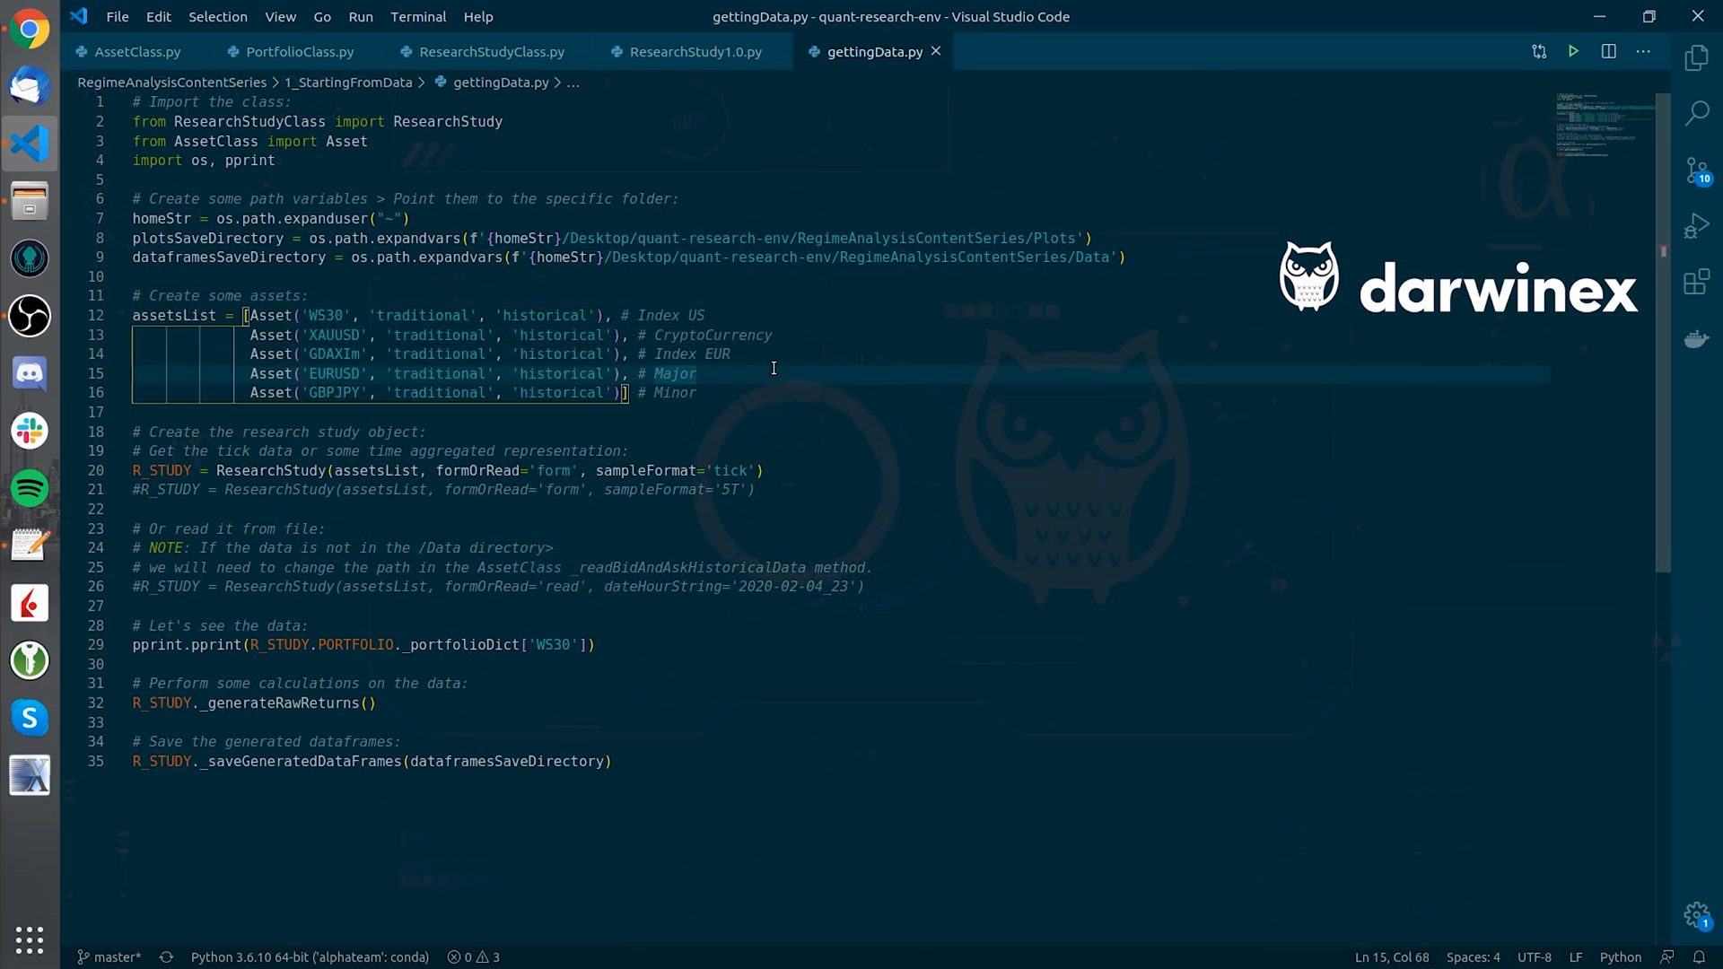
mouse_move(825, 384)
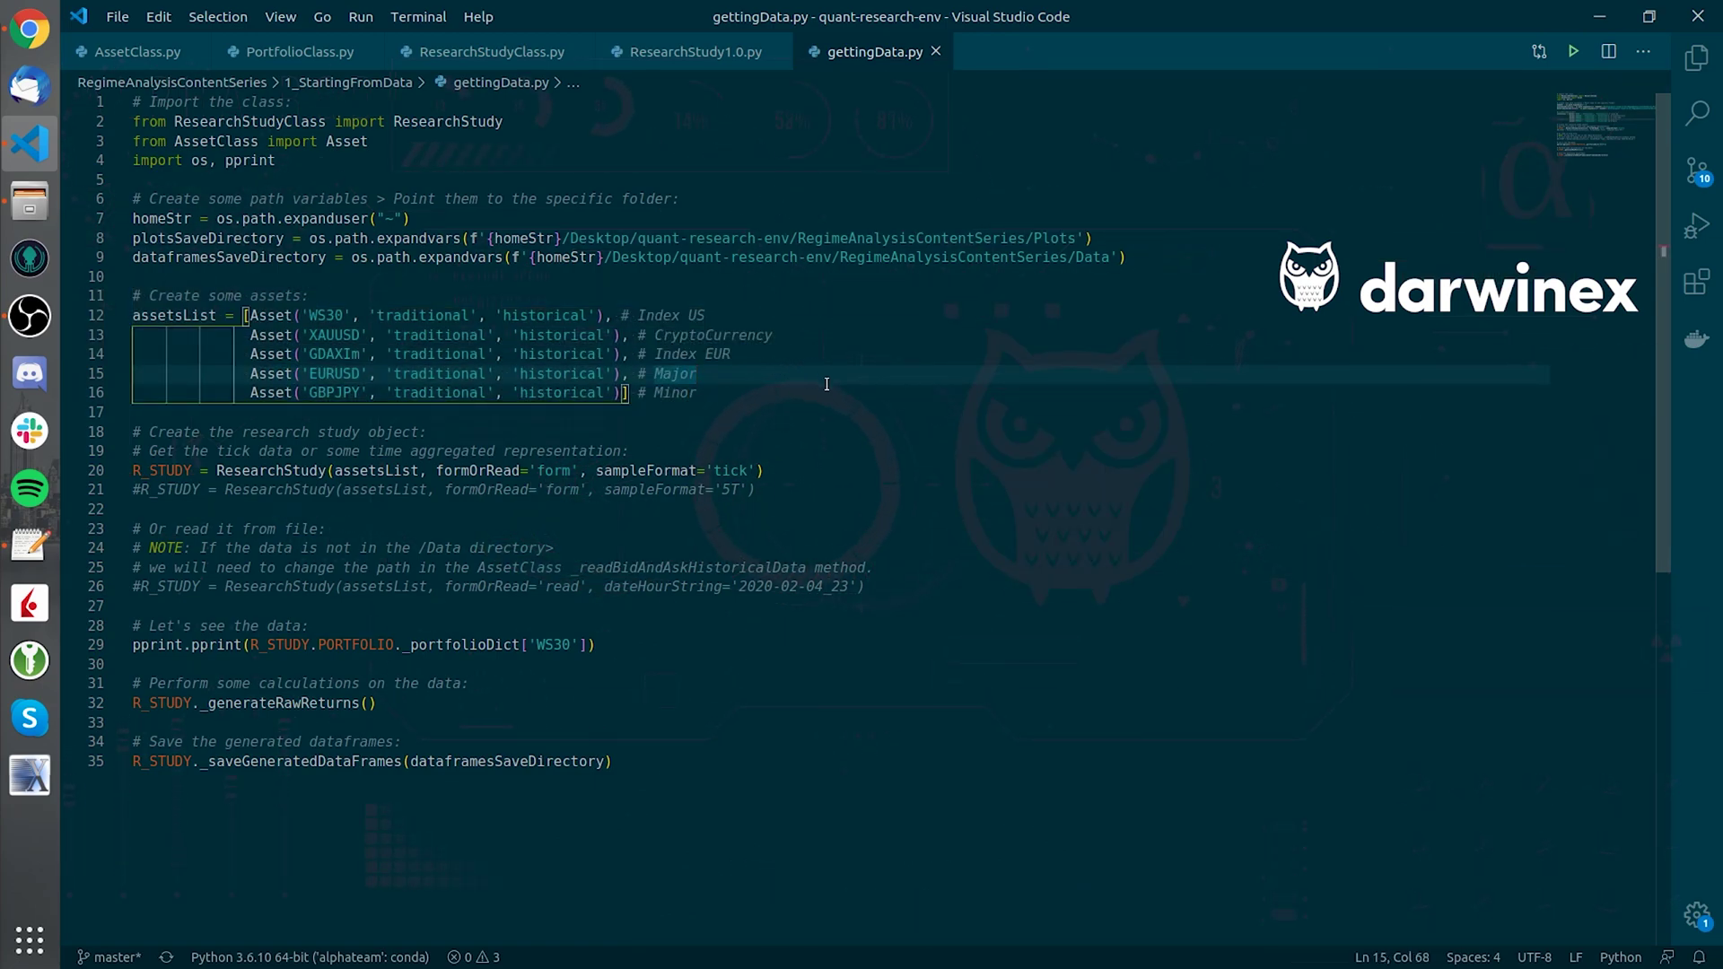
double_click(327, 315)
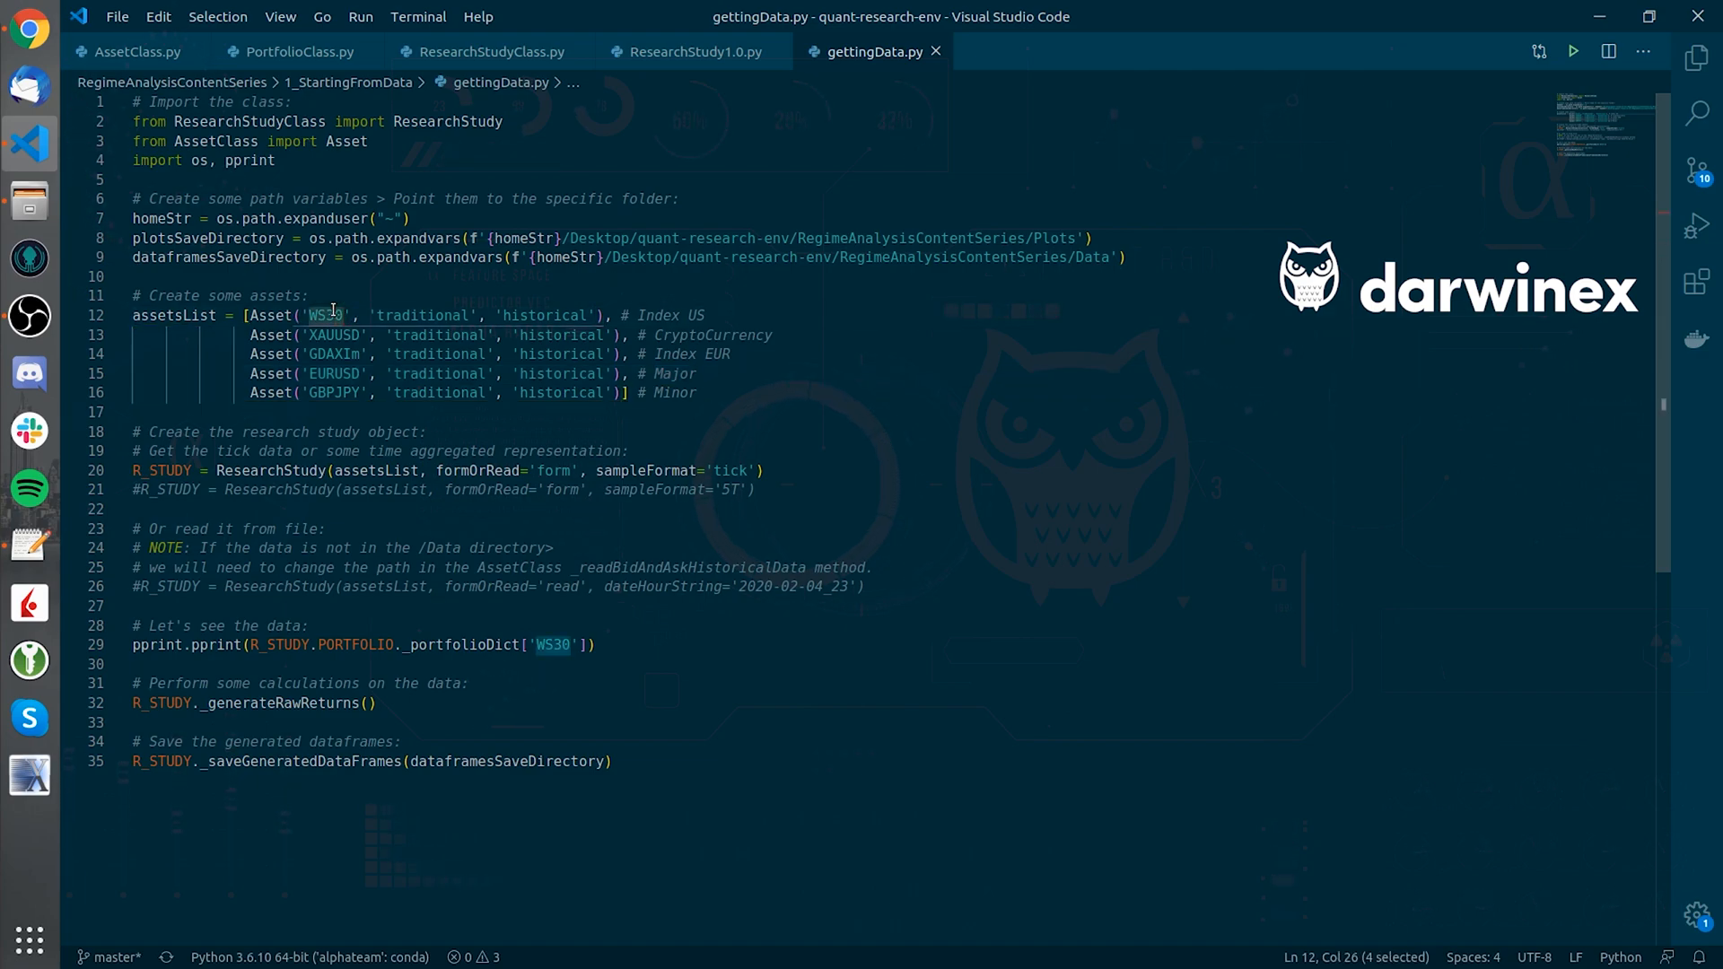
double_click(427, 315)
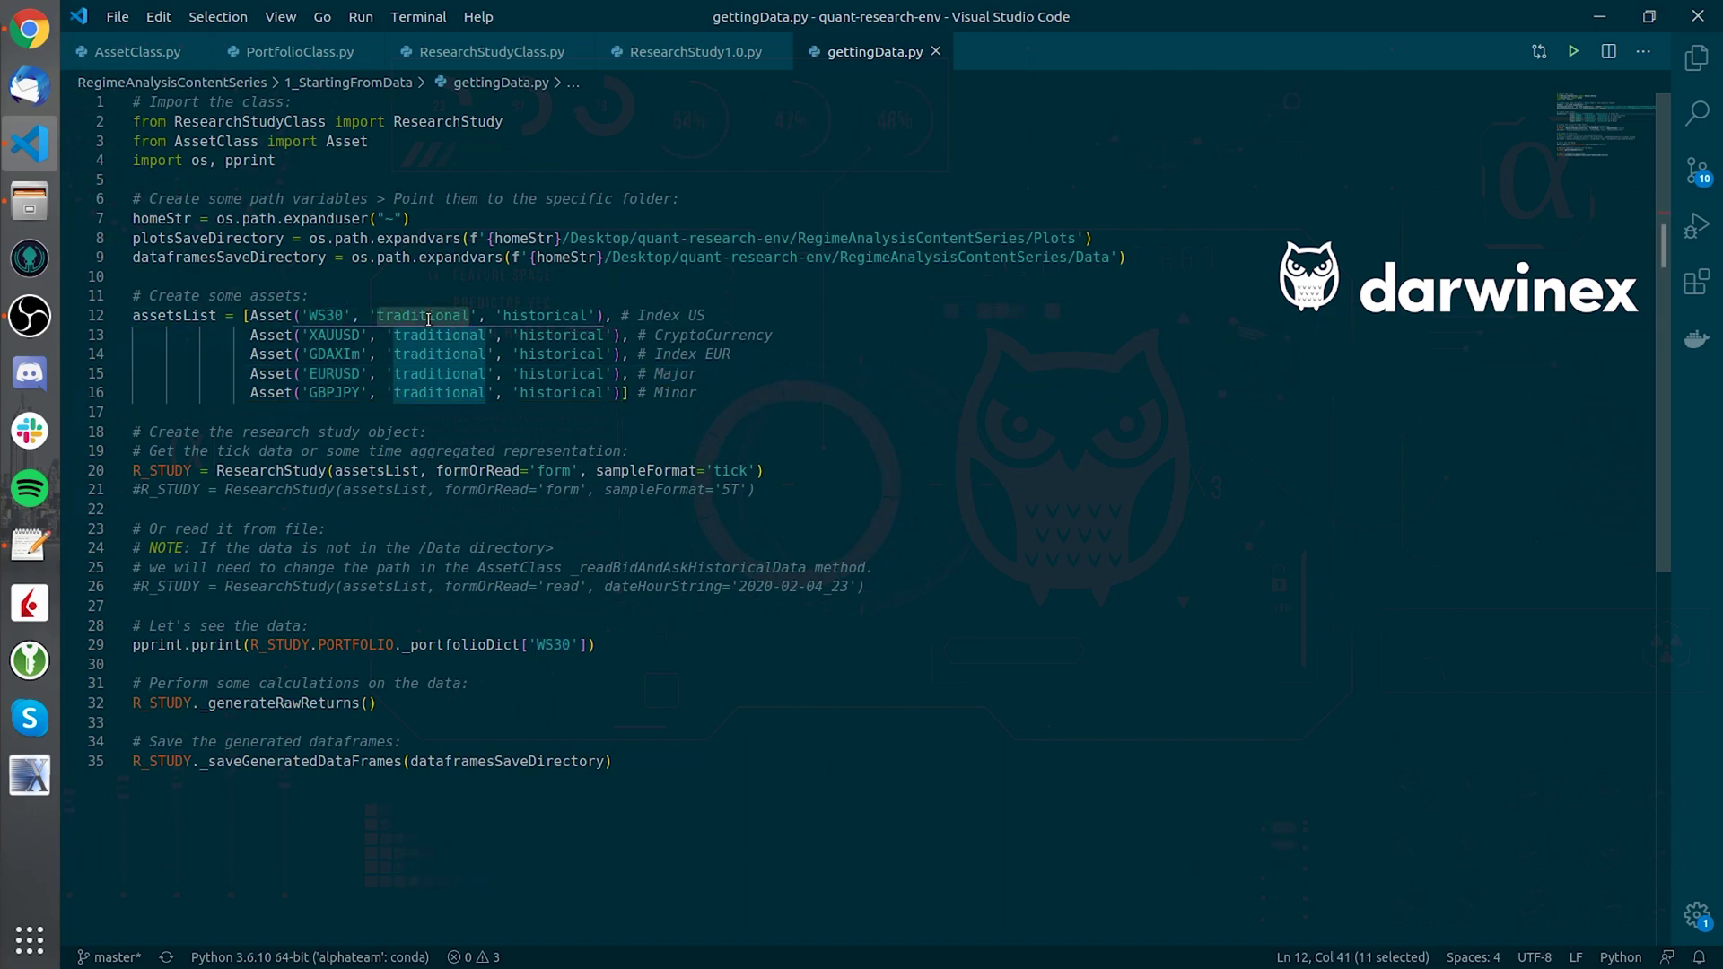
double_click(546, 315)
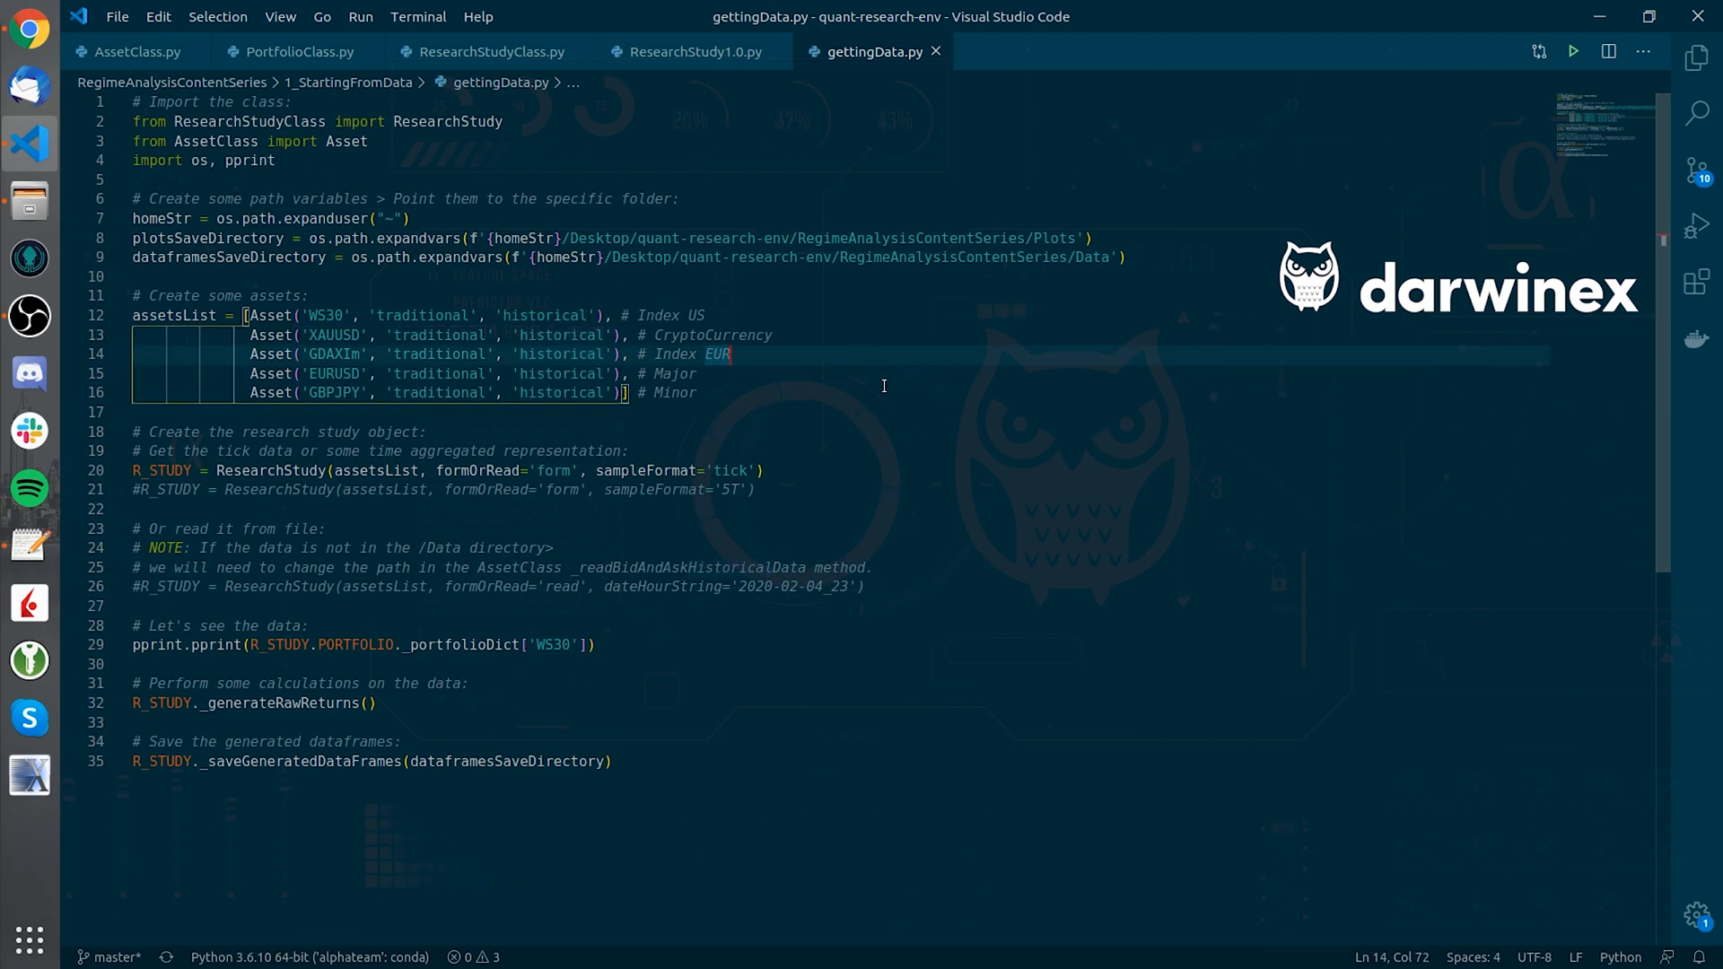
mouse_move(784, 325)
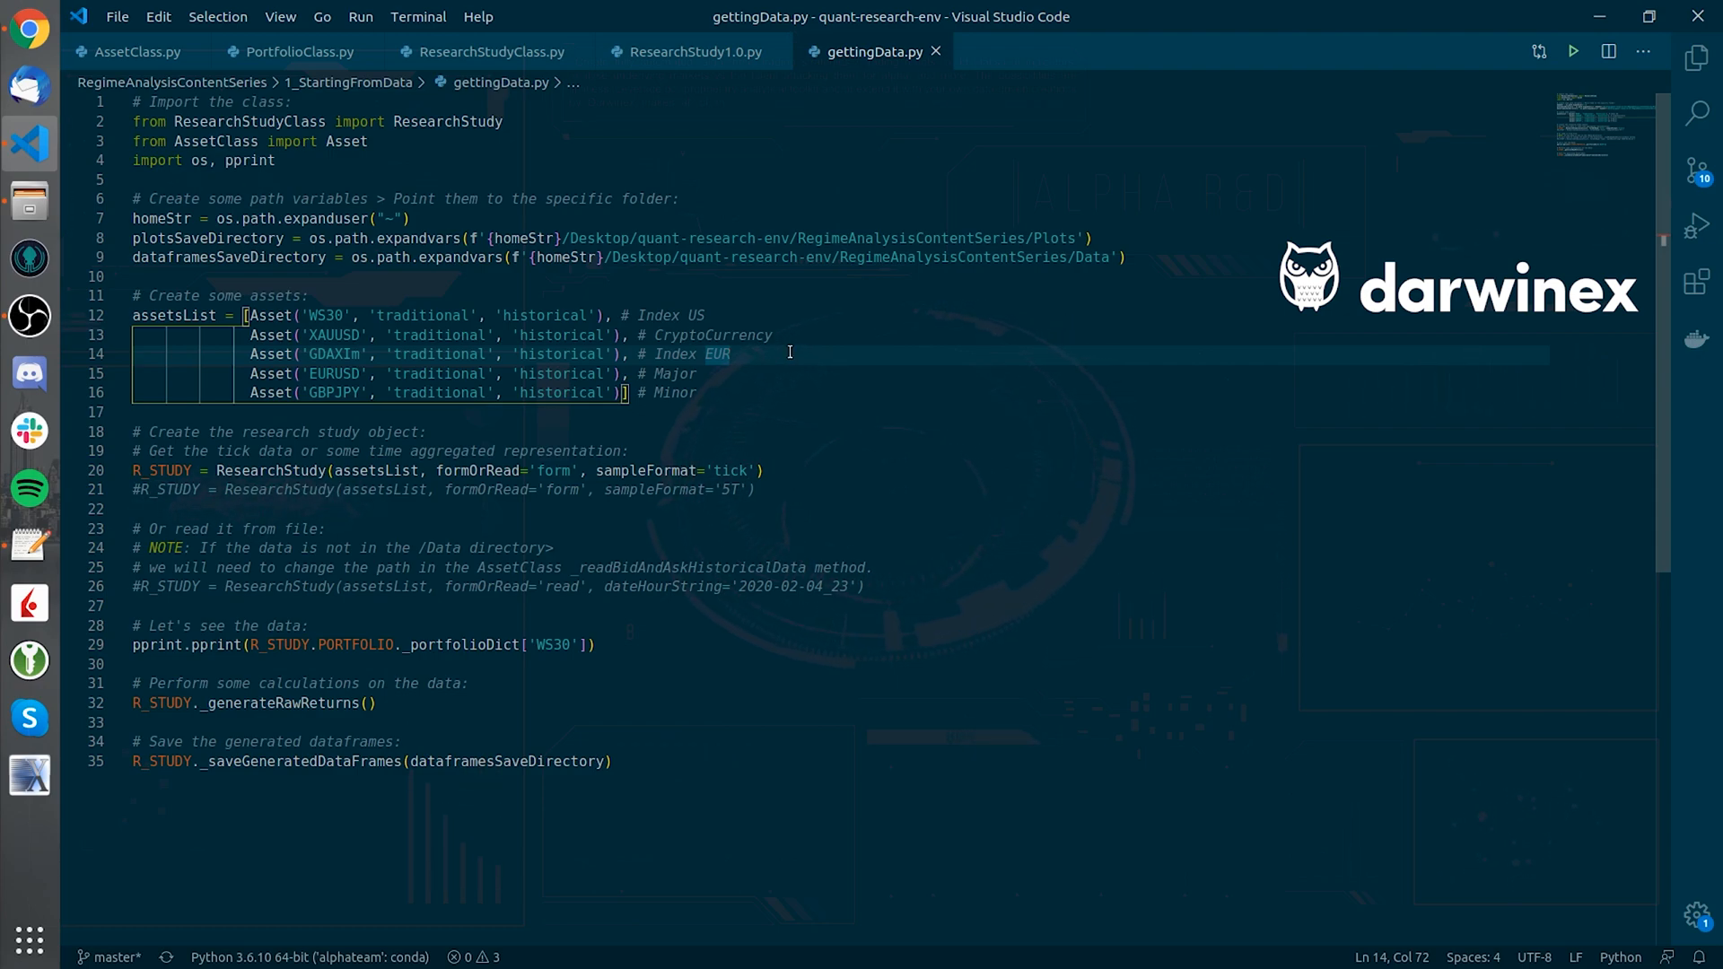
mouse_move(778, 381)
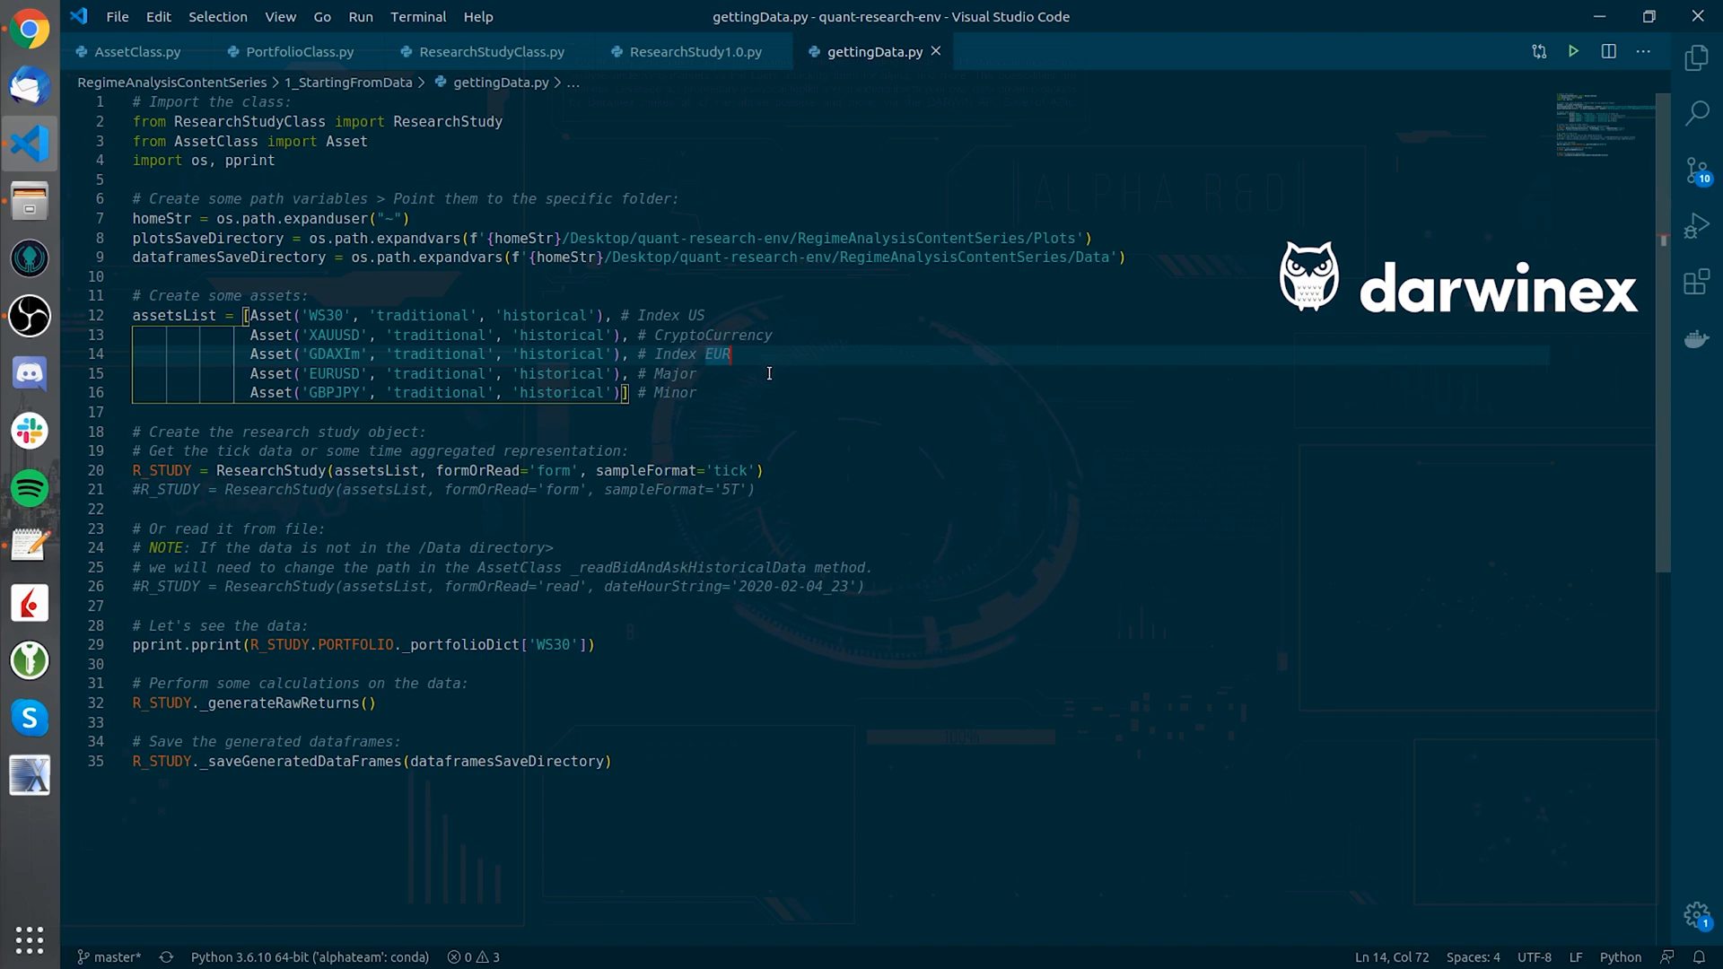
mouse_move(737, 388)
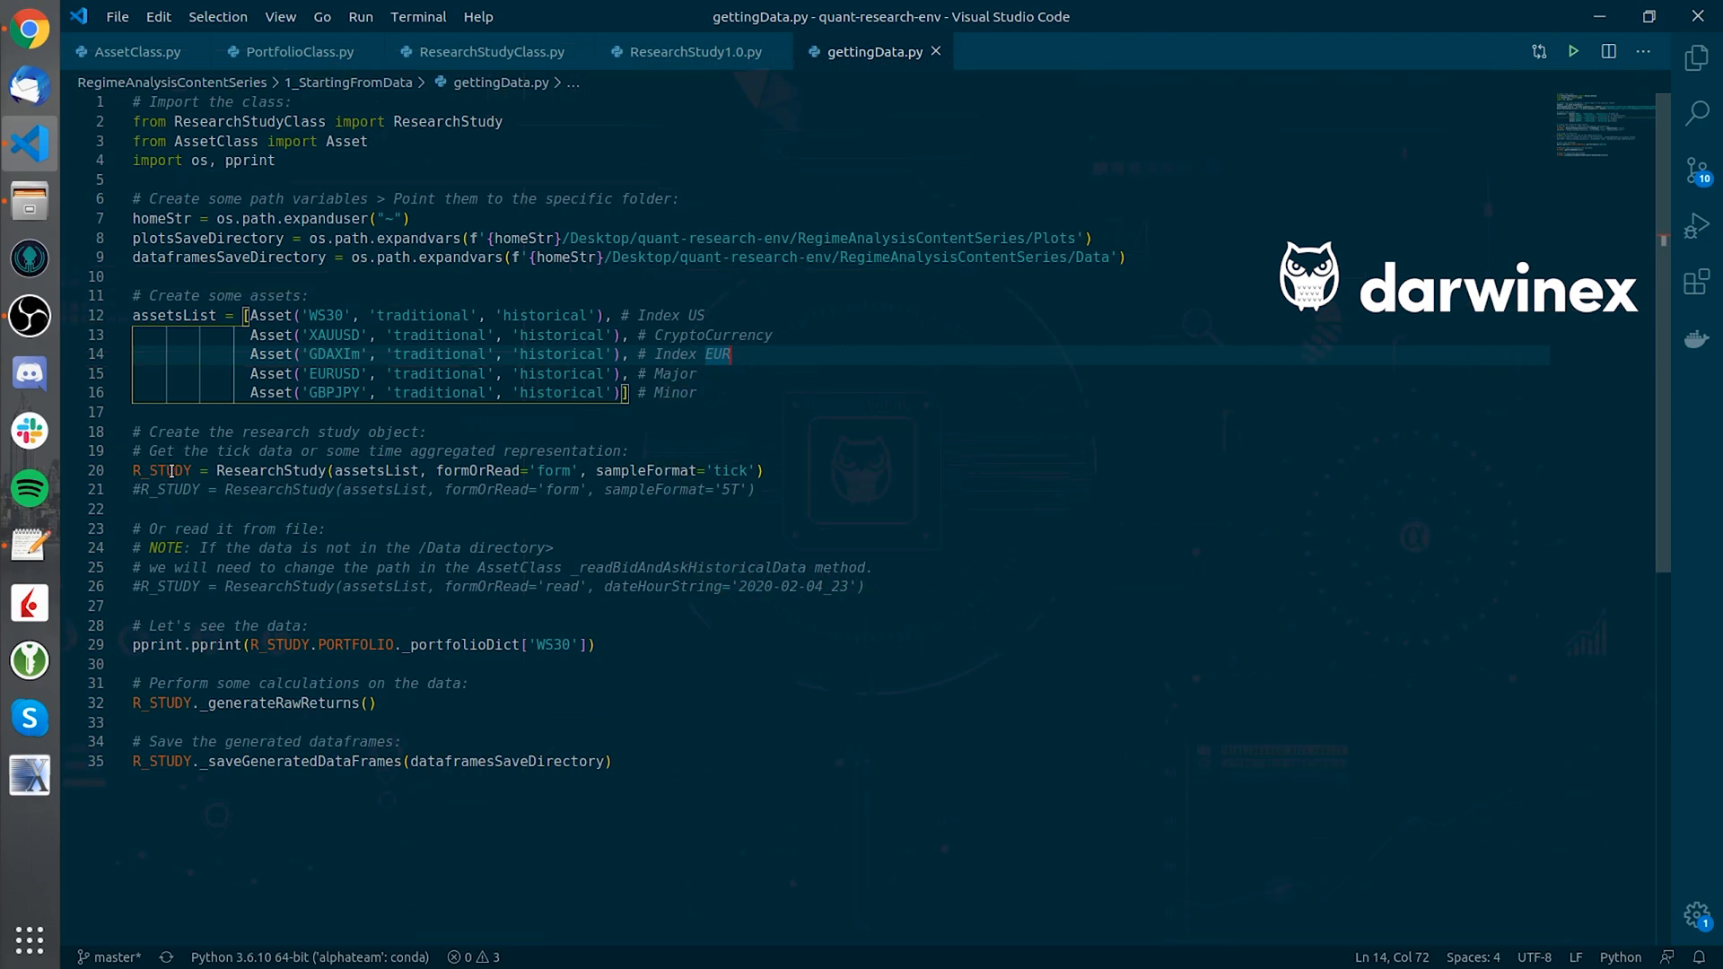
- Highlight R_STUDY's assetsList and 'form' arguments, then run getData.py
double_click(162, 471)
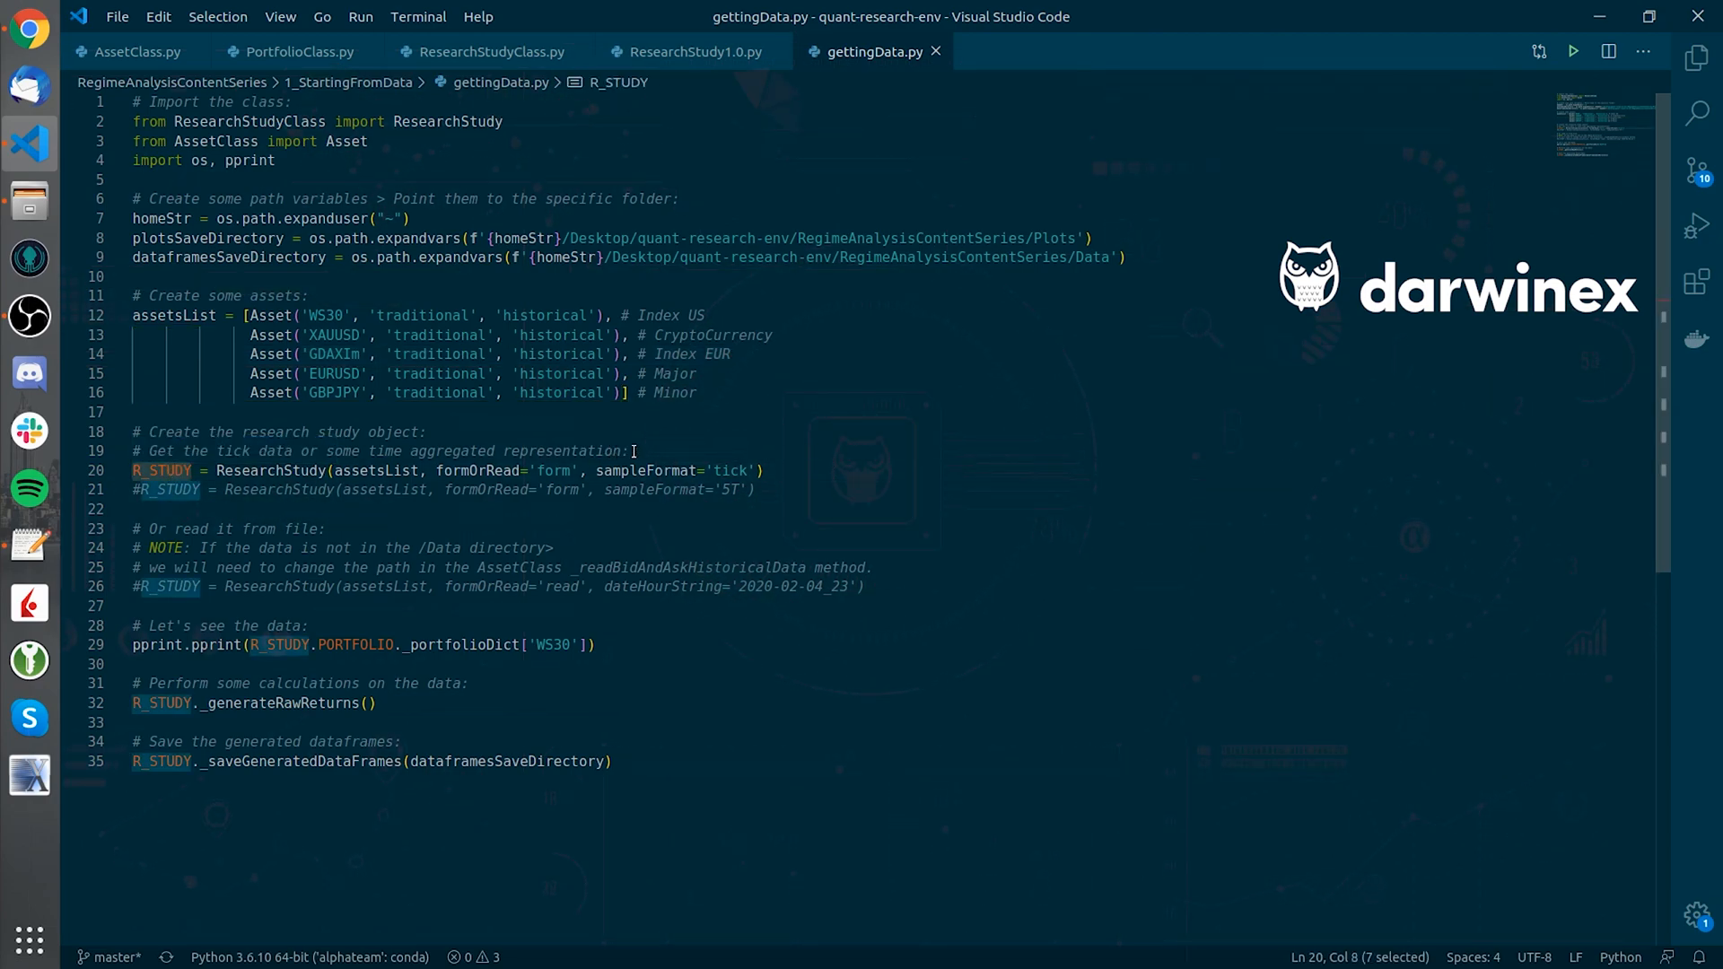
click(397, 471)
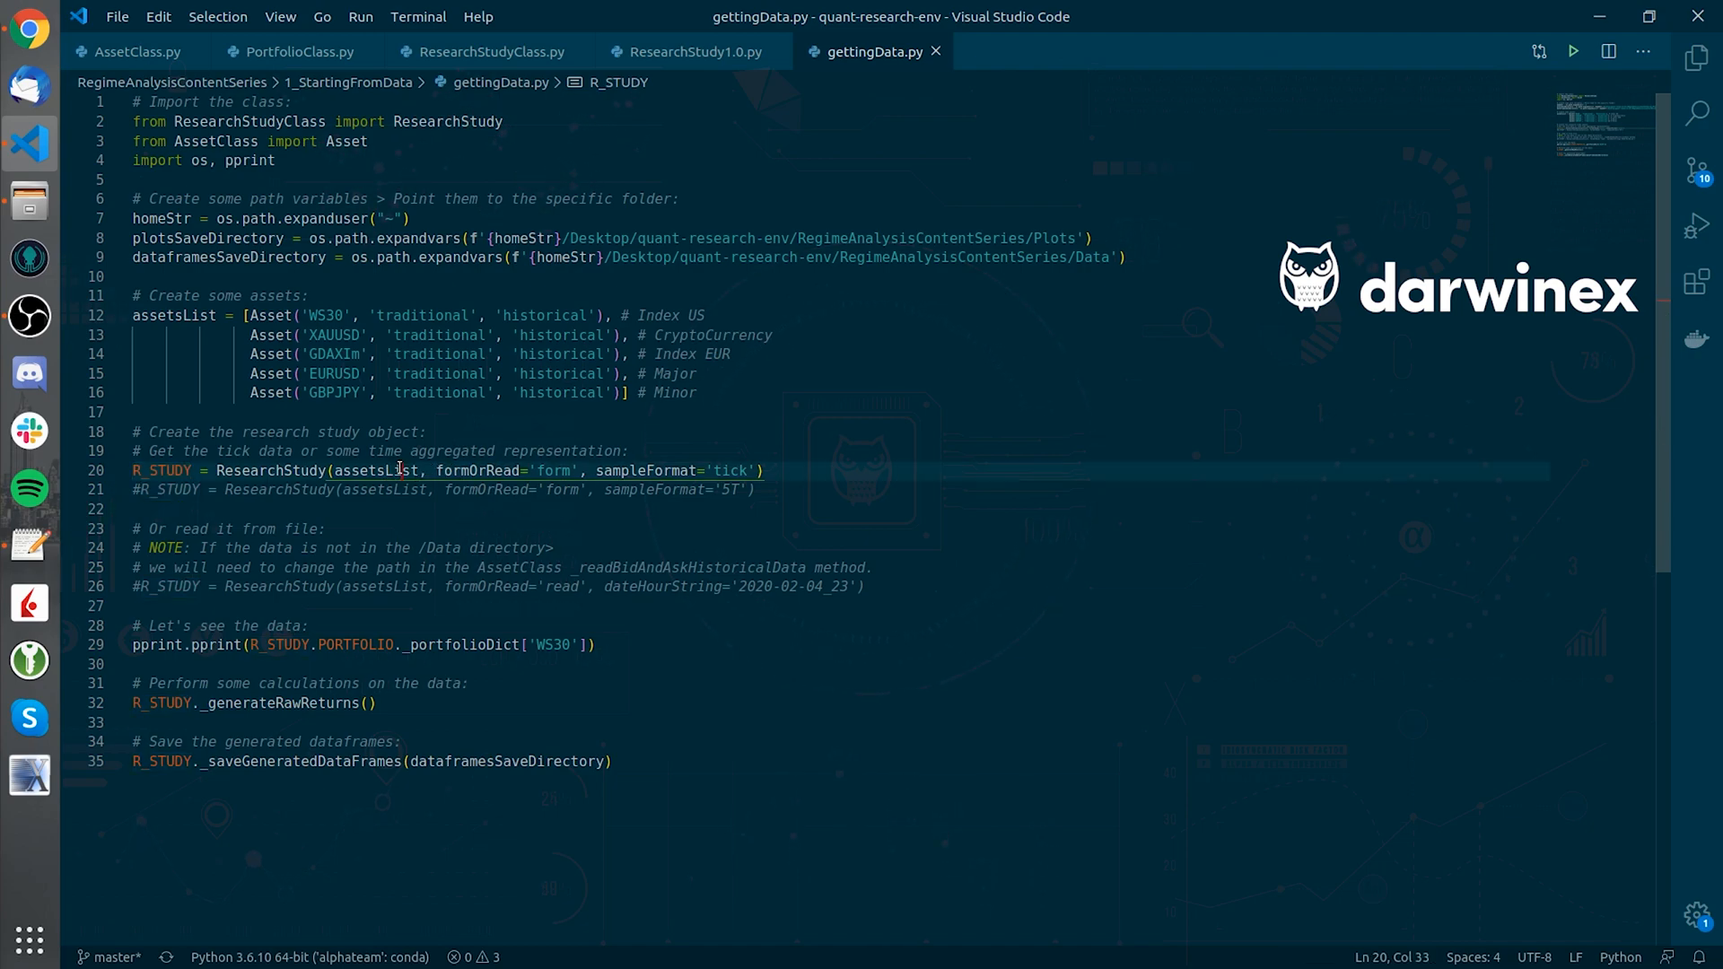
double_click(383, 470)
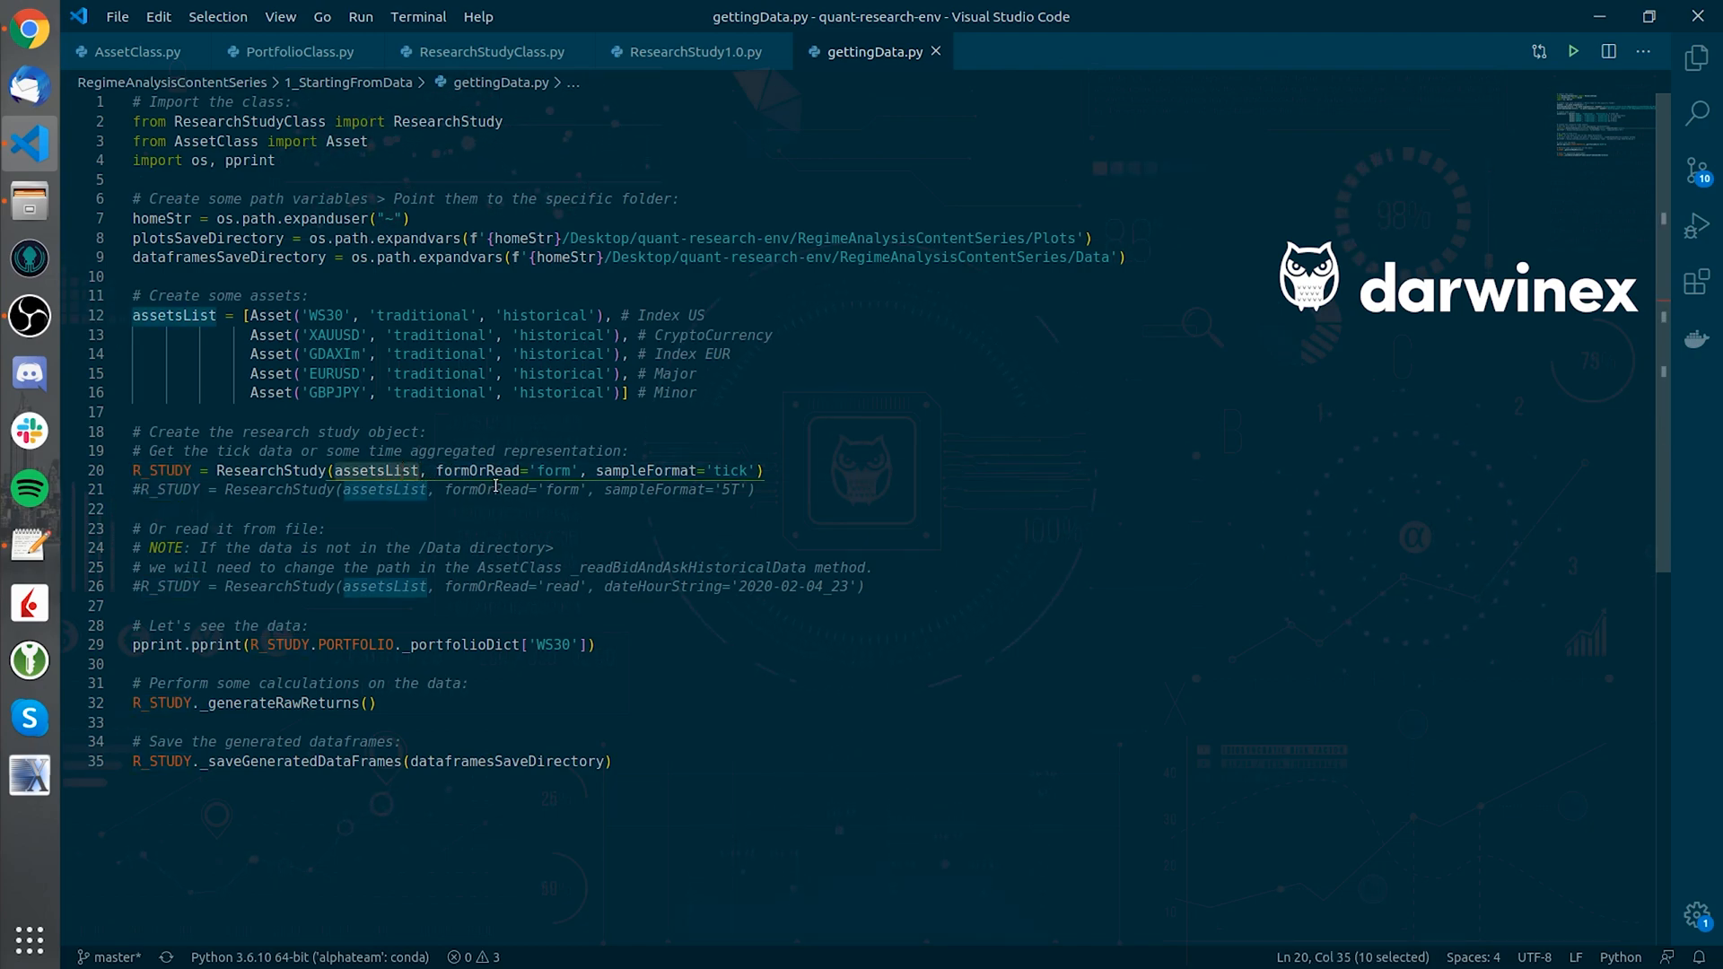
double_click(554, 470)
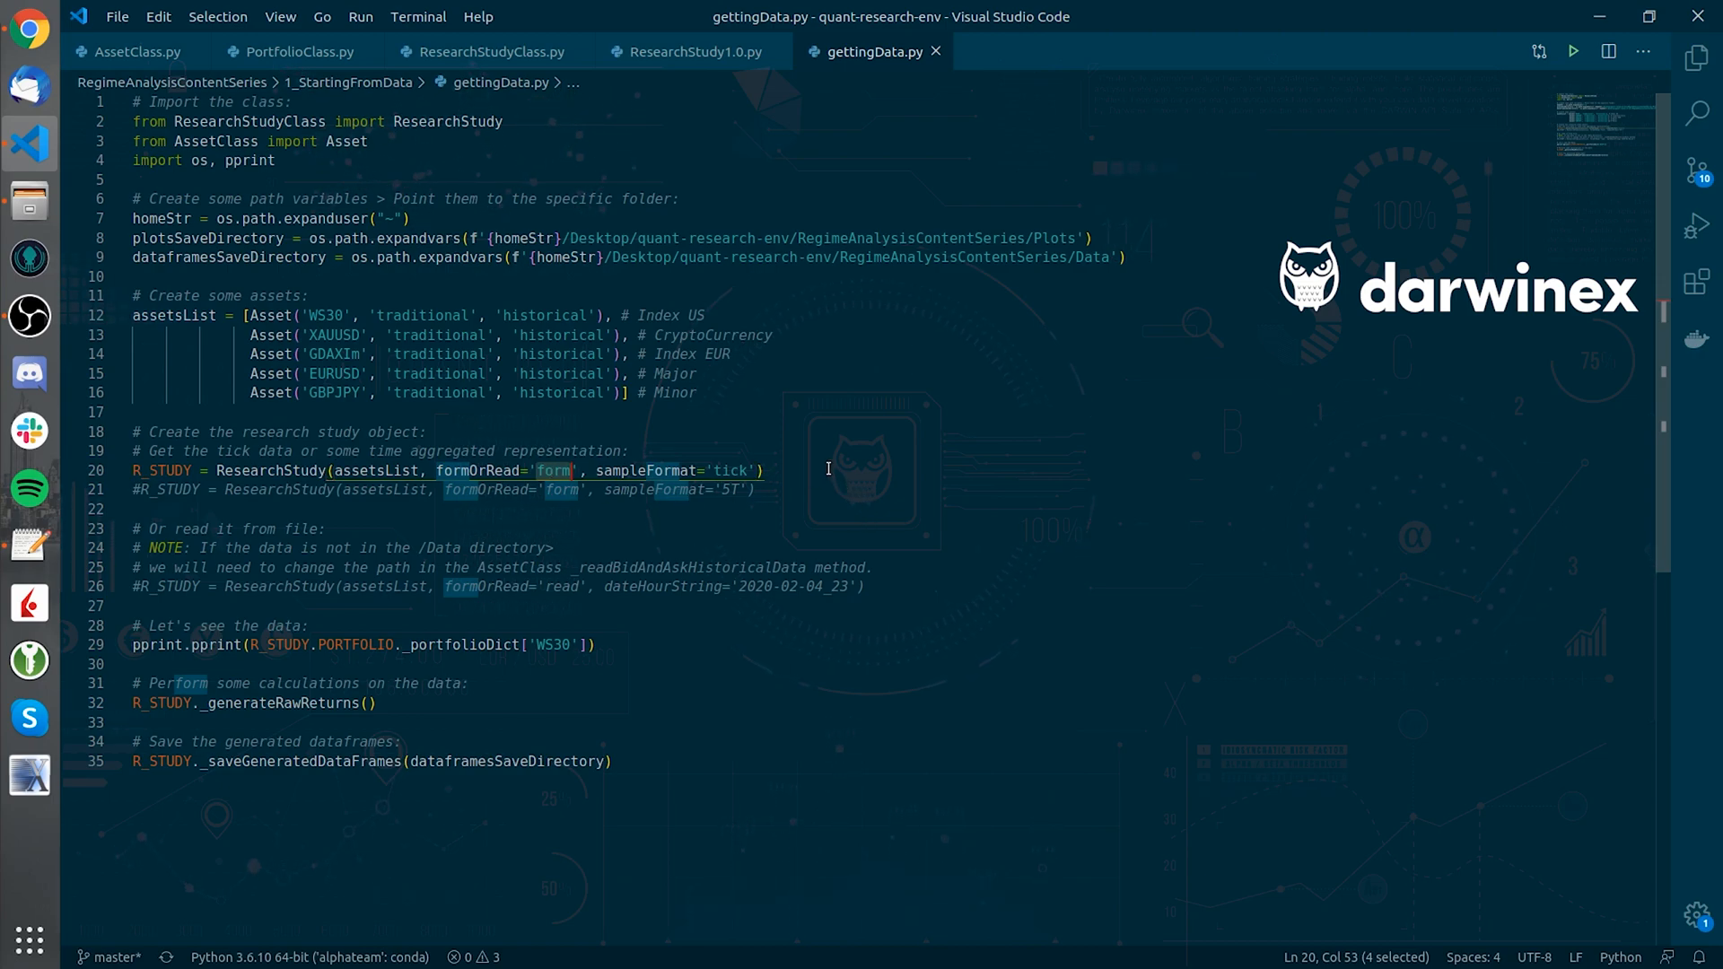
click(773, 470)
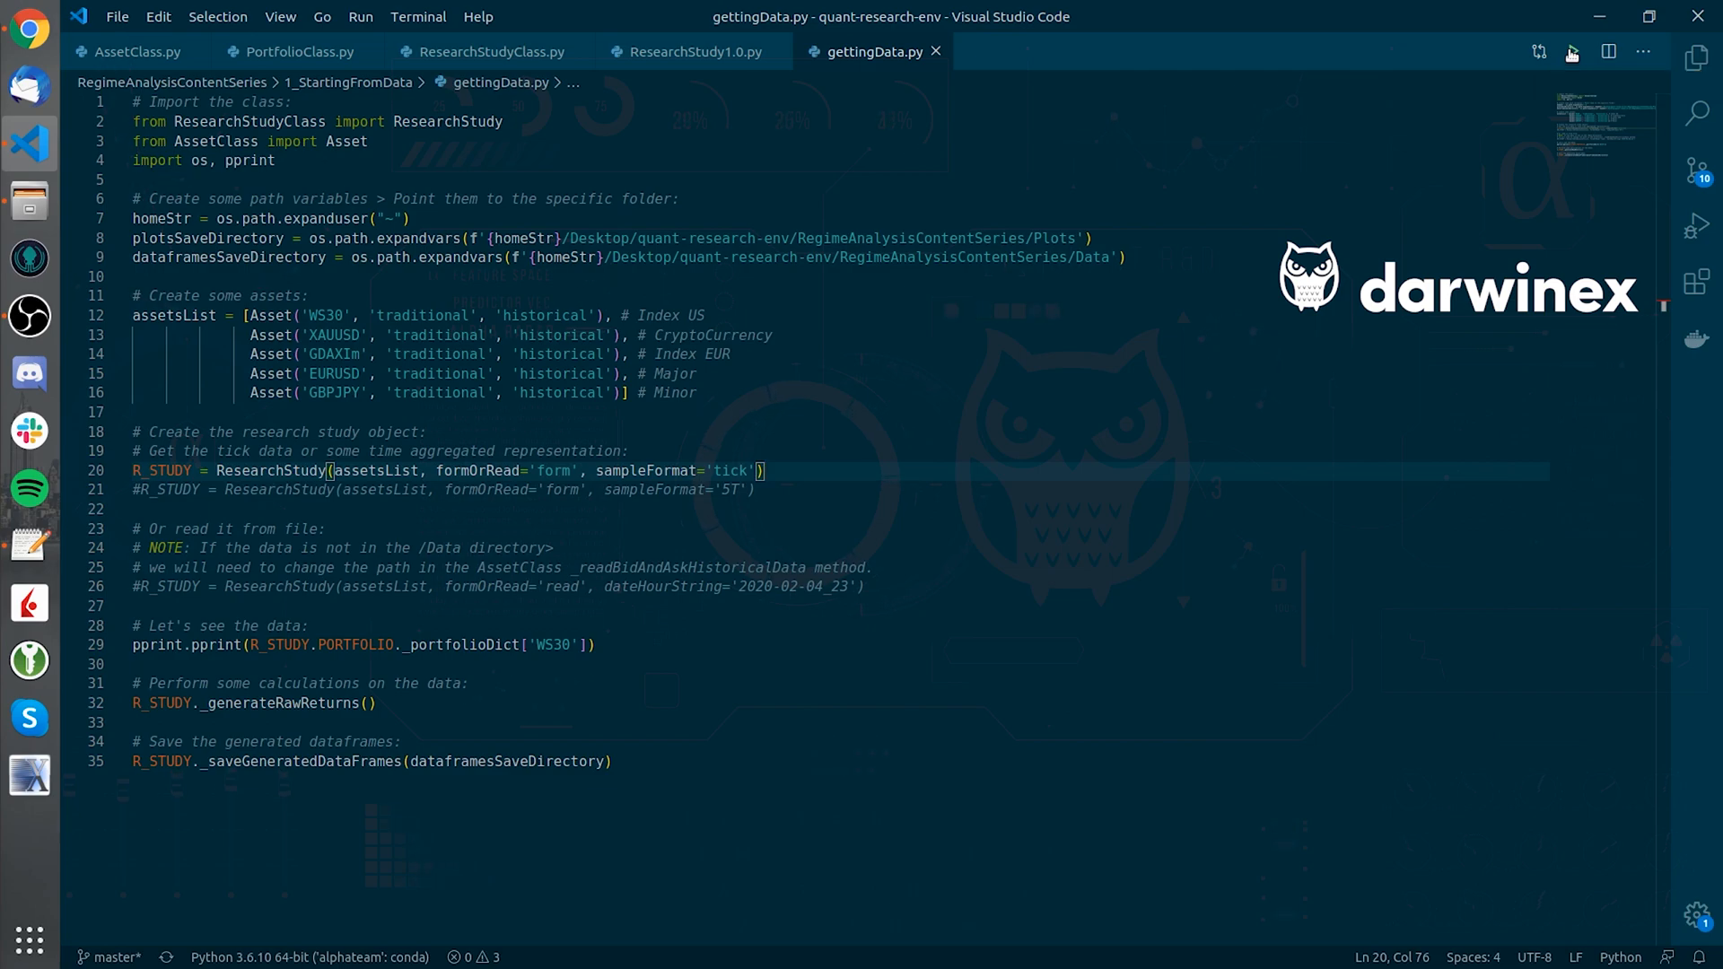
click(1572, 52)
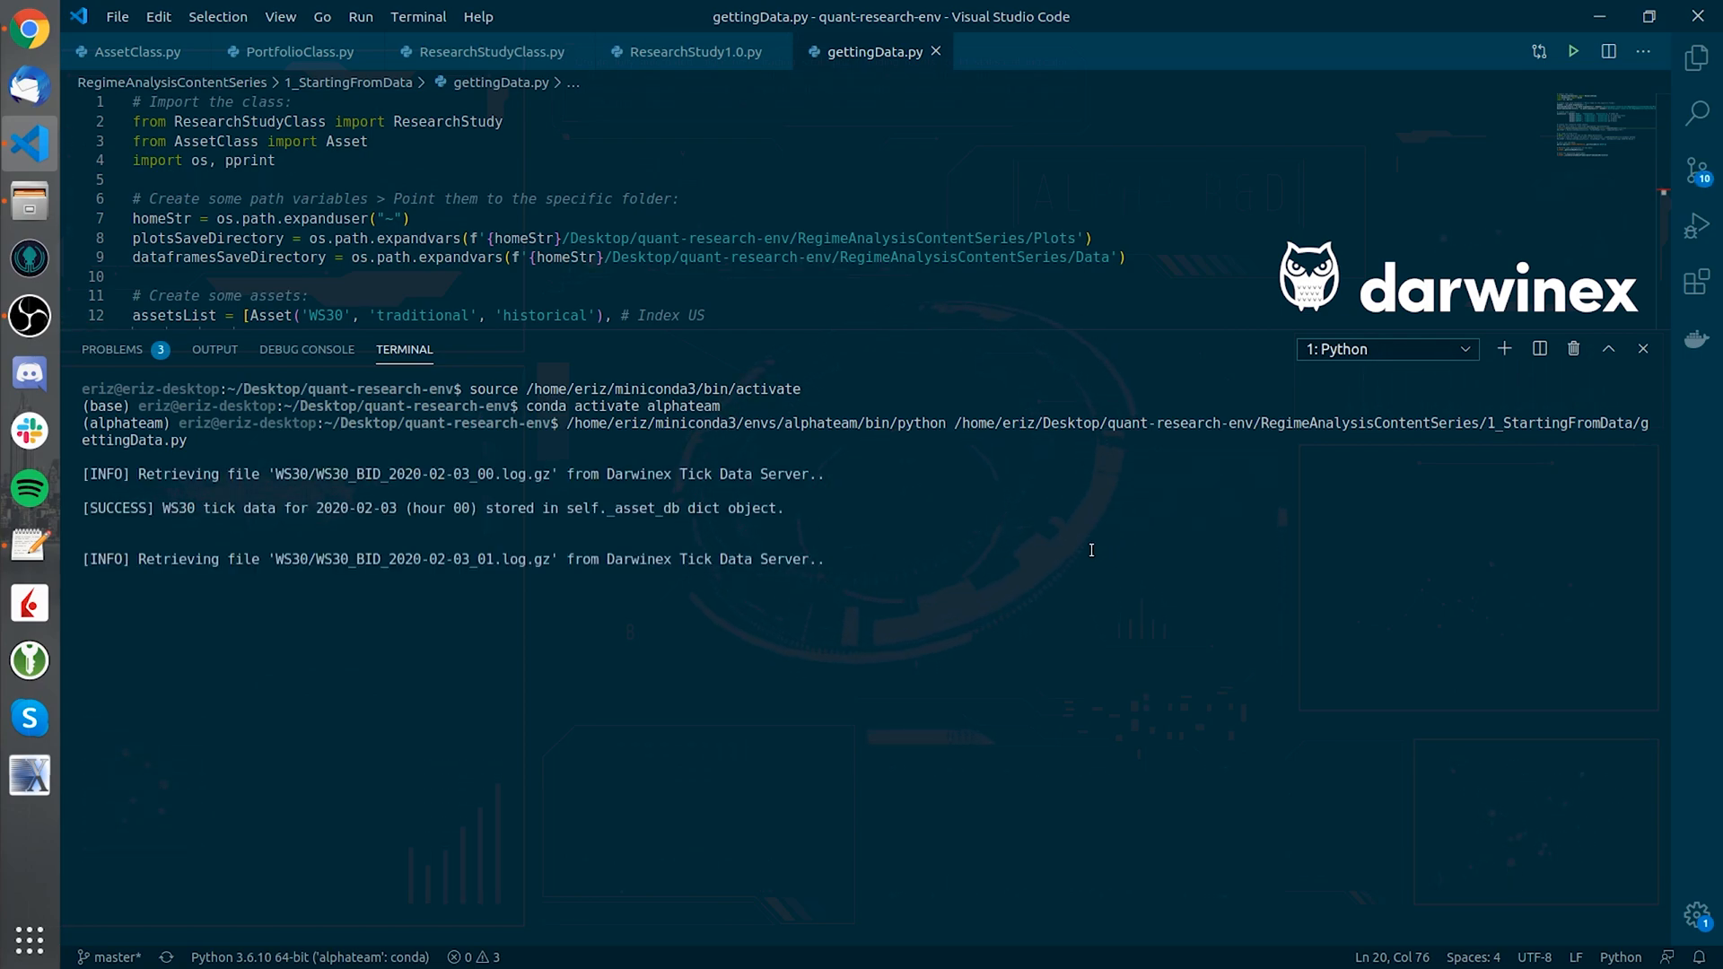
mouse_move(1053, 593)
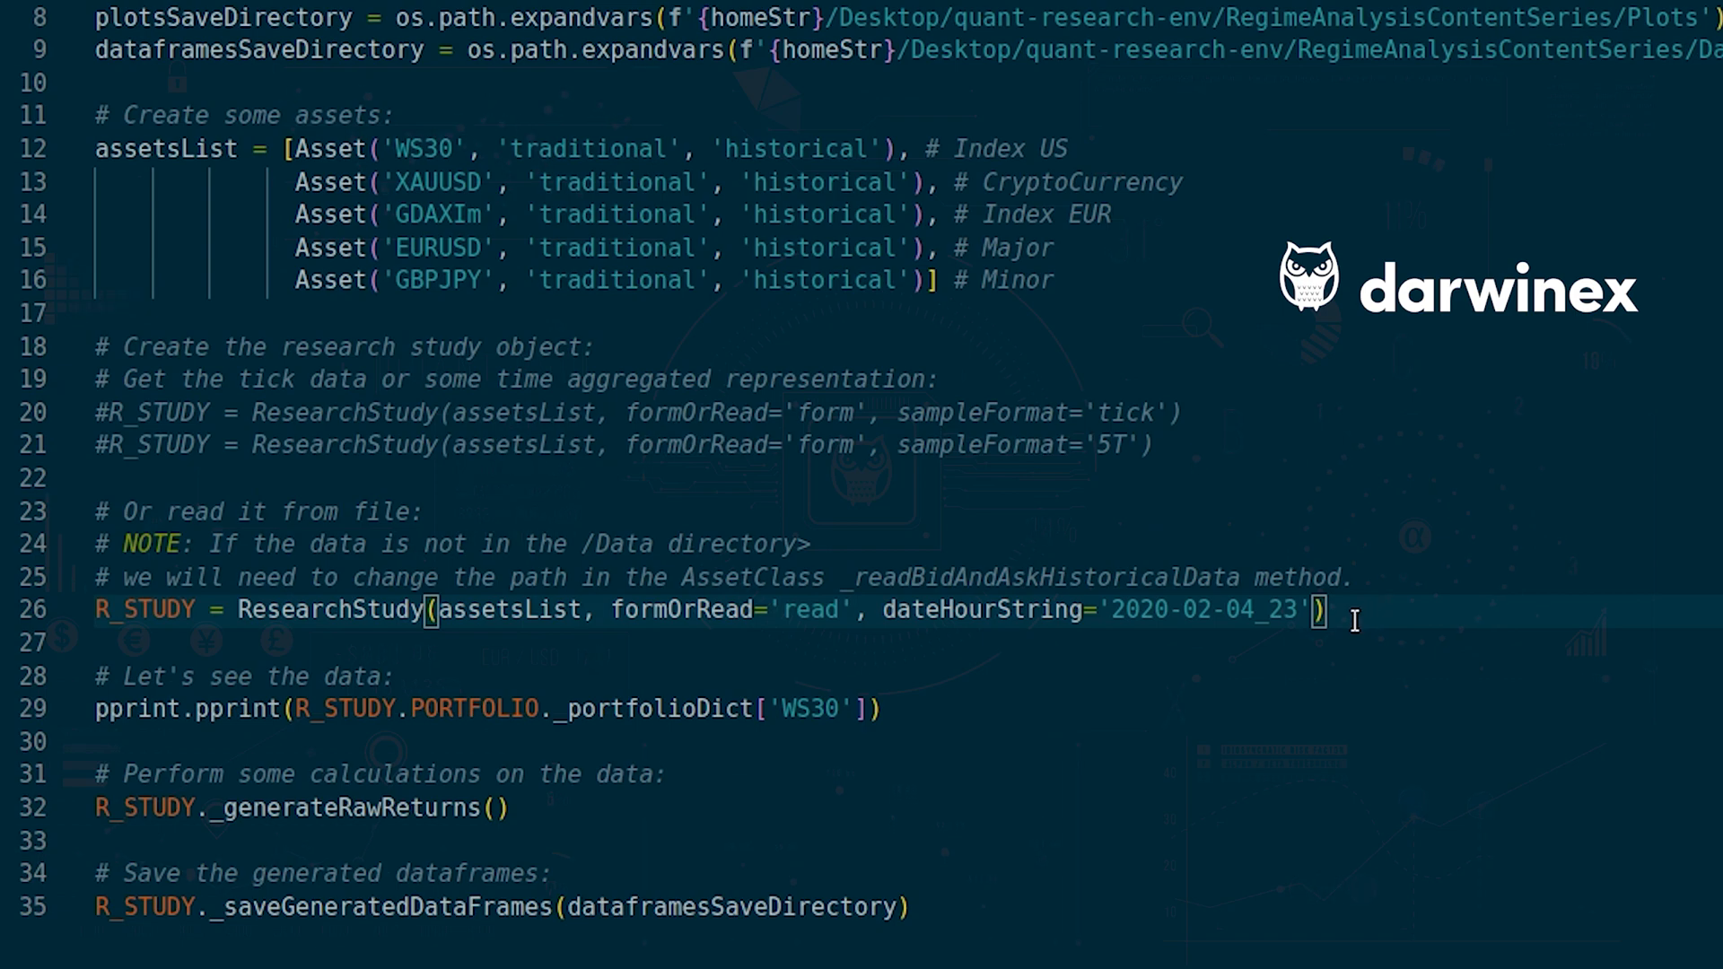
mouse_move(1371, 633)
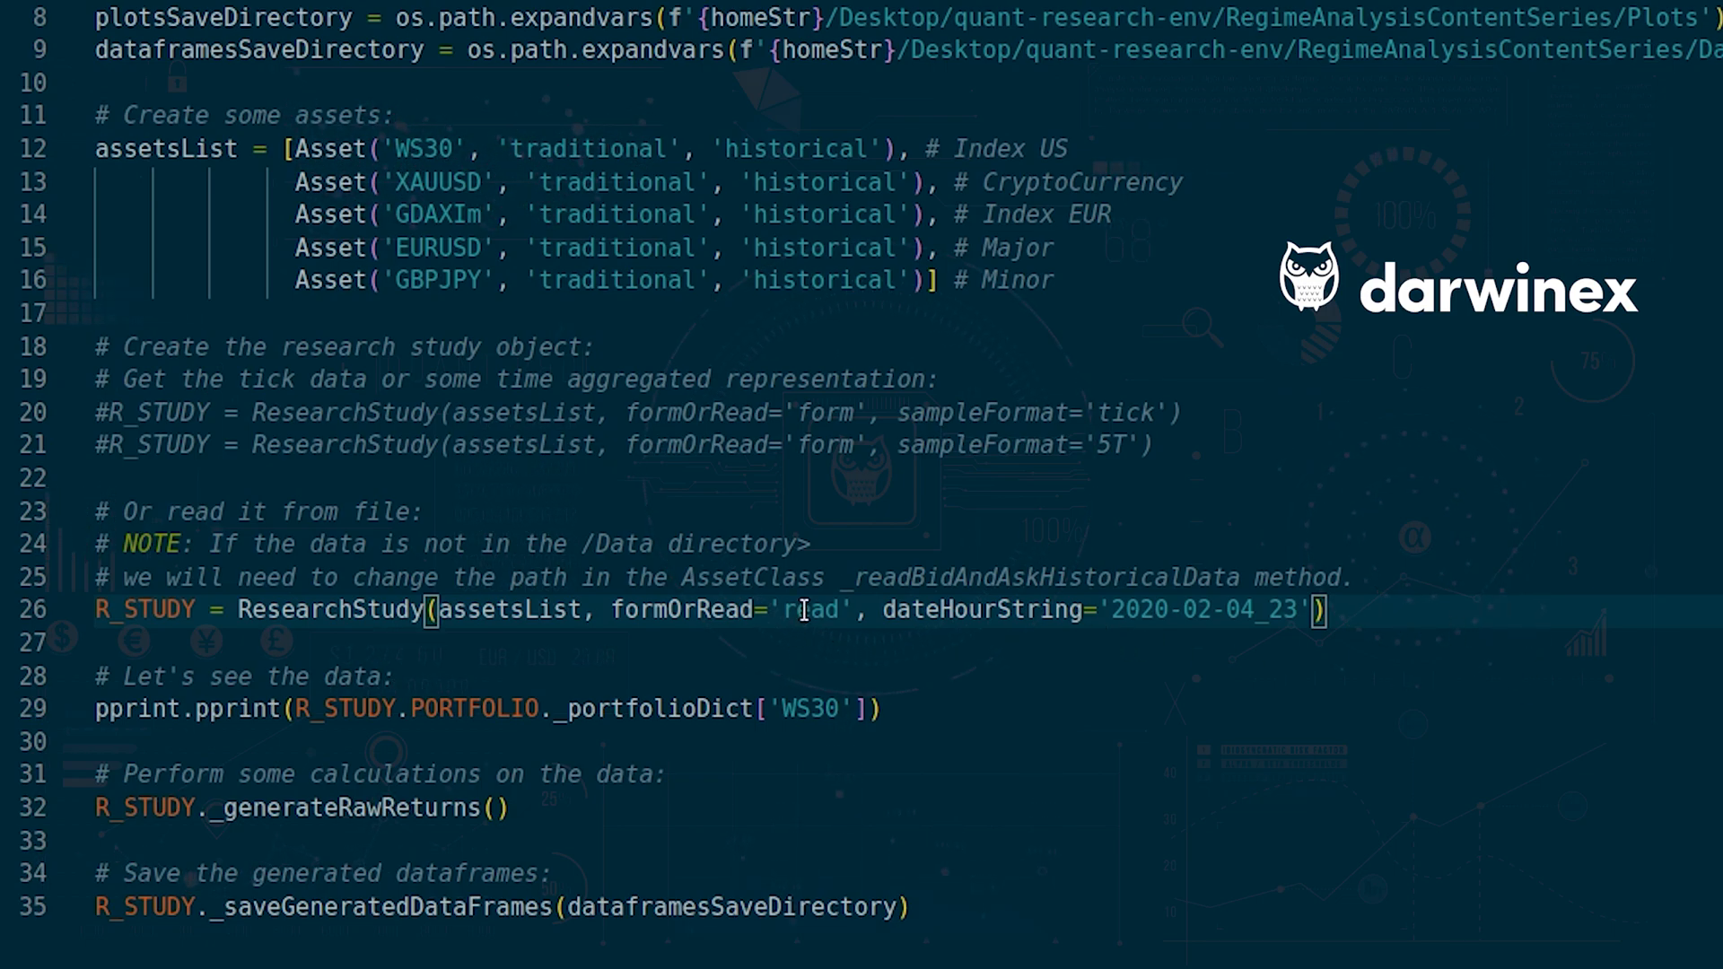
- Highlight the 'read' value of formOrRead on line 26
double_click(818, 610)
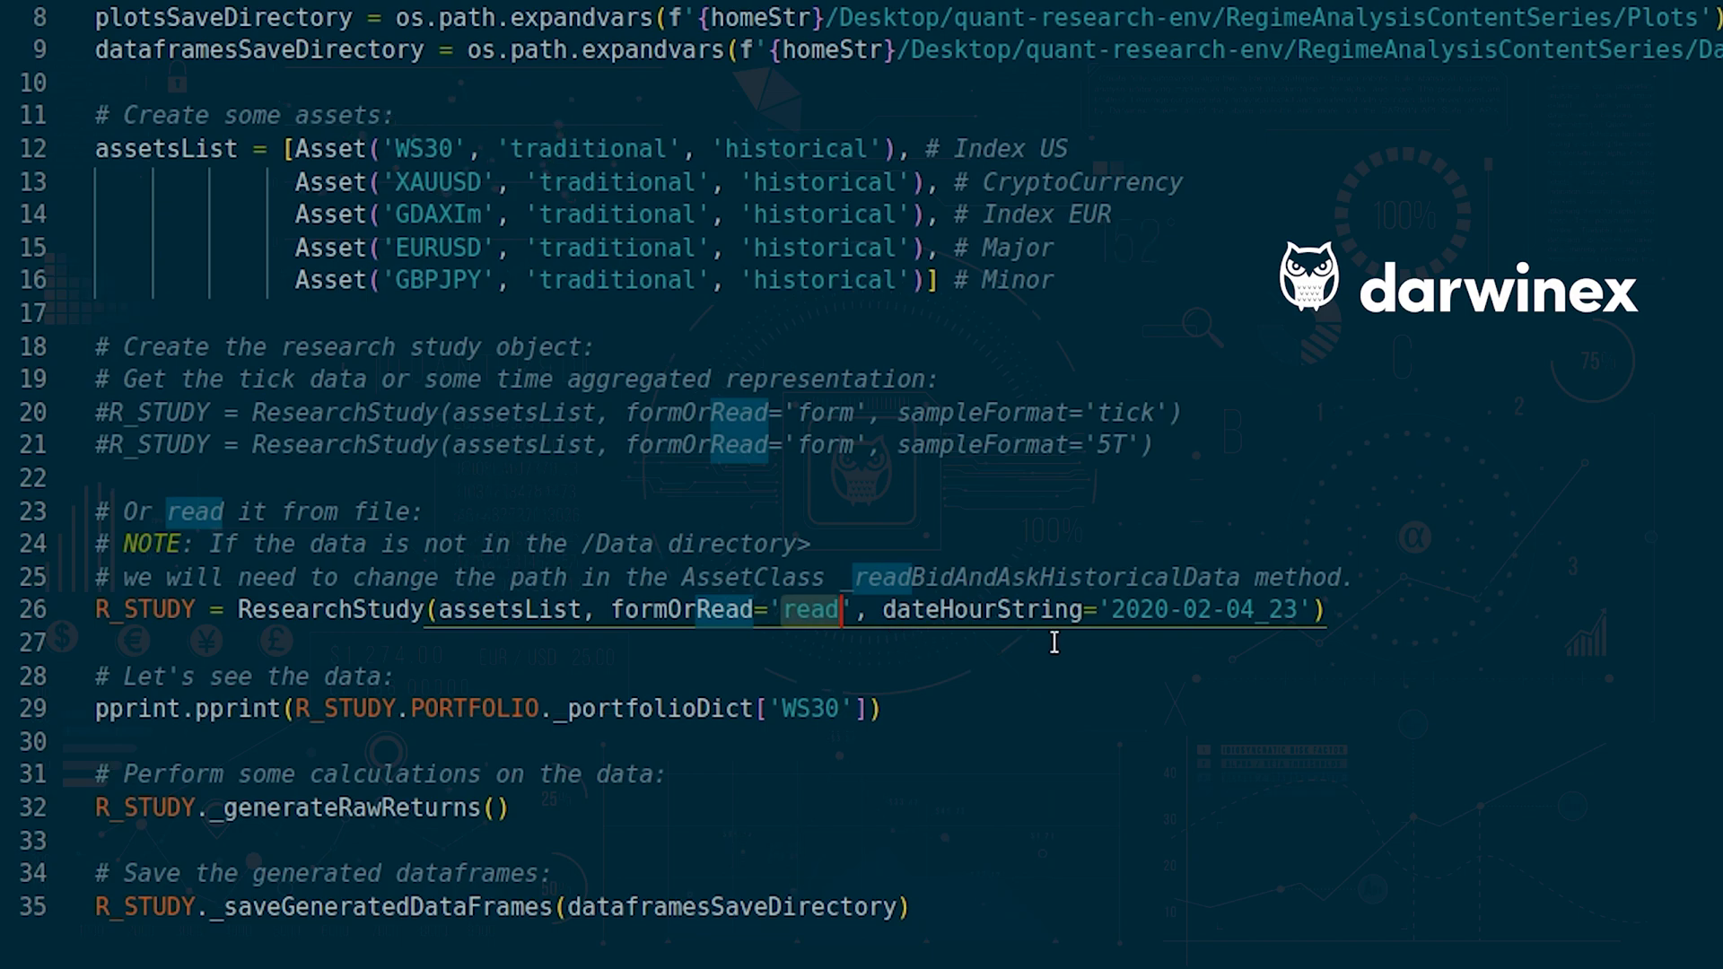
mouse_move(1388, 611)
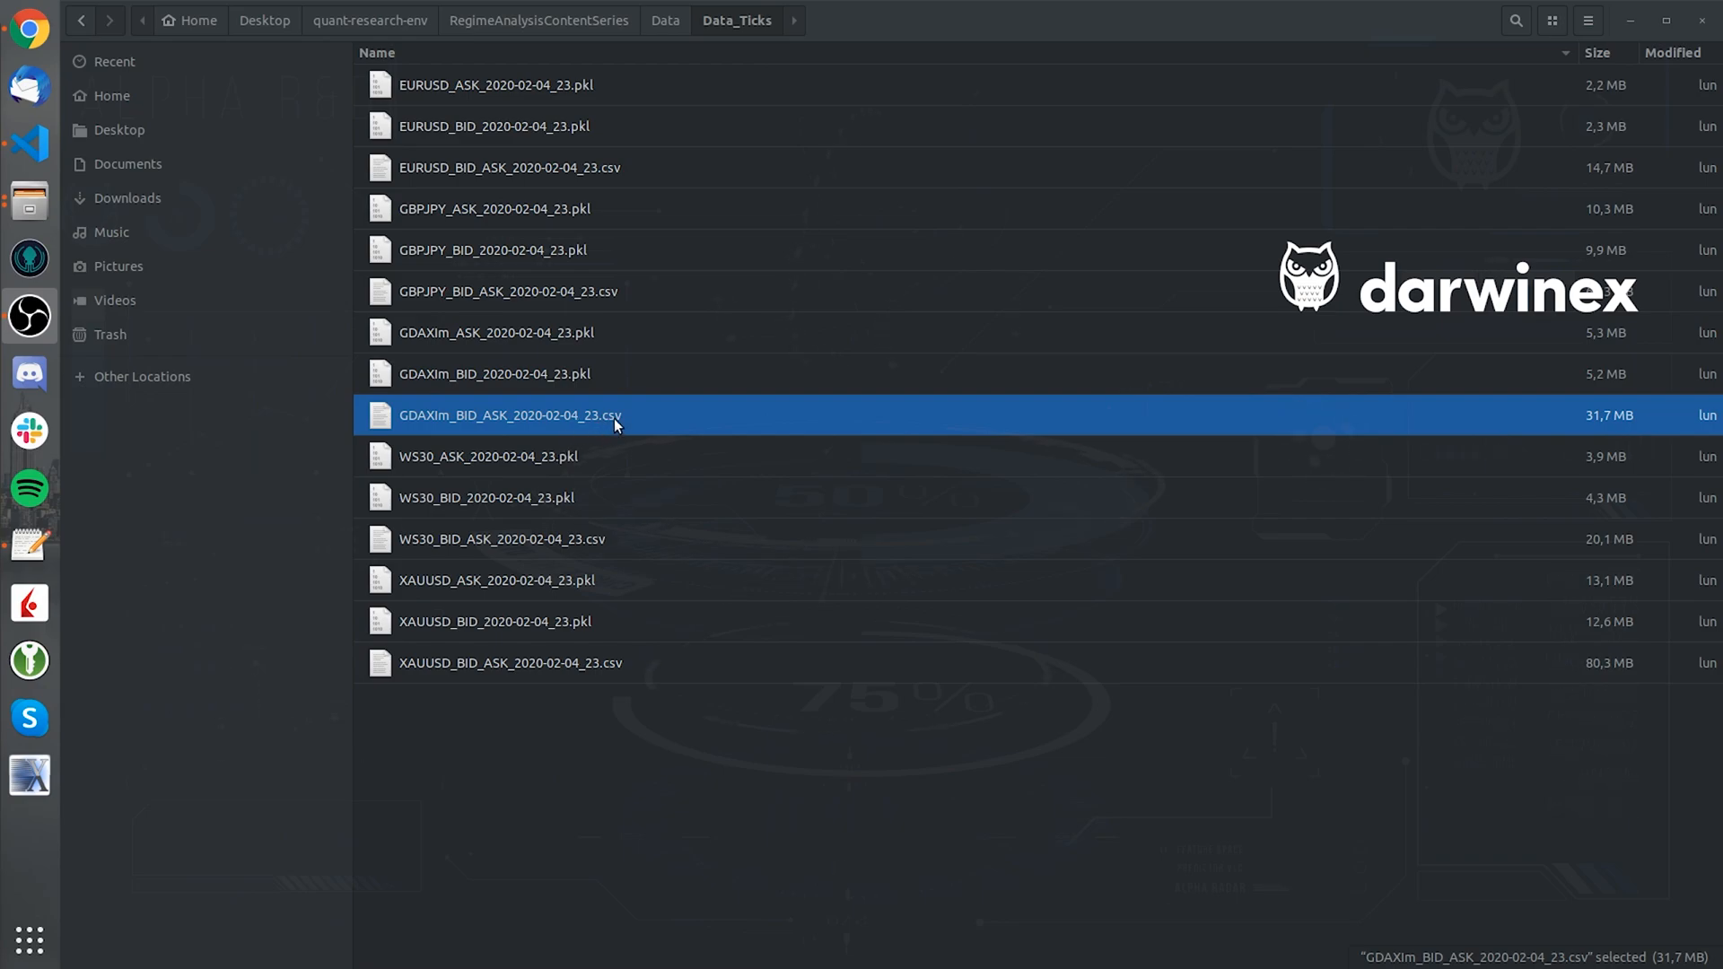
mouse_move(642, 417)
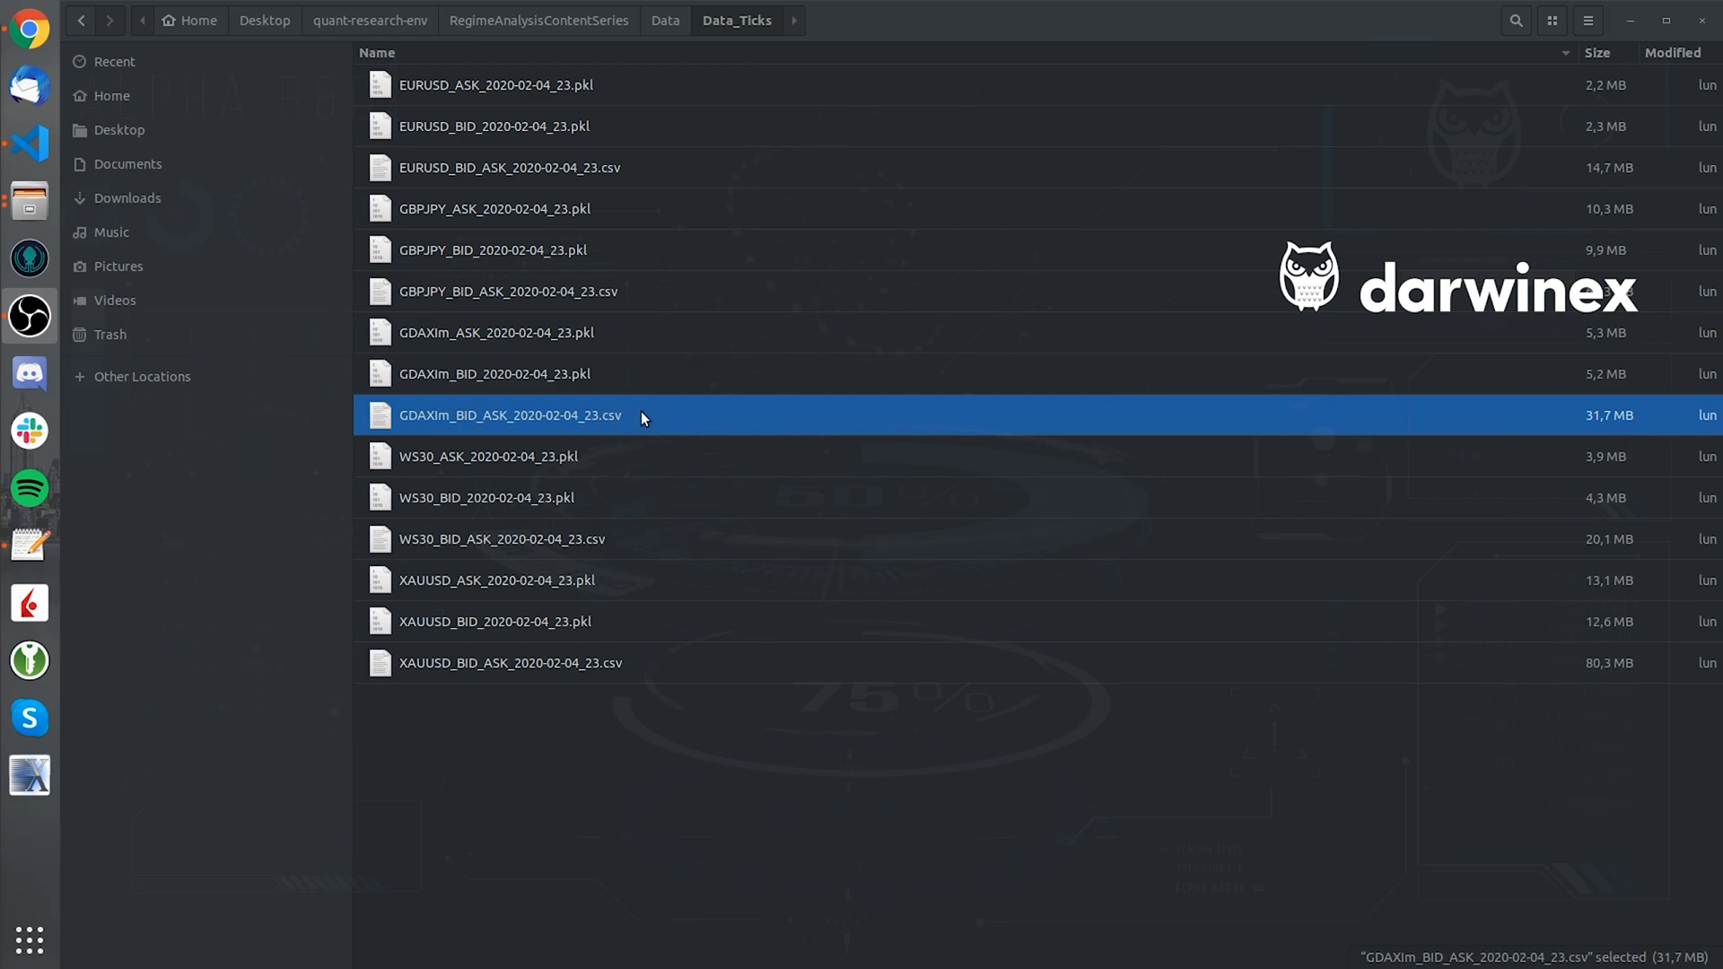
mouse_move(525, 434)
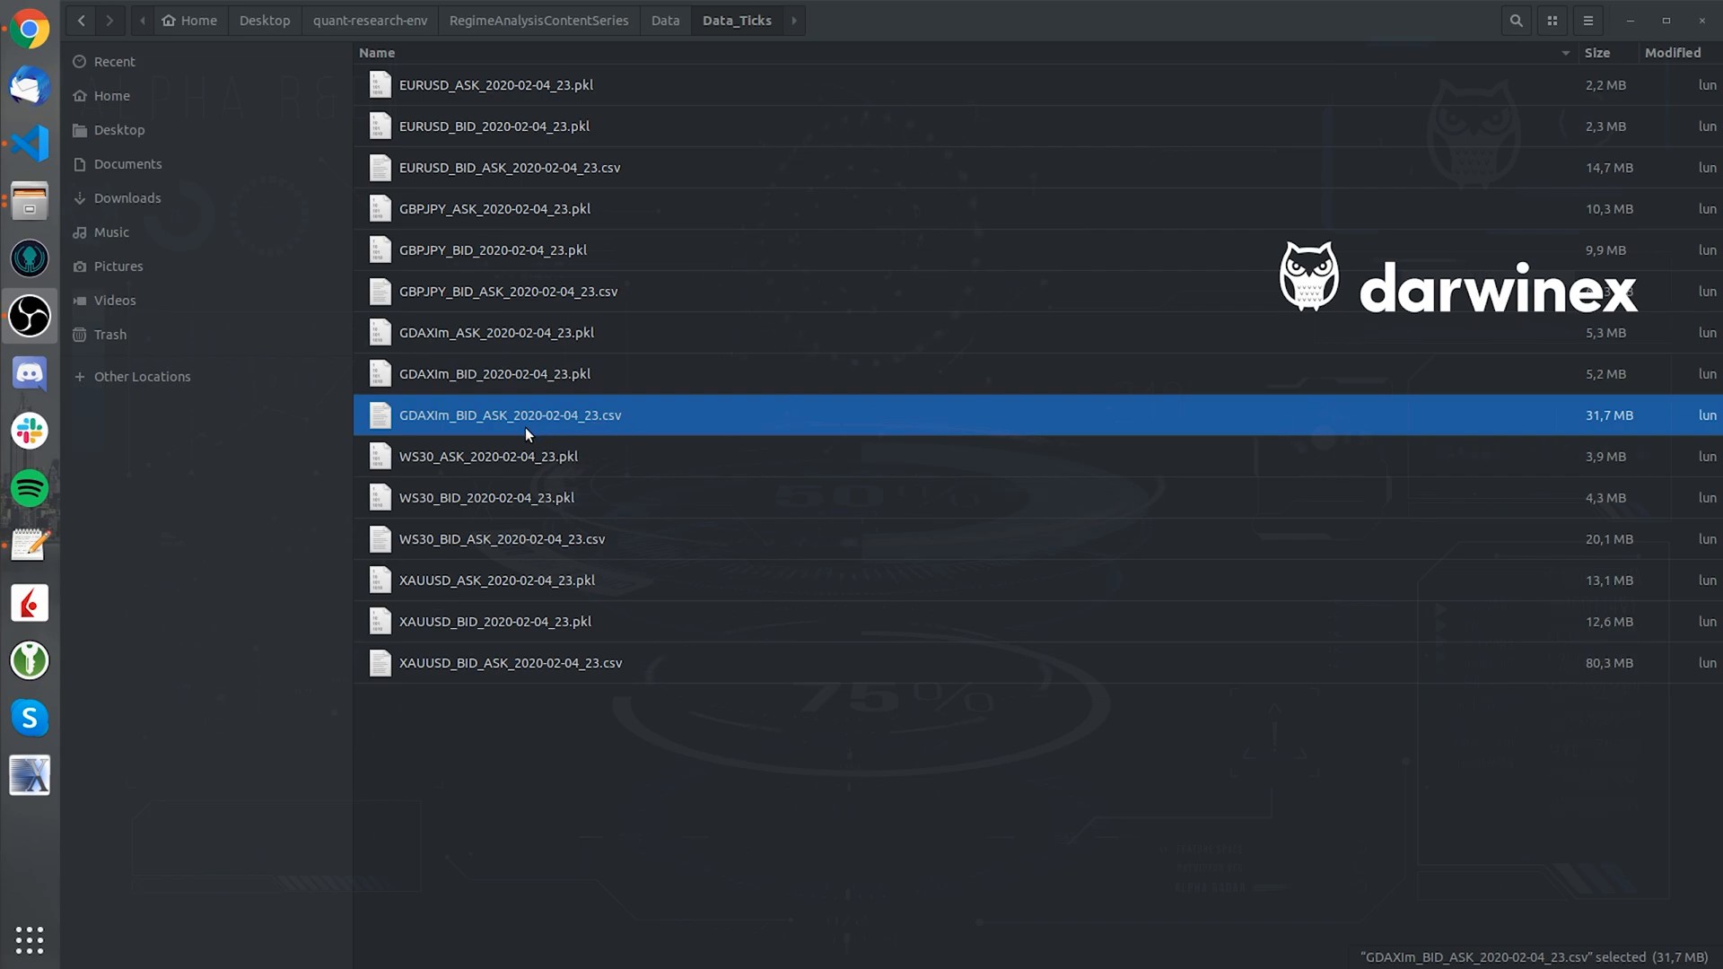
mouse_move(590, 433)
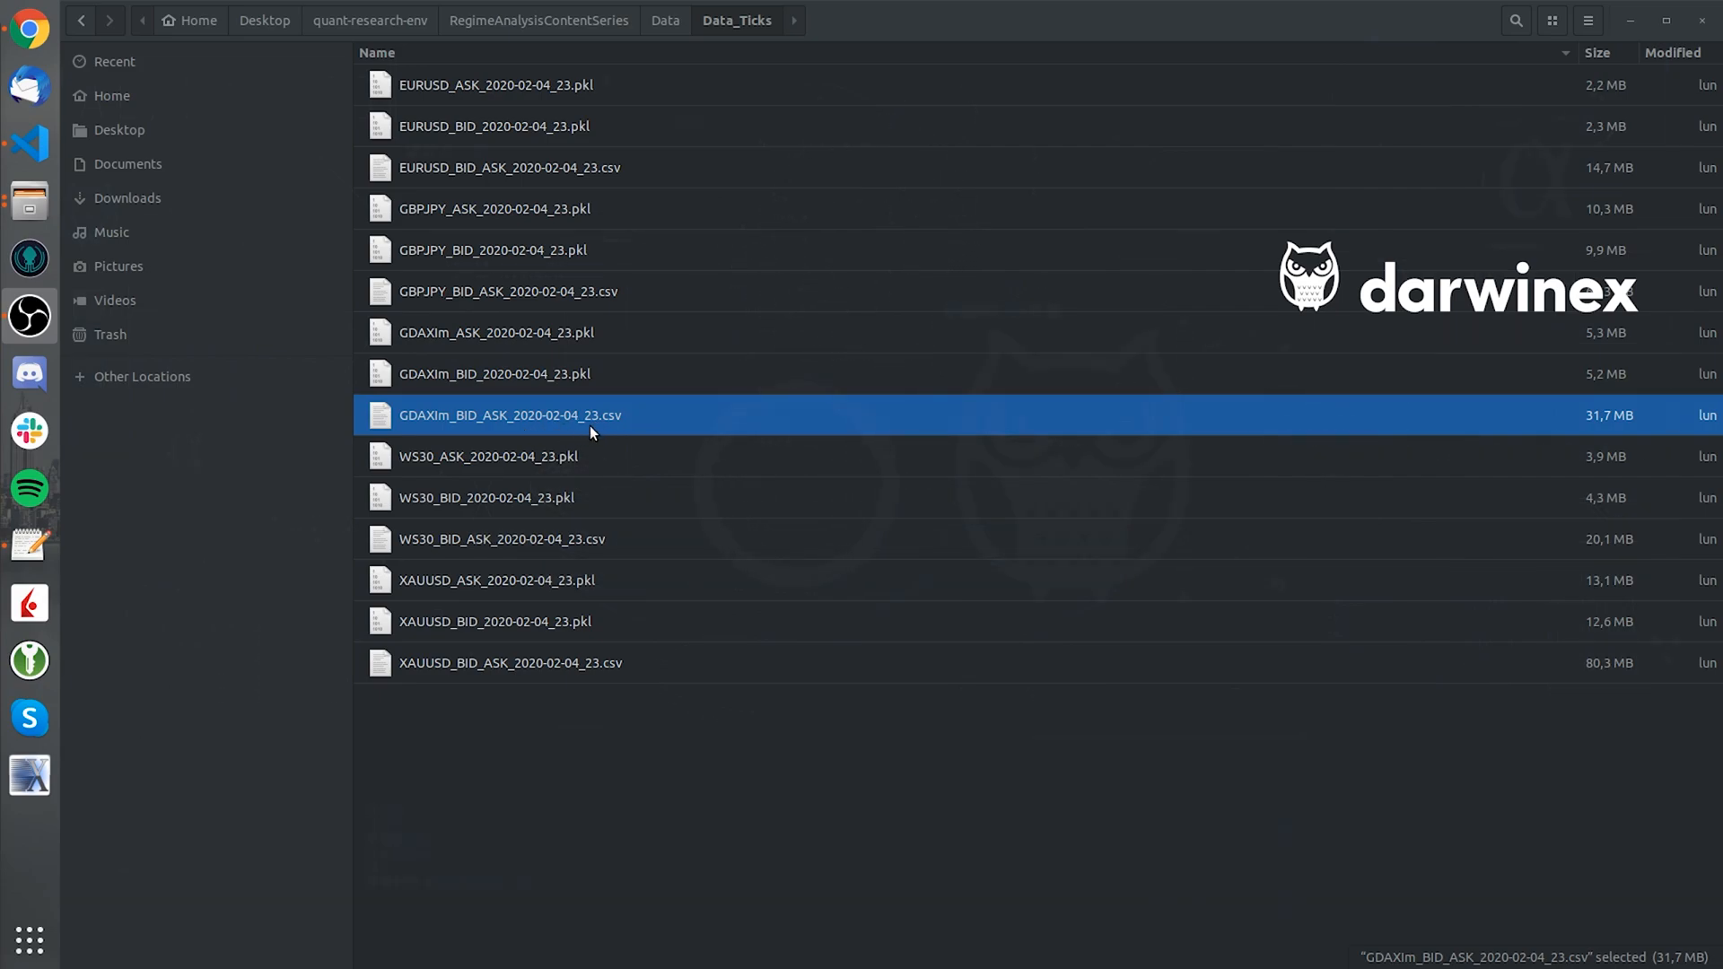
mouse_move(564, 426)
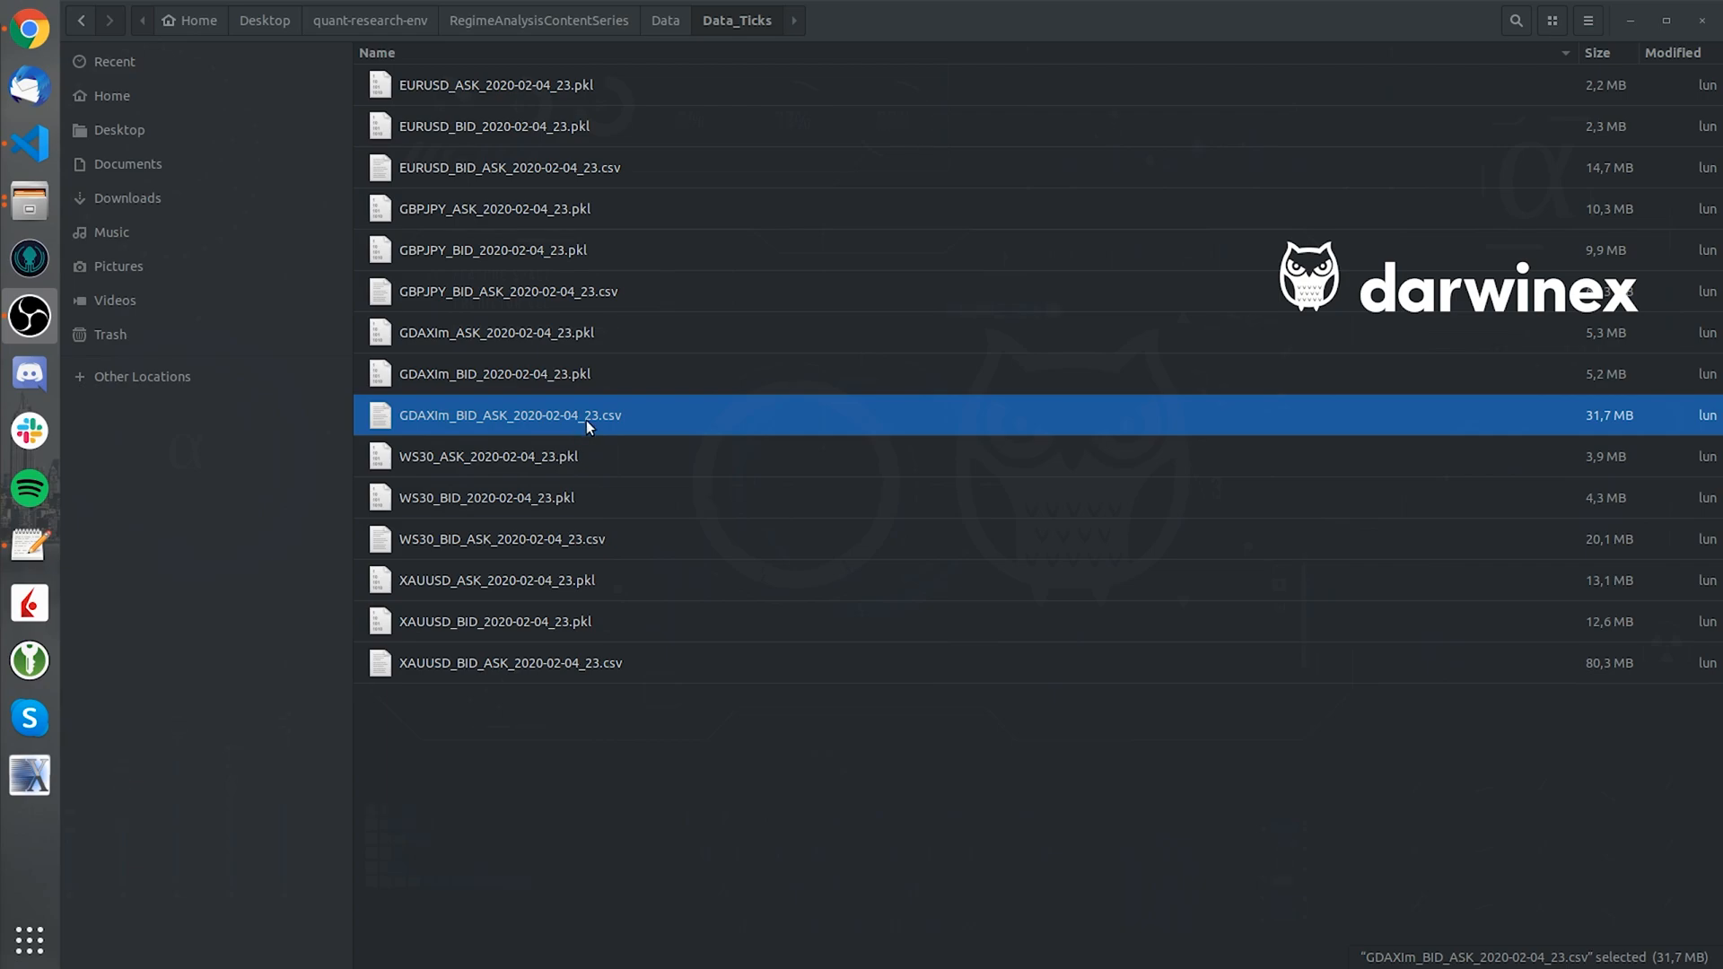
mouse_move(827, 457)
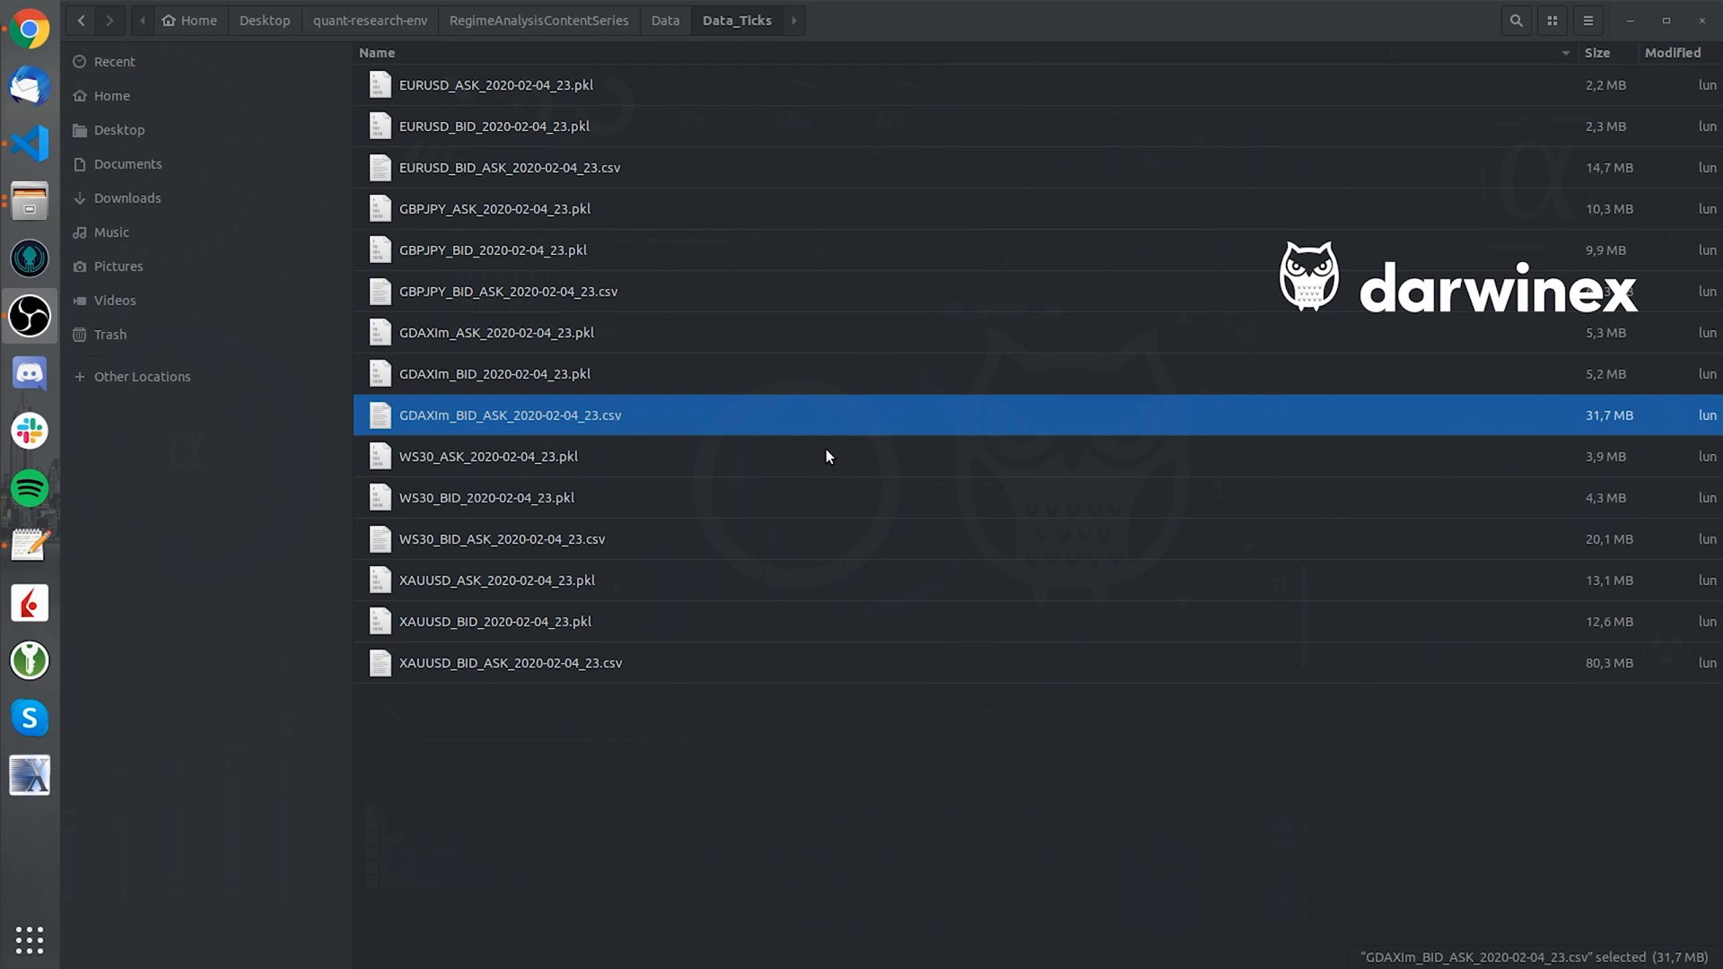
mouse_move(696, 55)
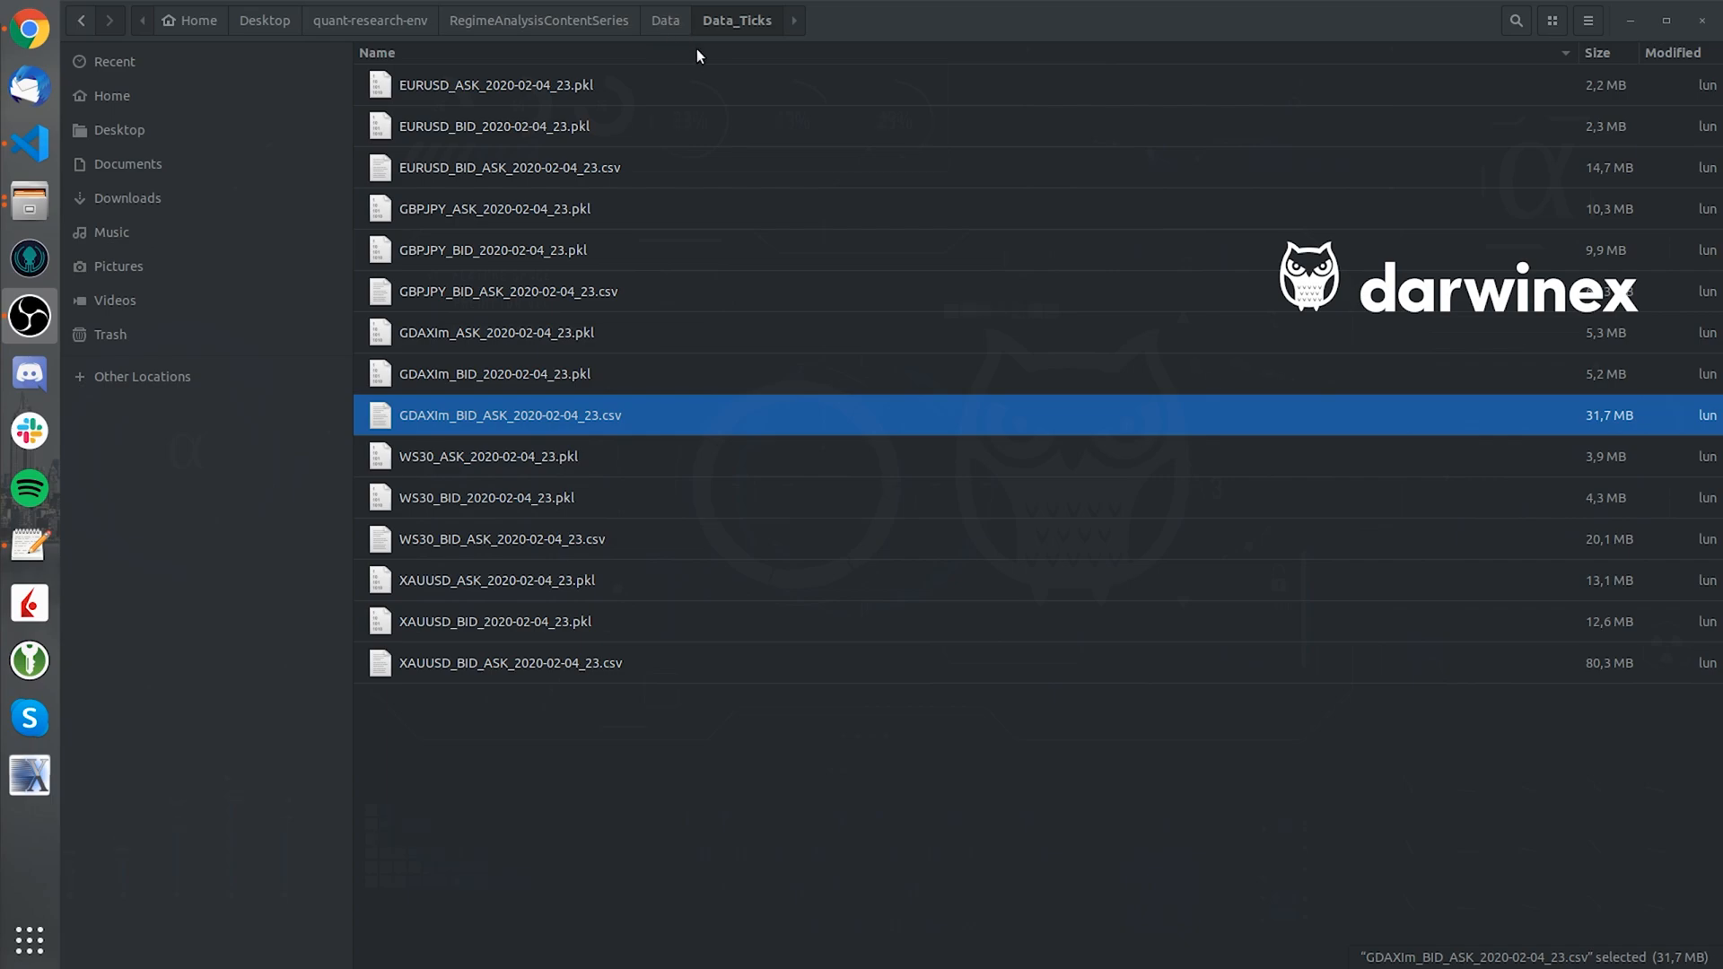
mouse_move(646, 44)
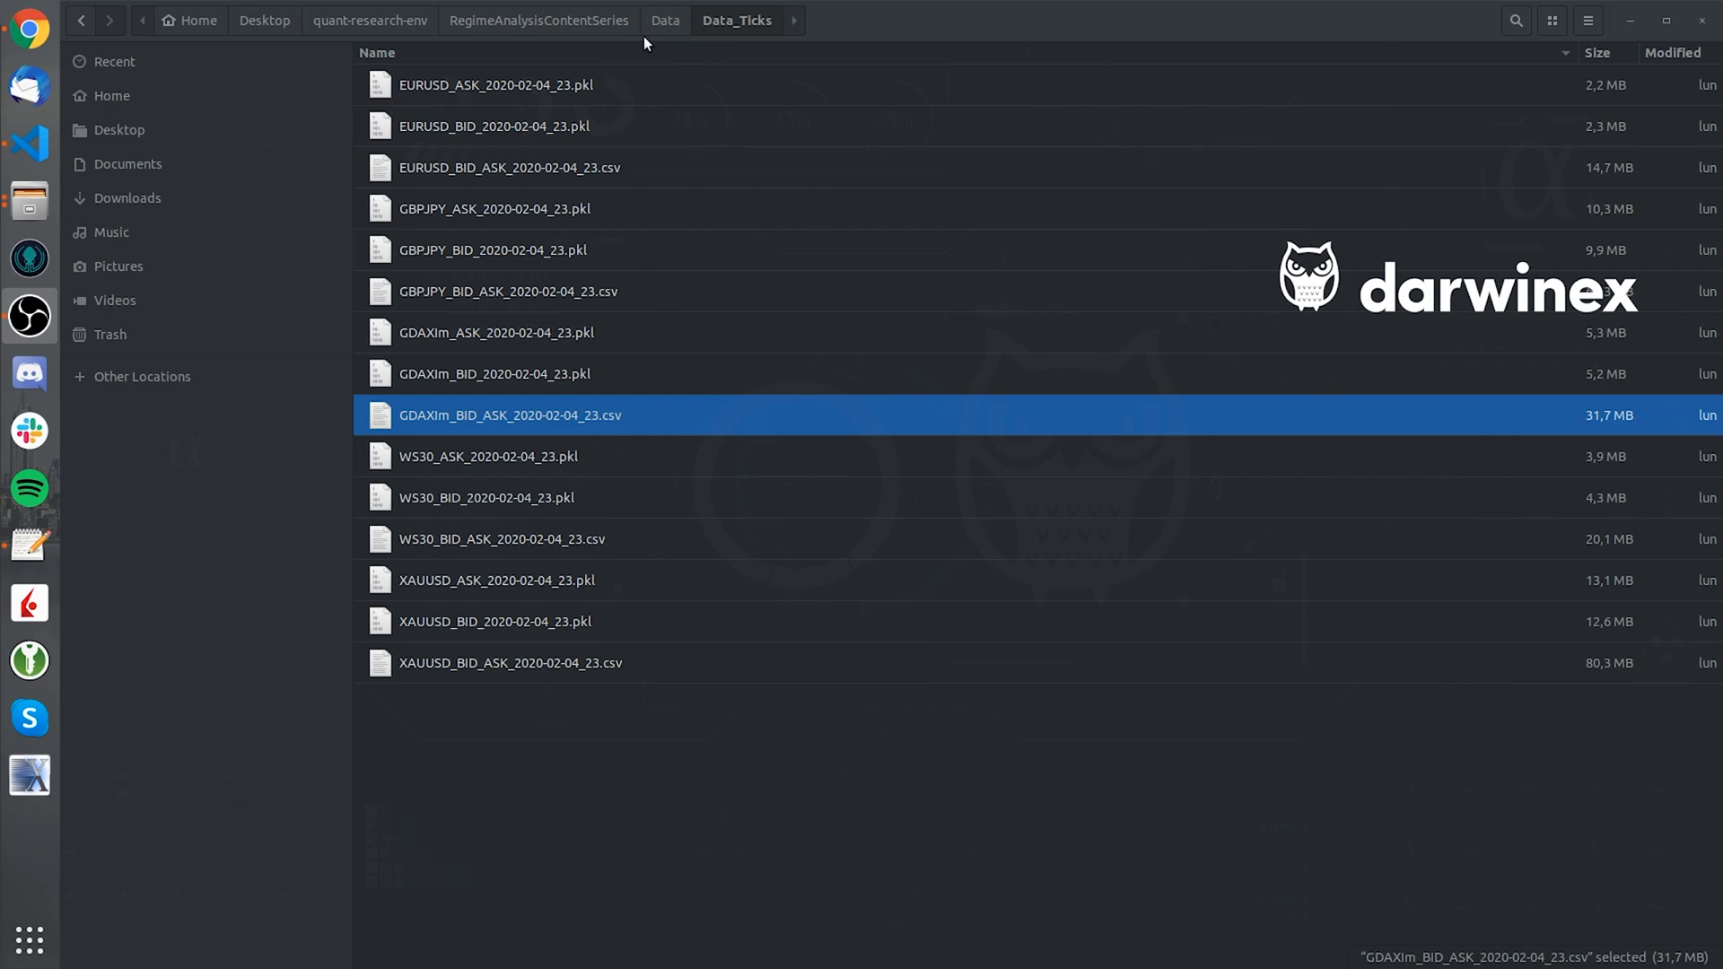
- Switch back to getData.py in Visual Studio Code
click(29, 143)
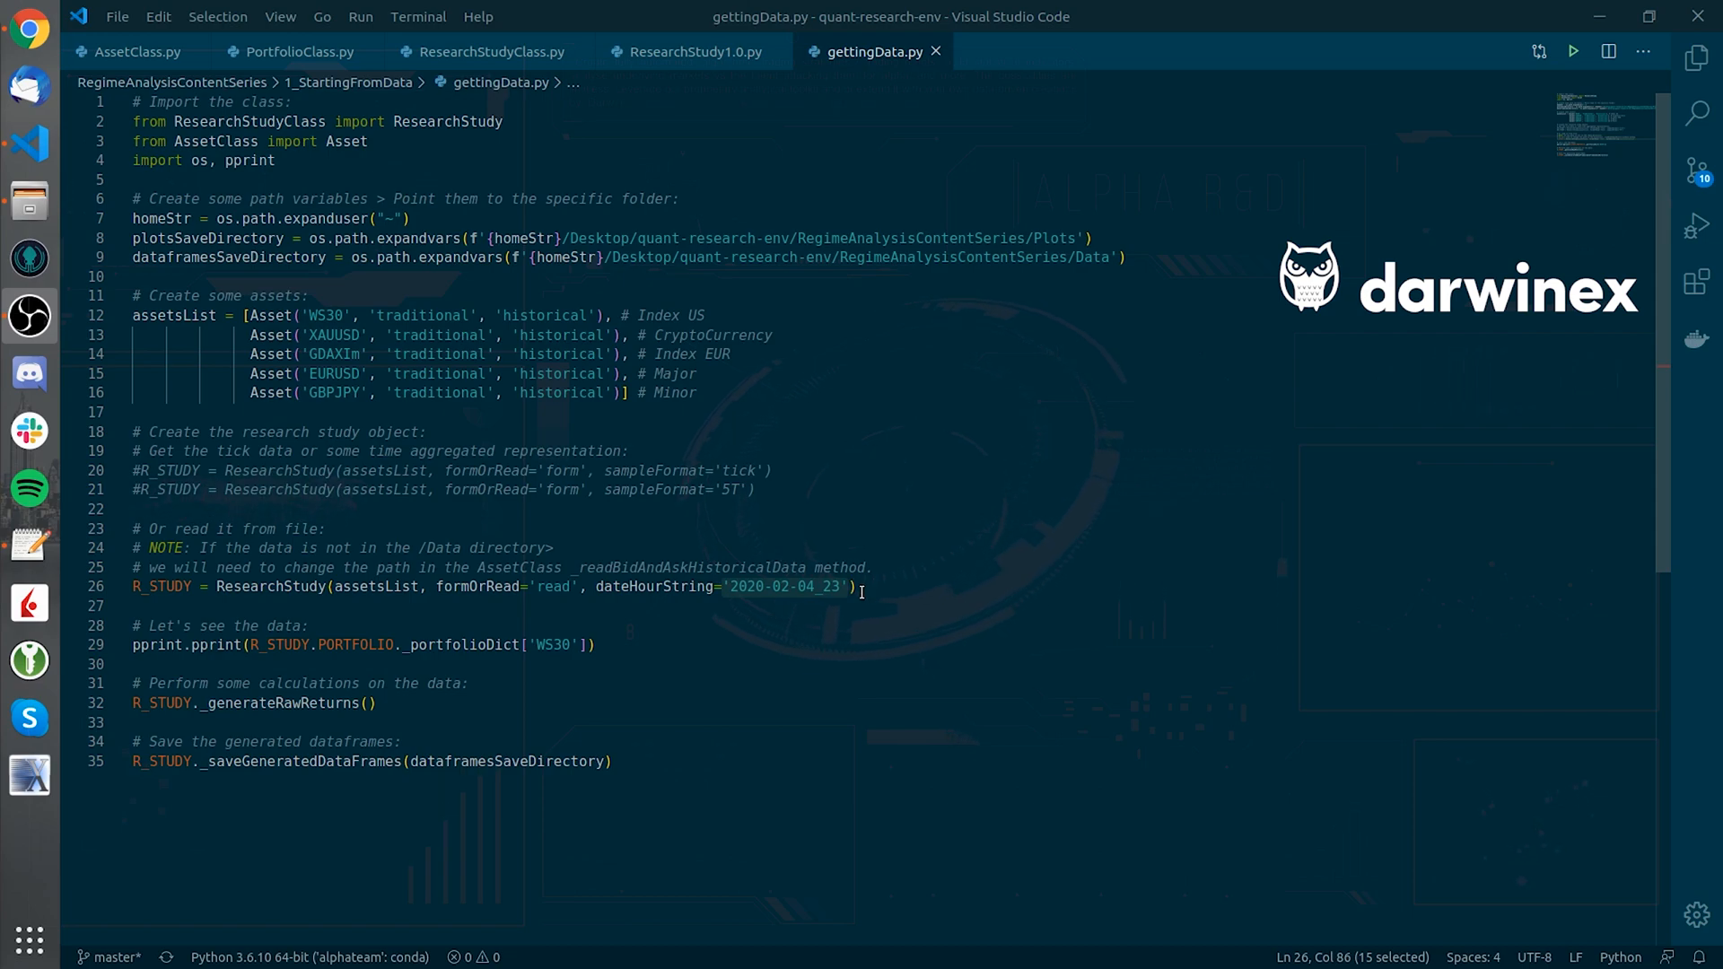
mouse_move(665, 586)
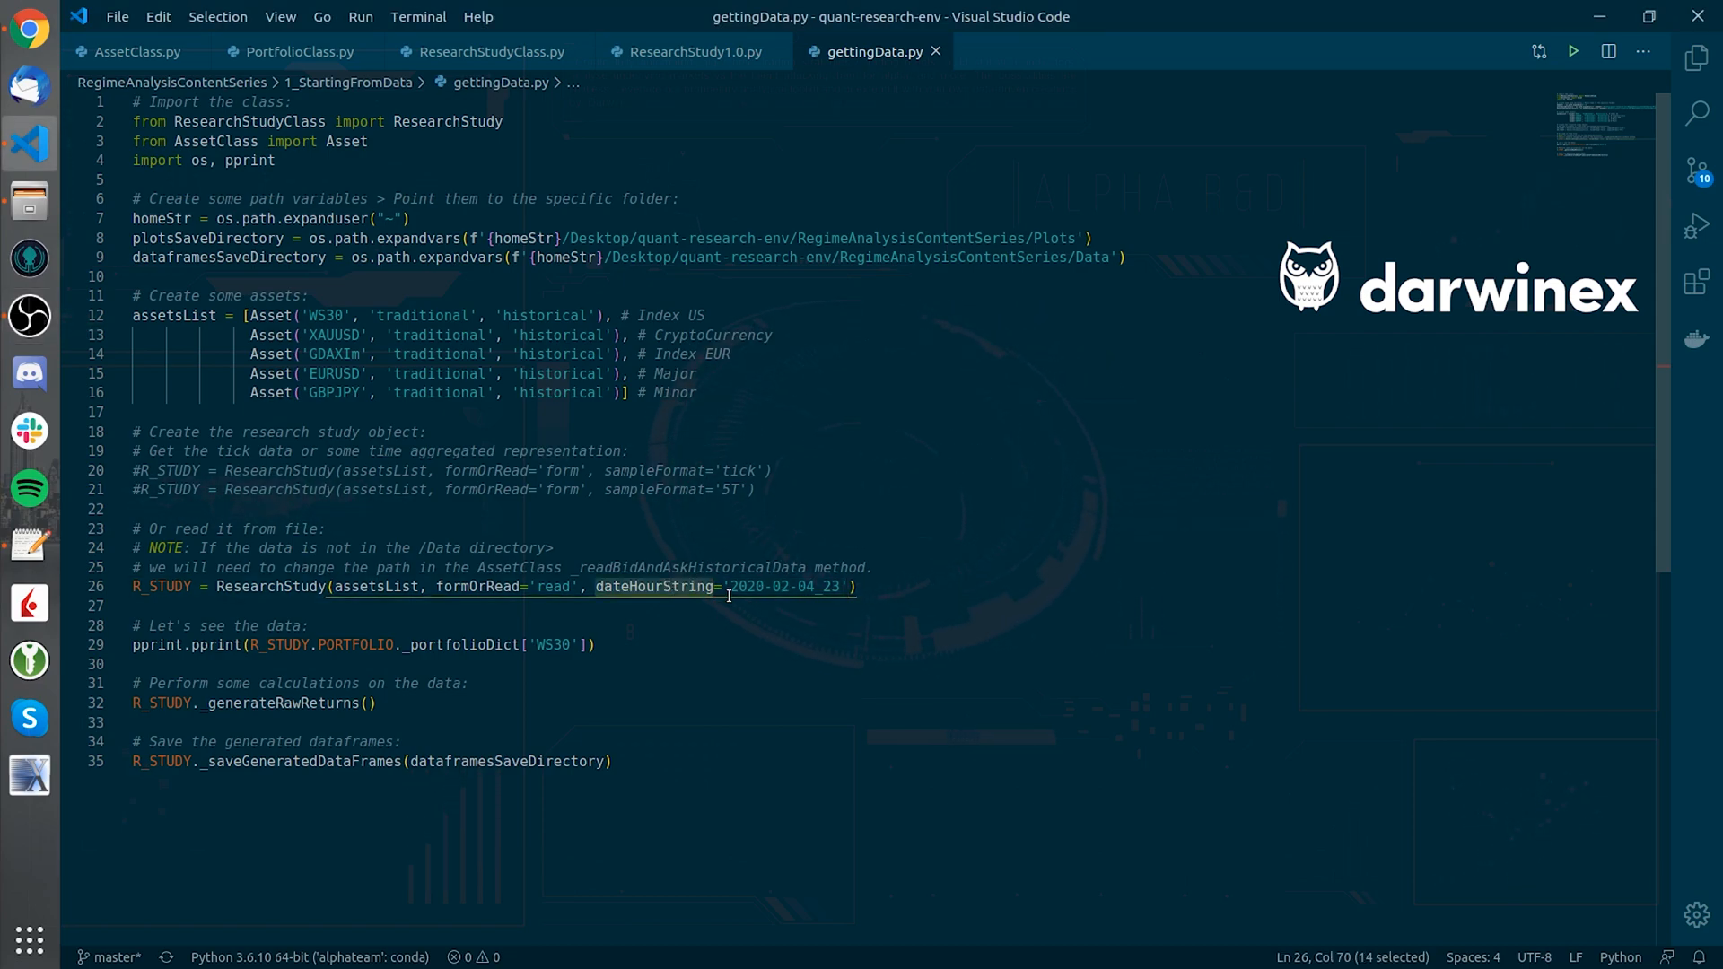
mouse_move(772, 654)
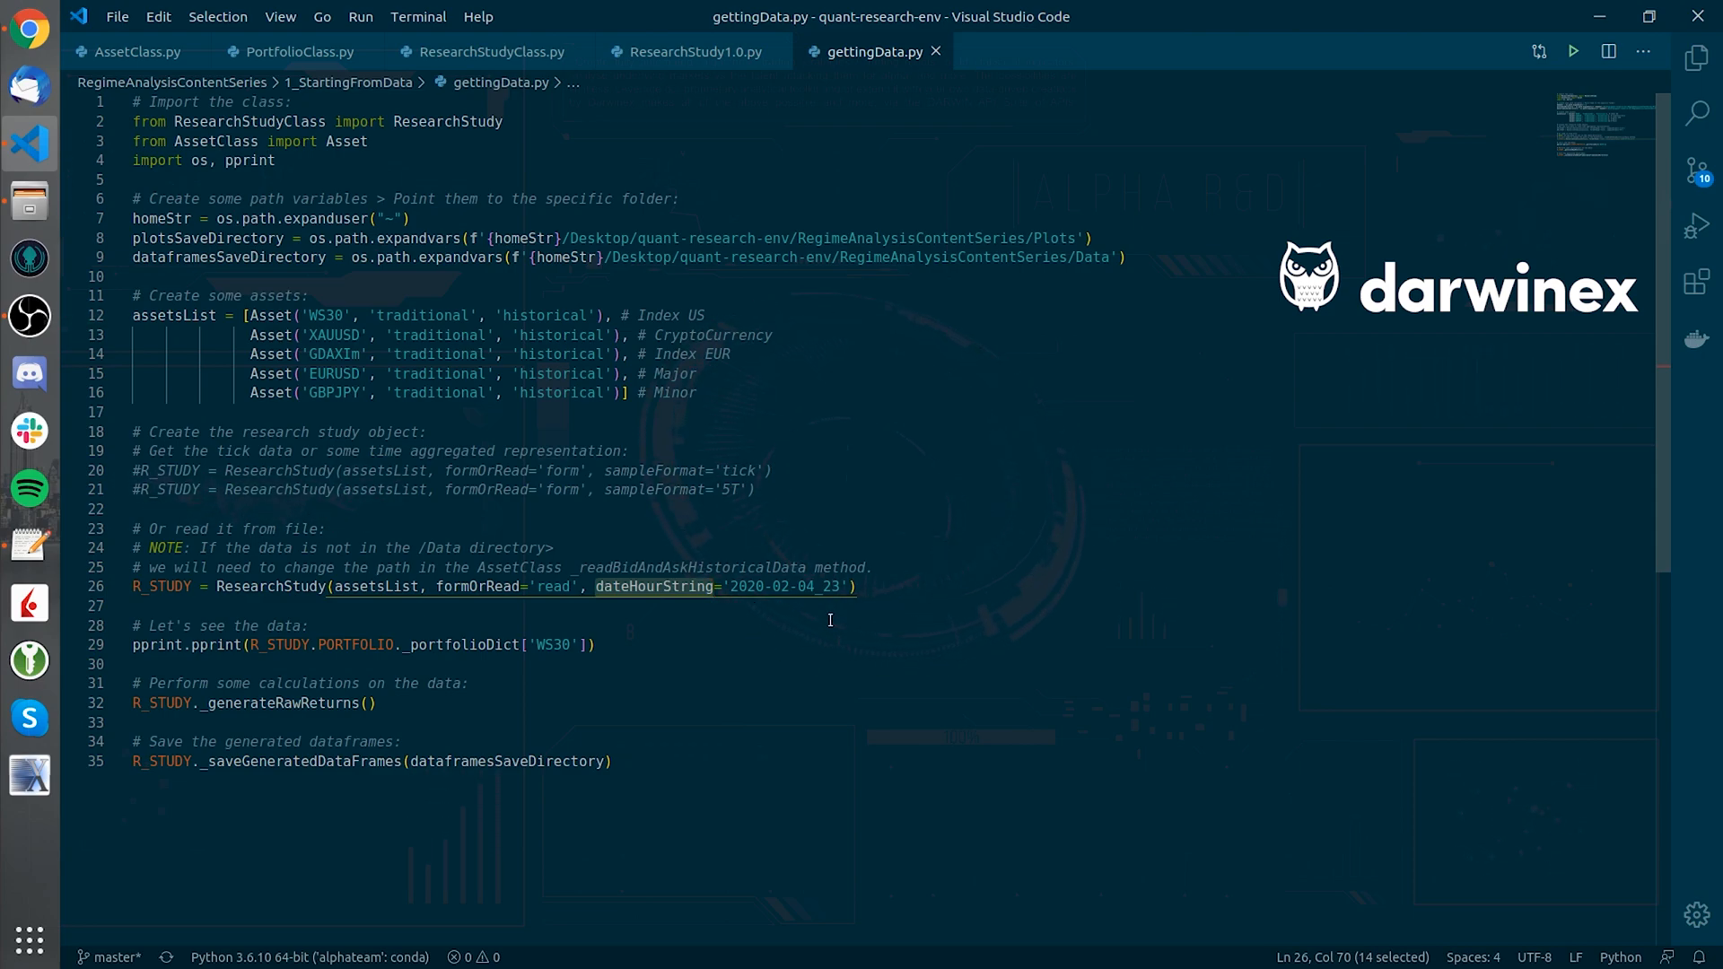
mouse_move(851, 609)
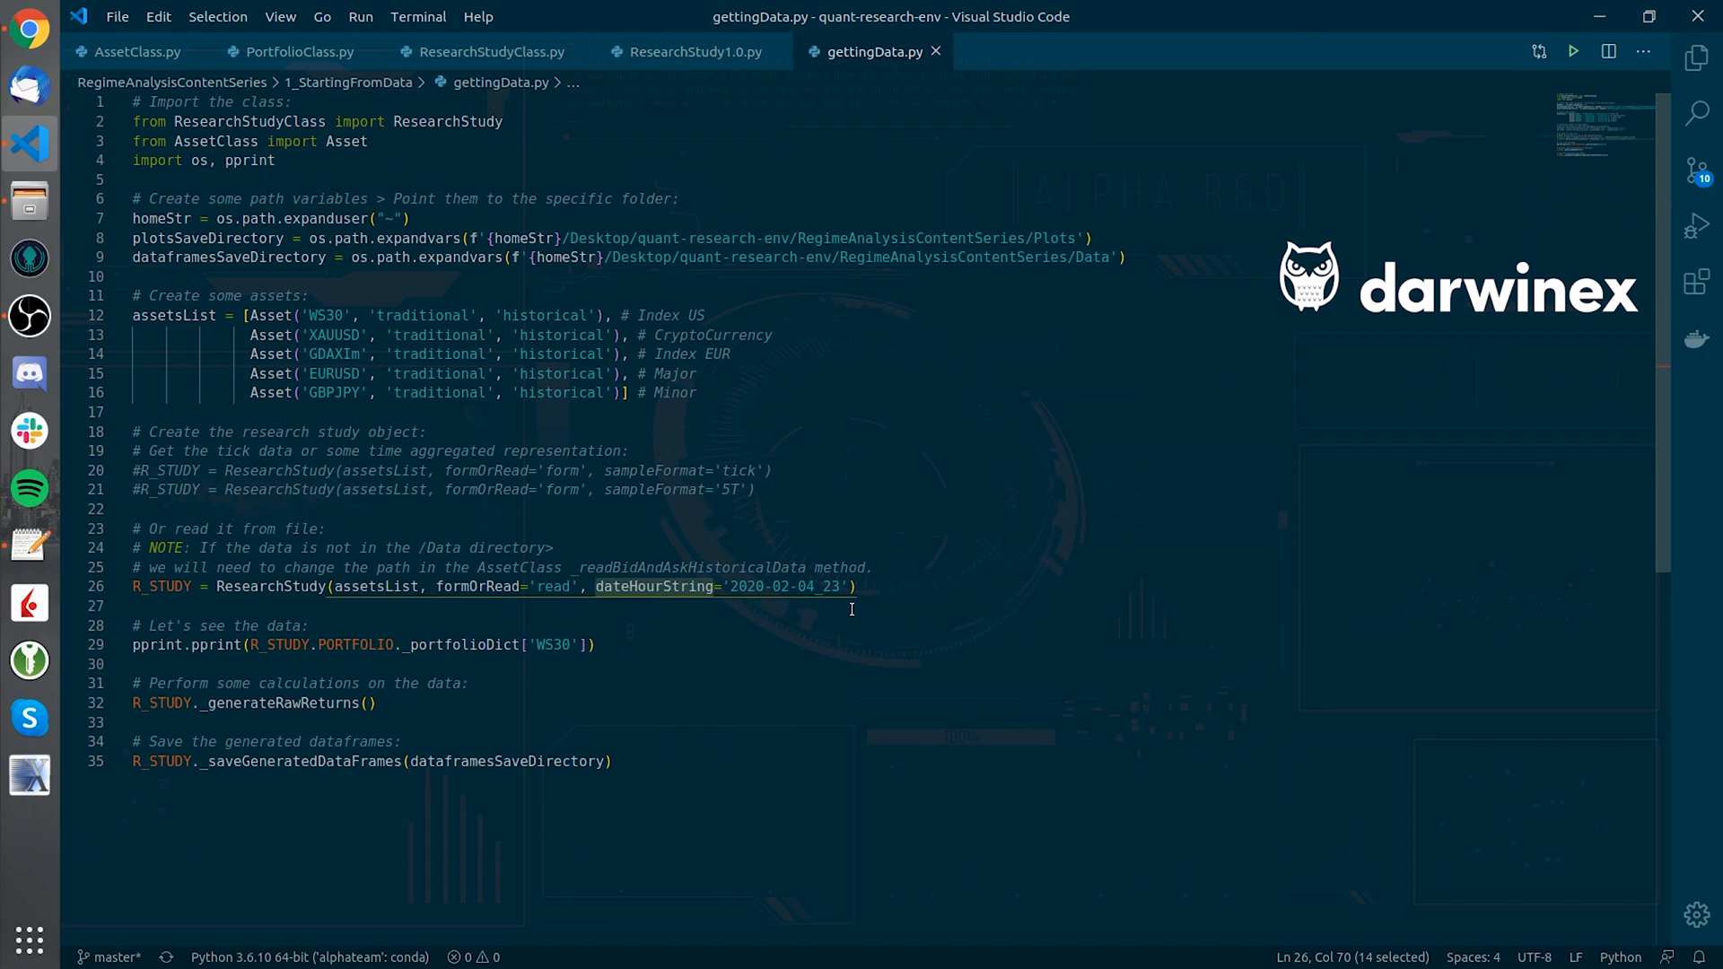
mouse_move(988, 602)
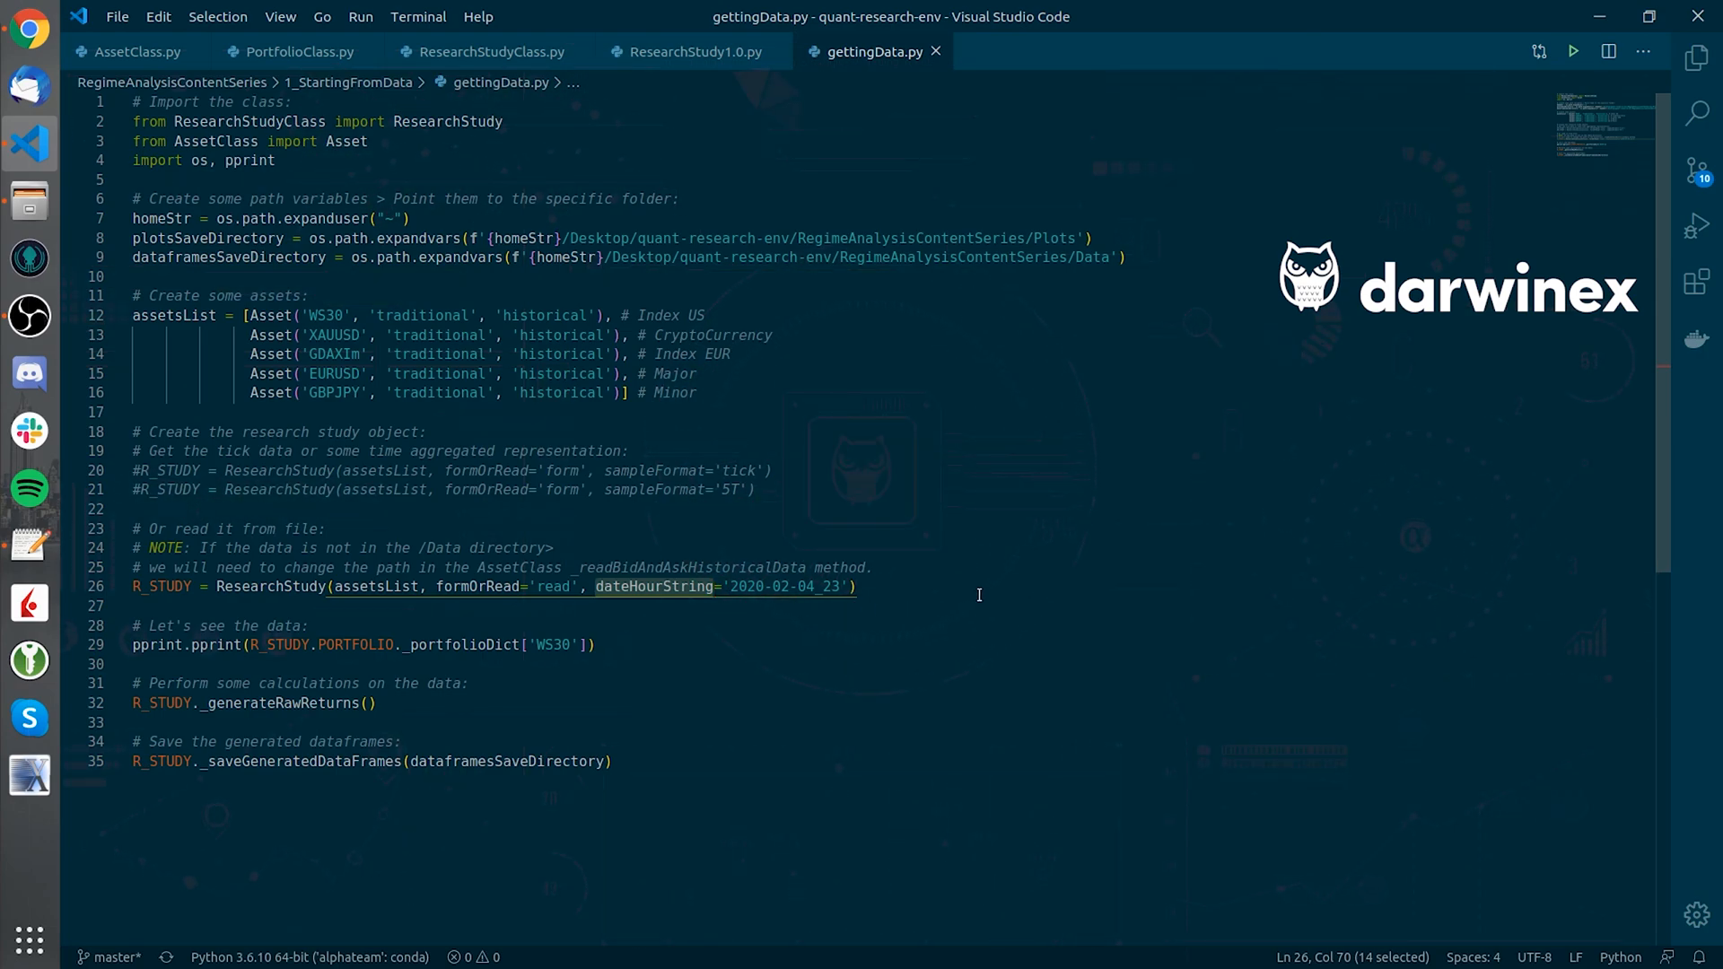
mouse_move(903, 586)
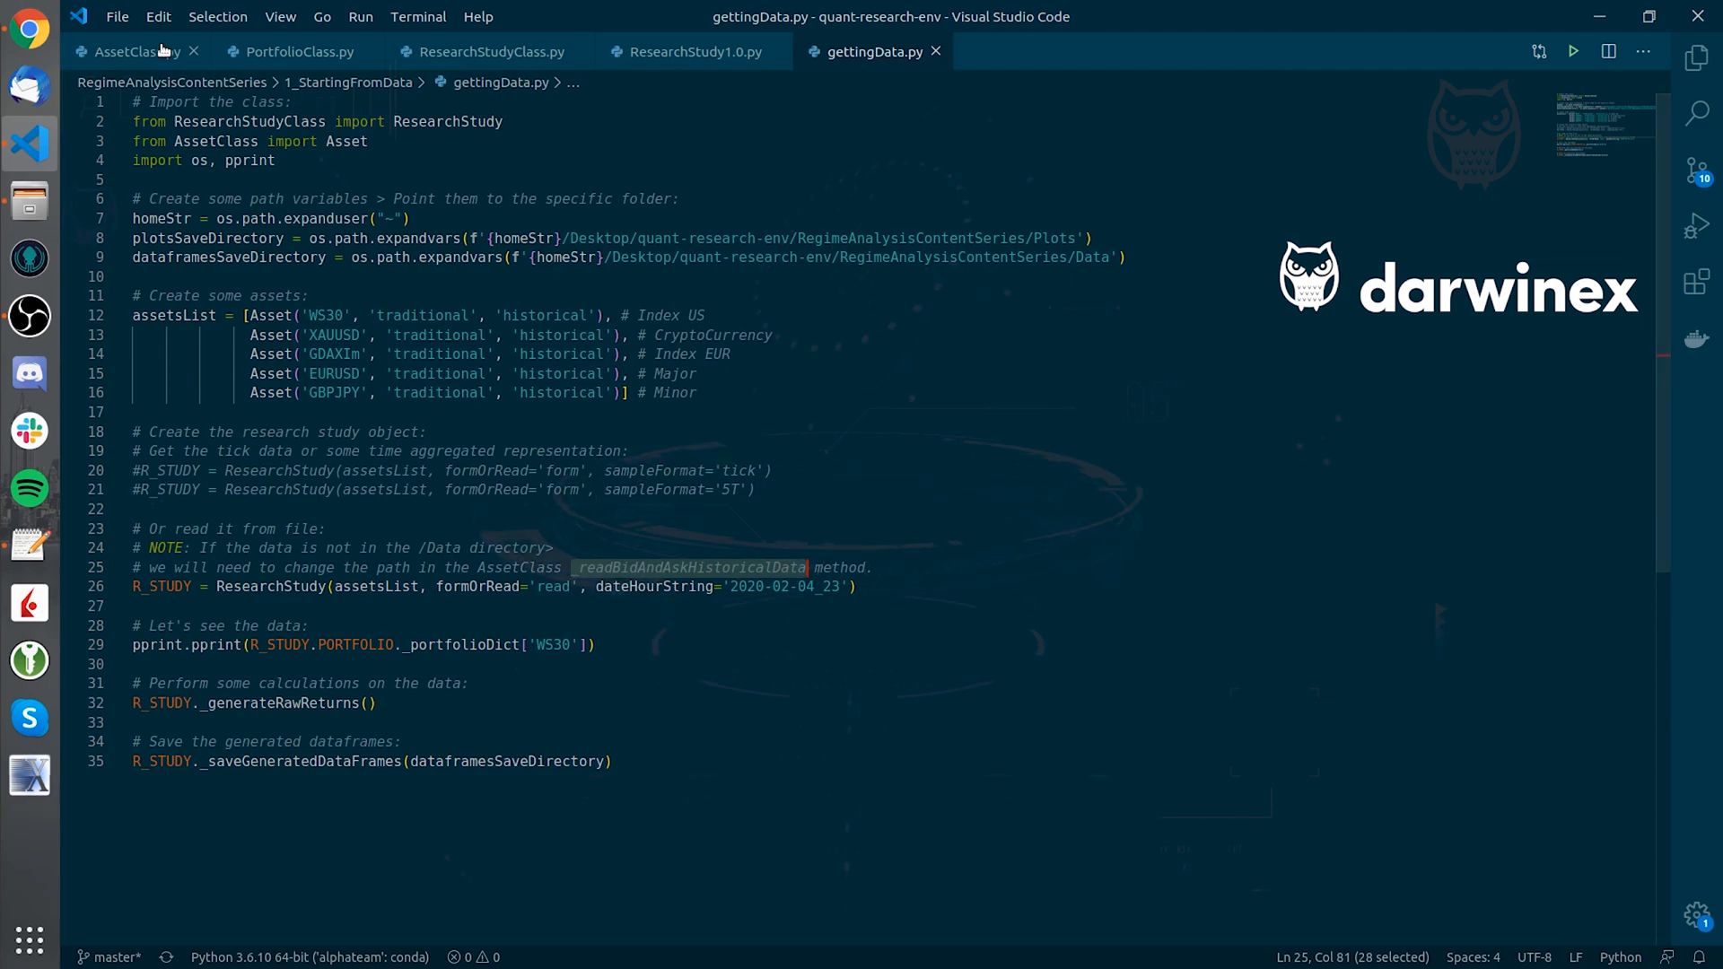
- Check READ_PATH in AssetClass.py, then return to getData.py
click(127, 52)
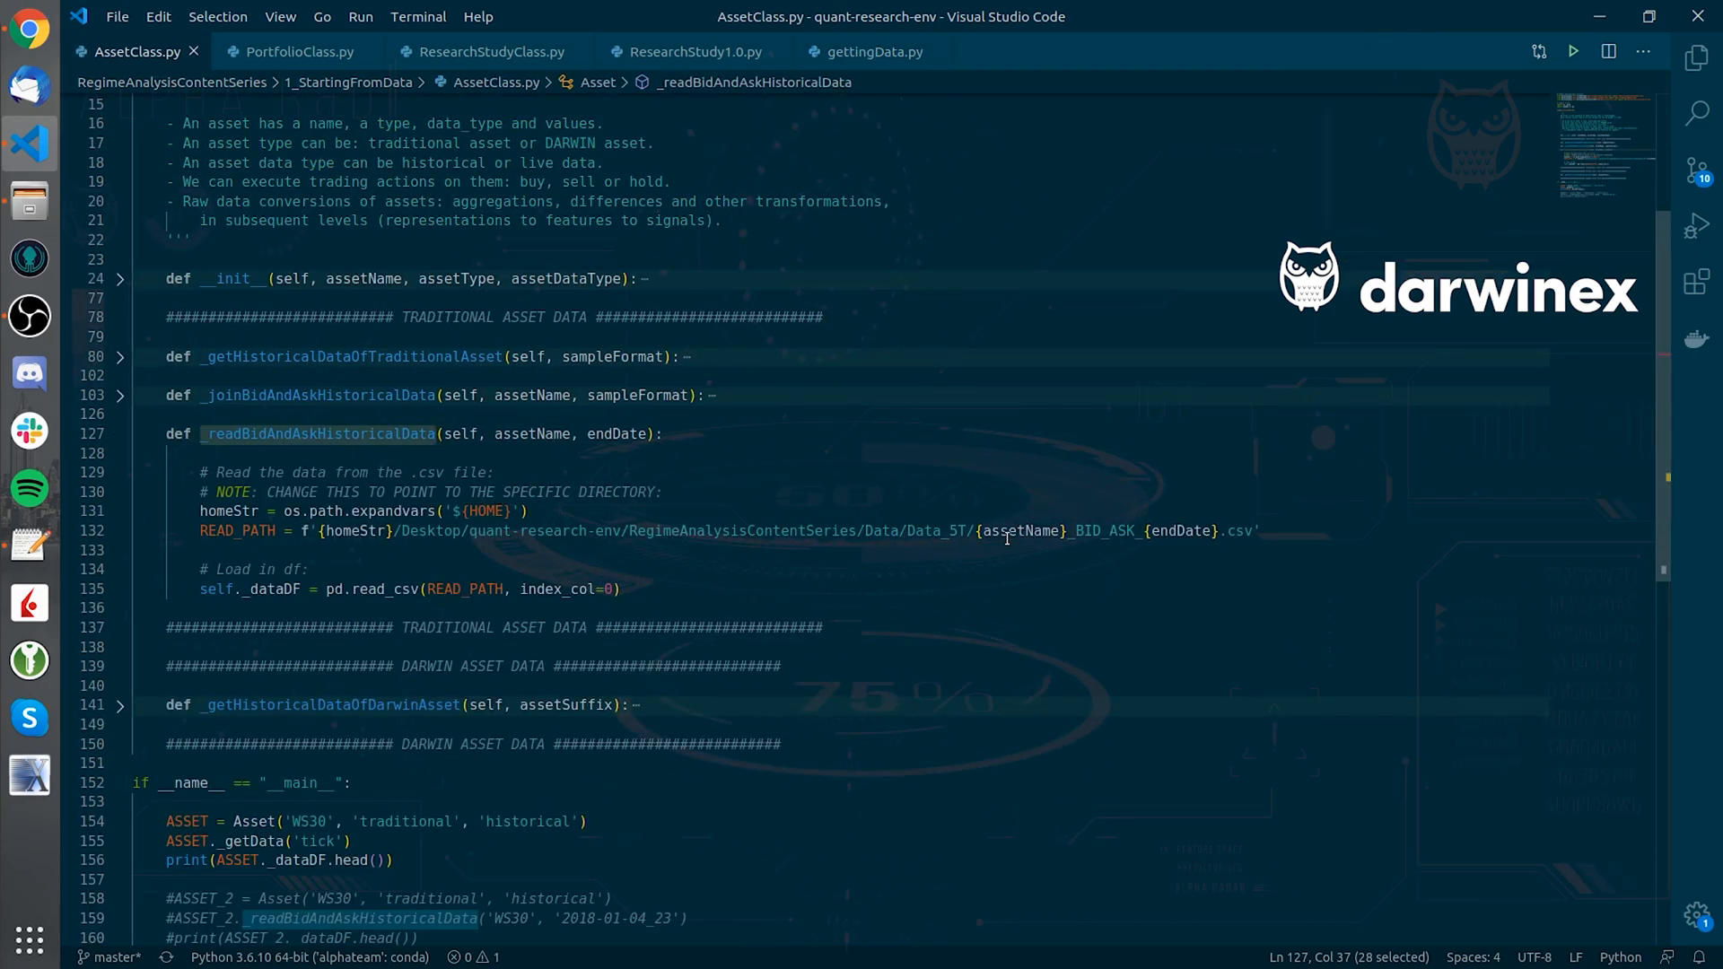
click(871, 52)
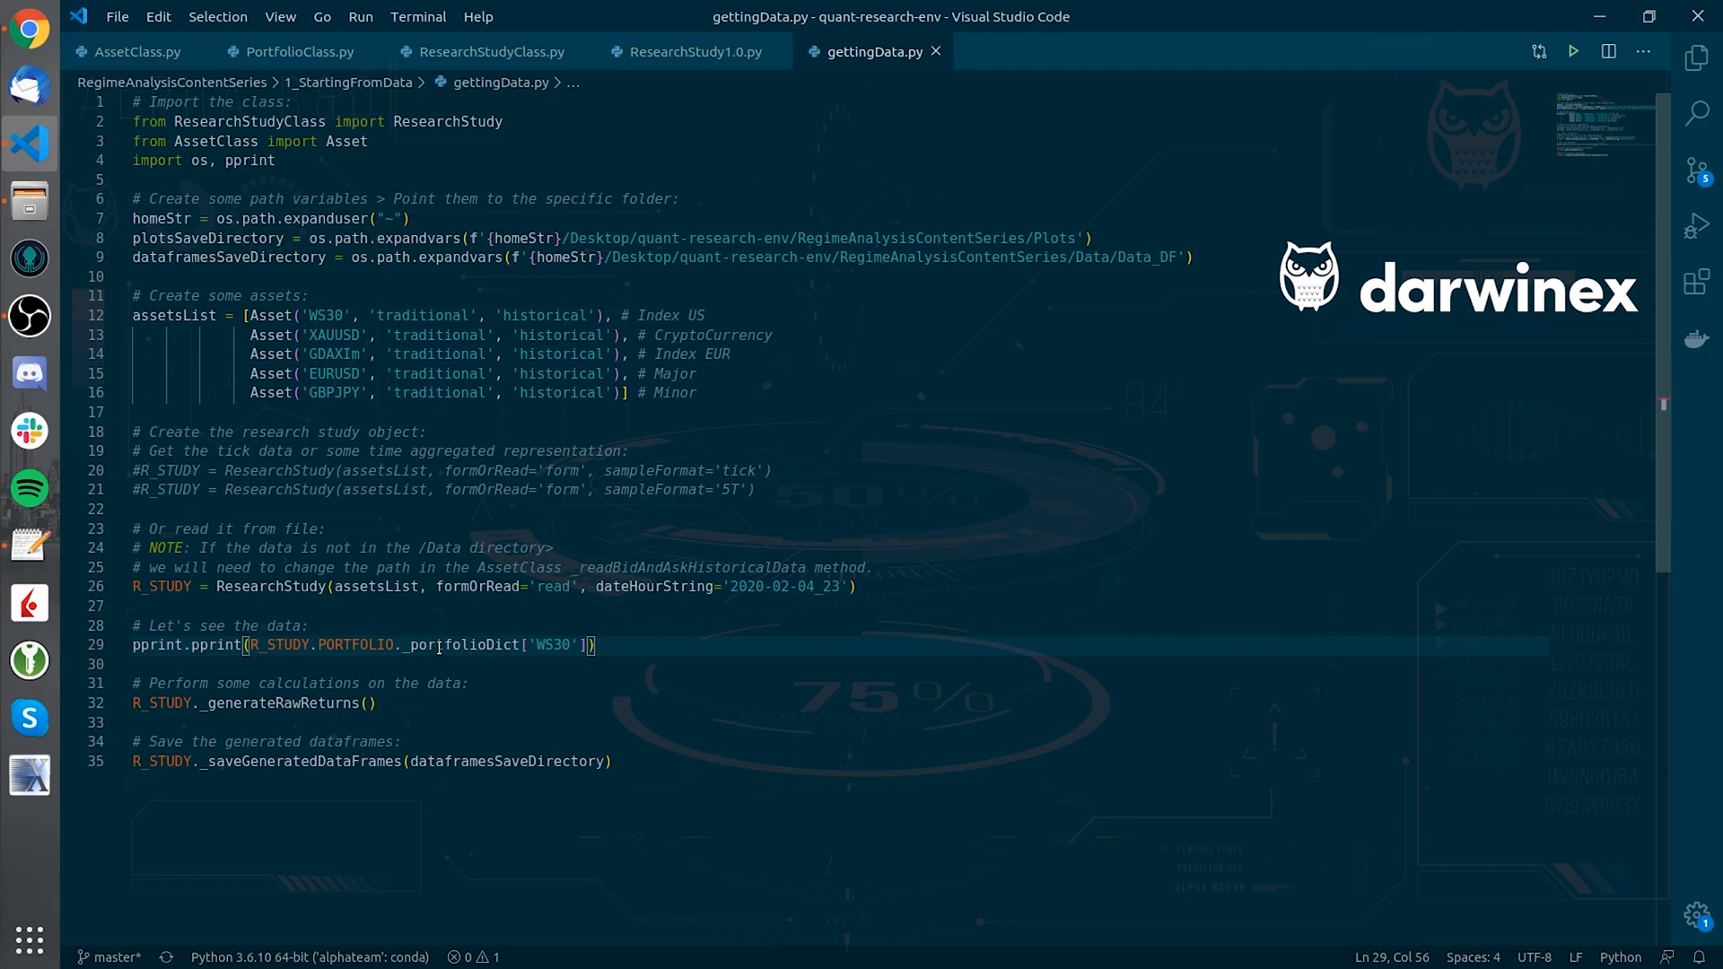
double_click(440, 646)
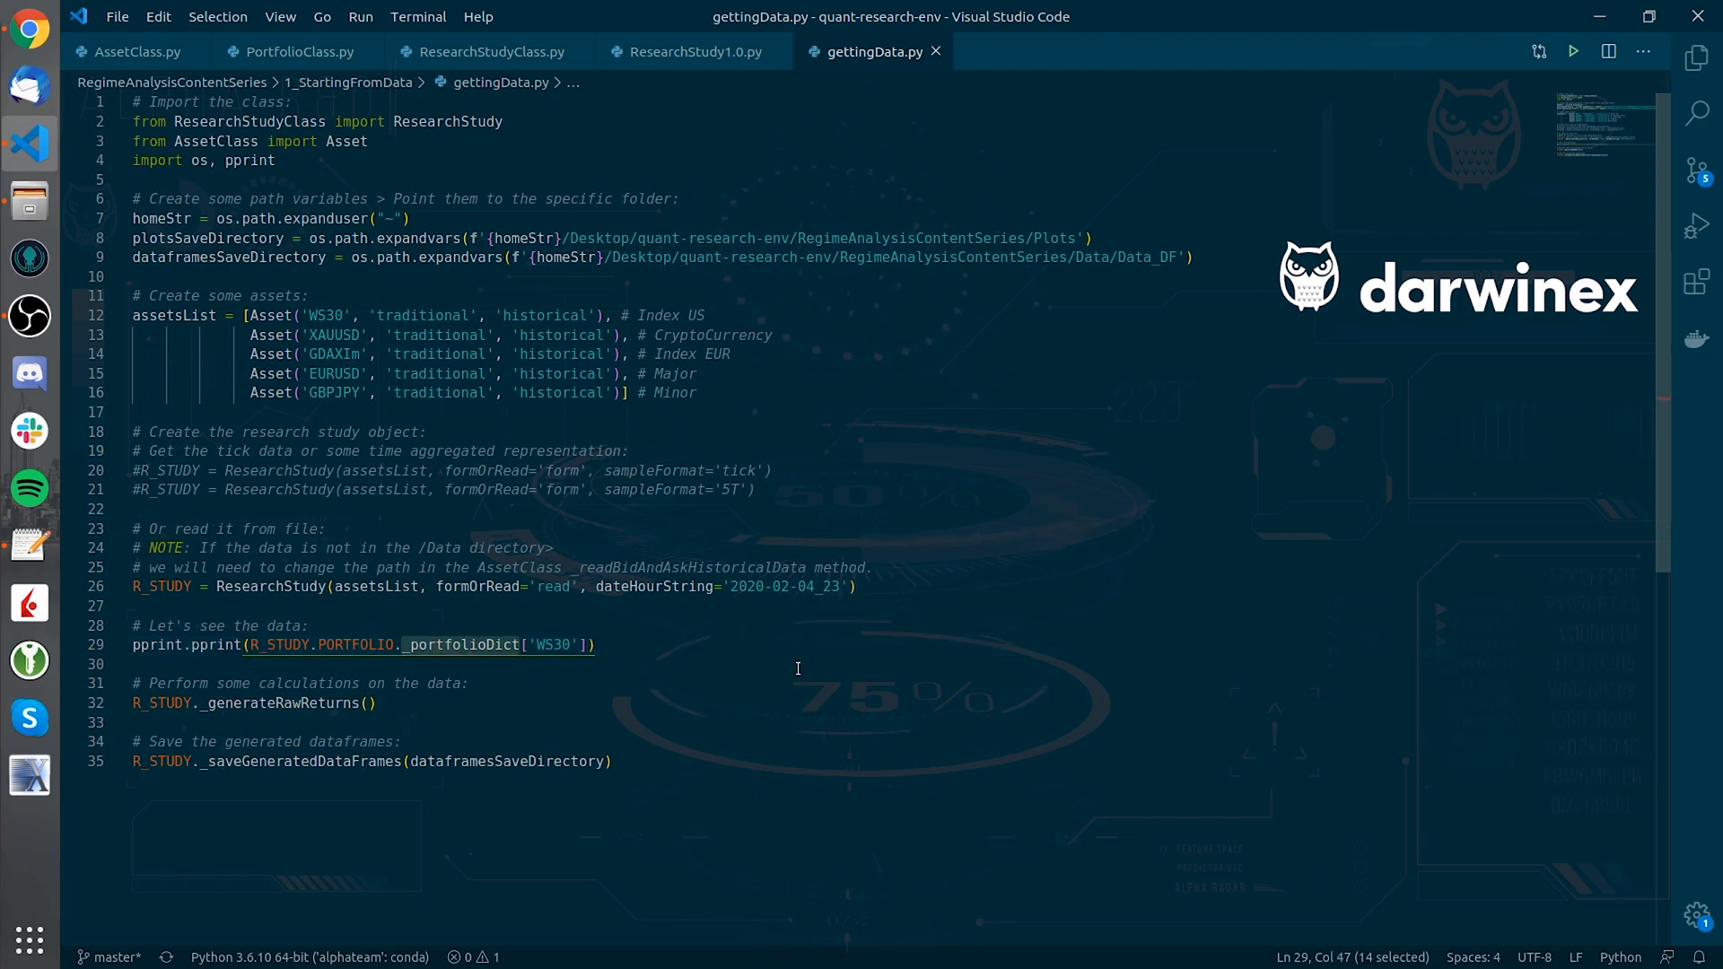
mouse_move(725, 656)
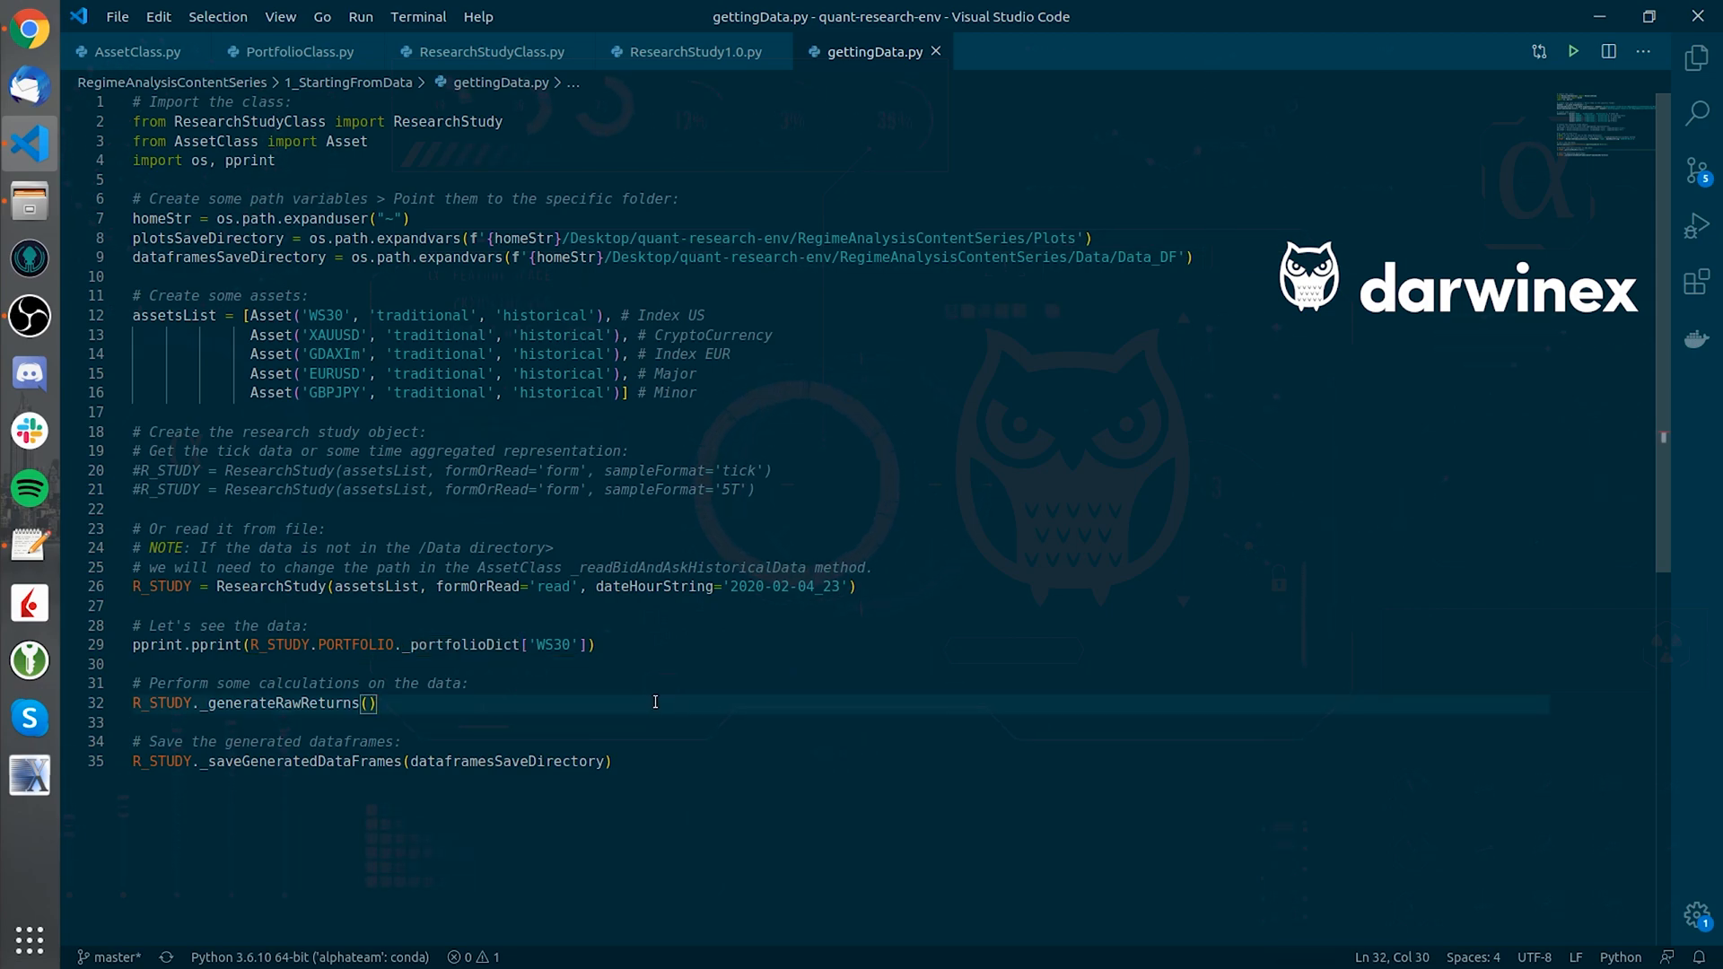
mouse_move(492, 694)
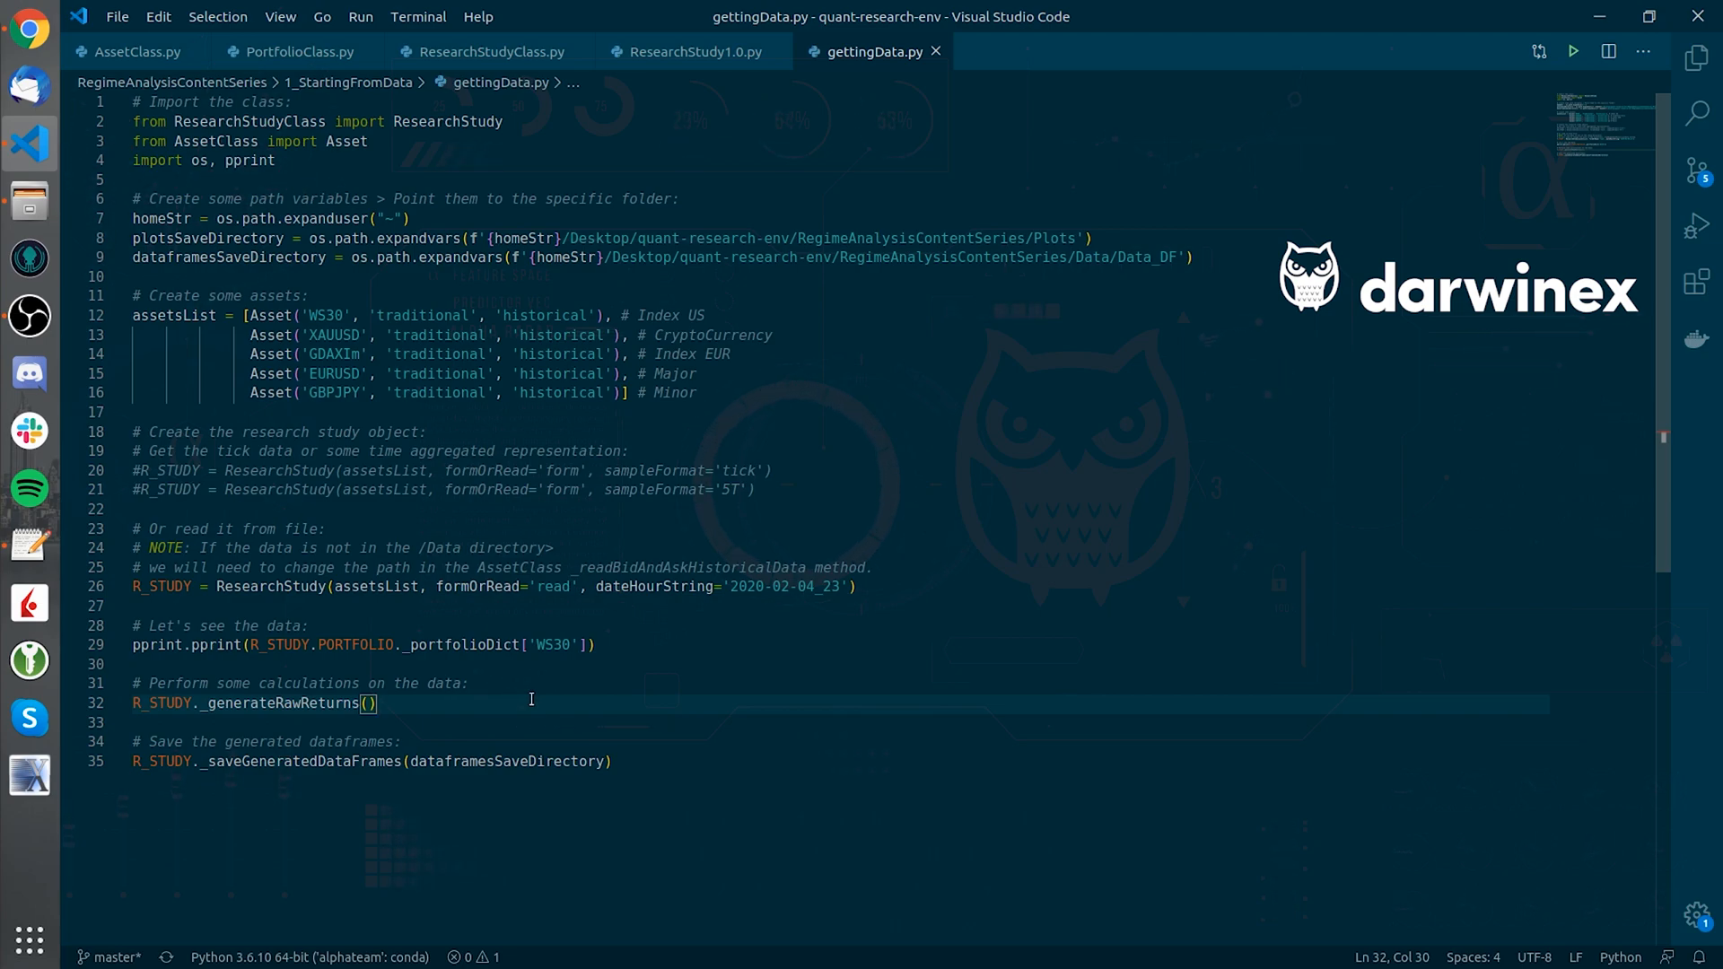
mouse_move(652, 682)
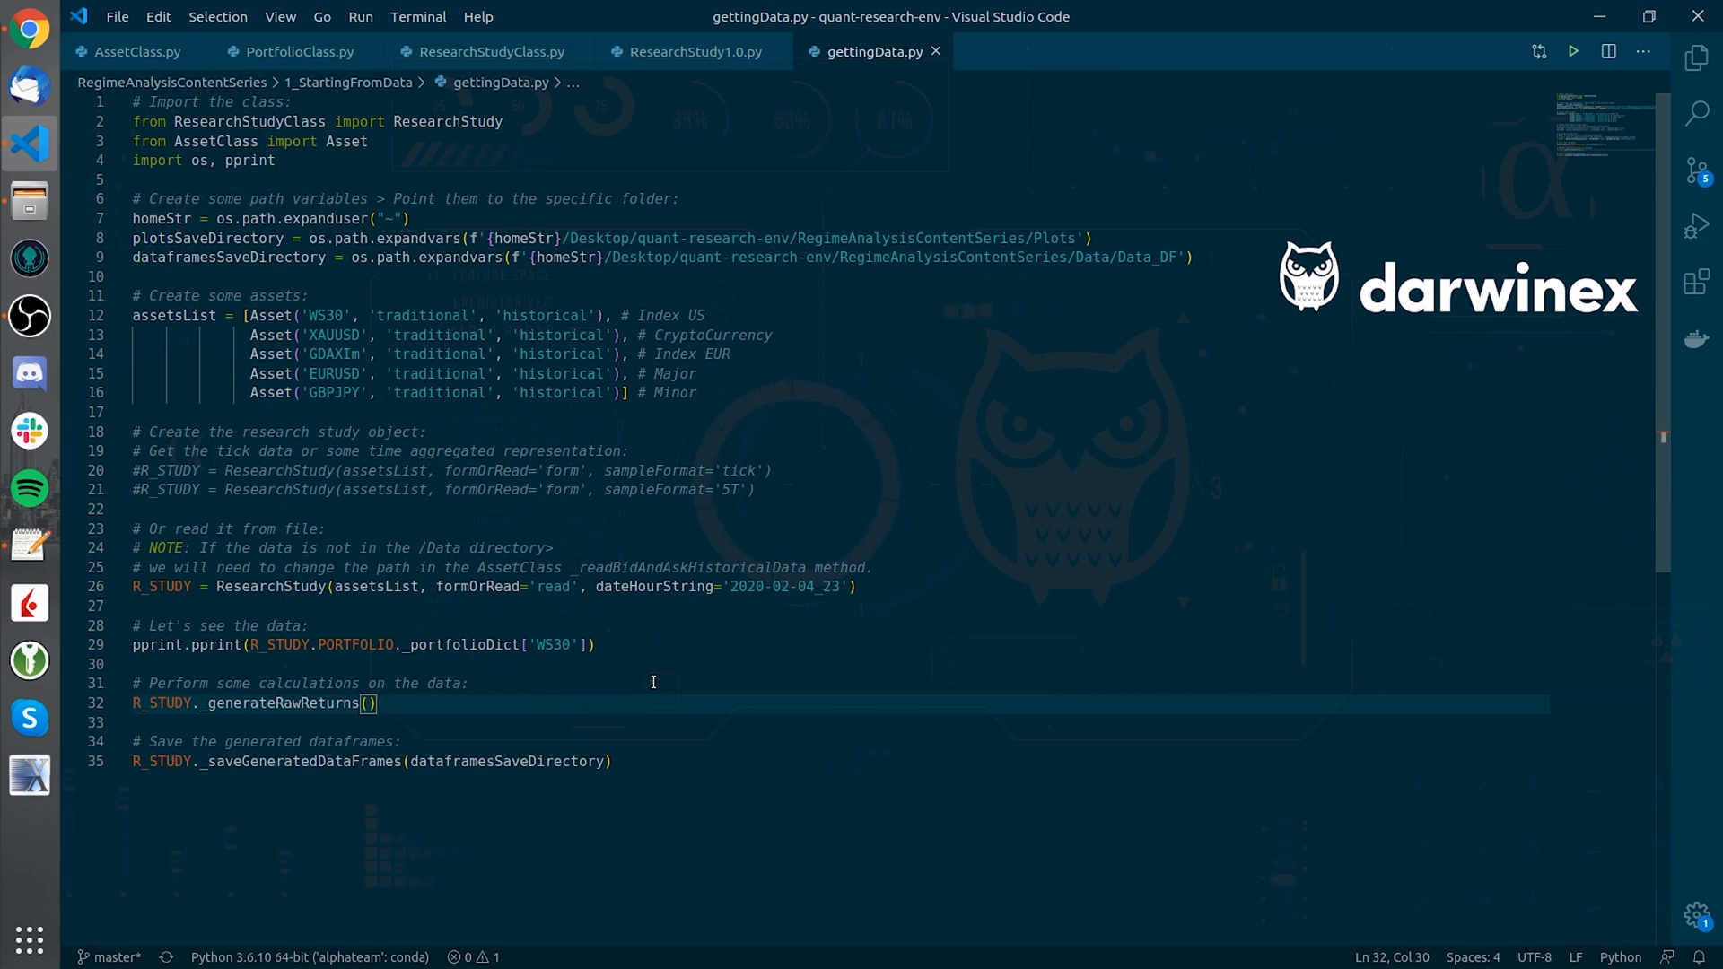
mouse_move(724, 736)
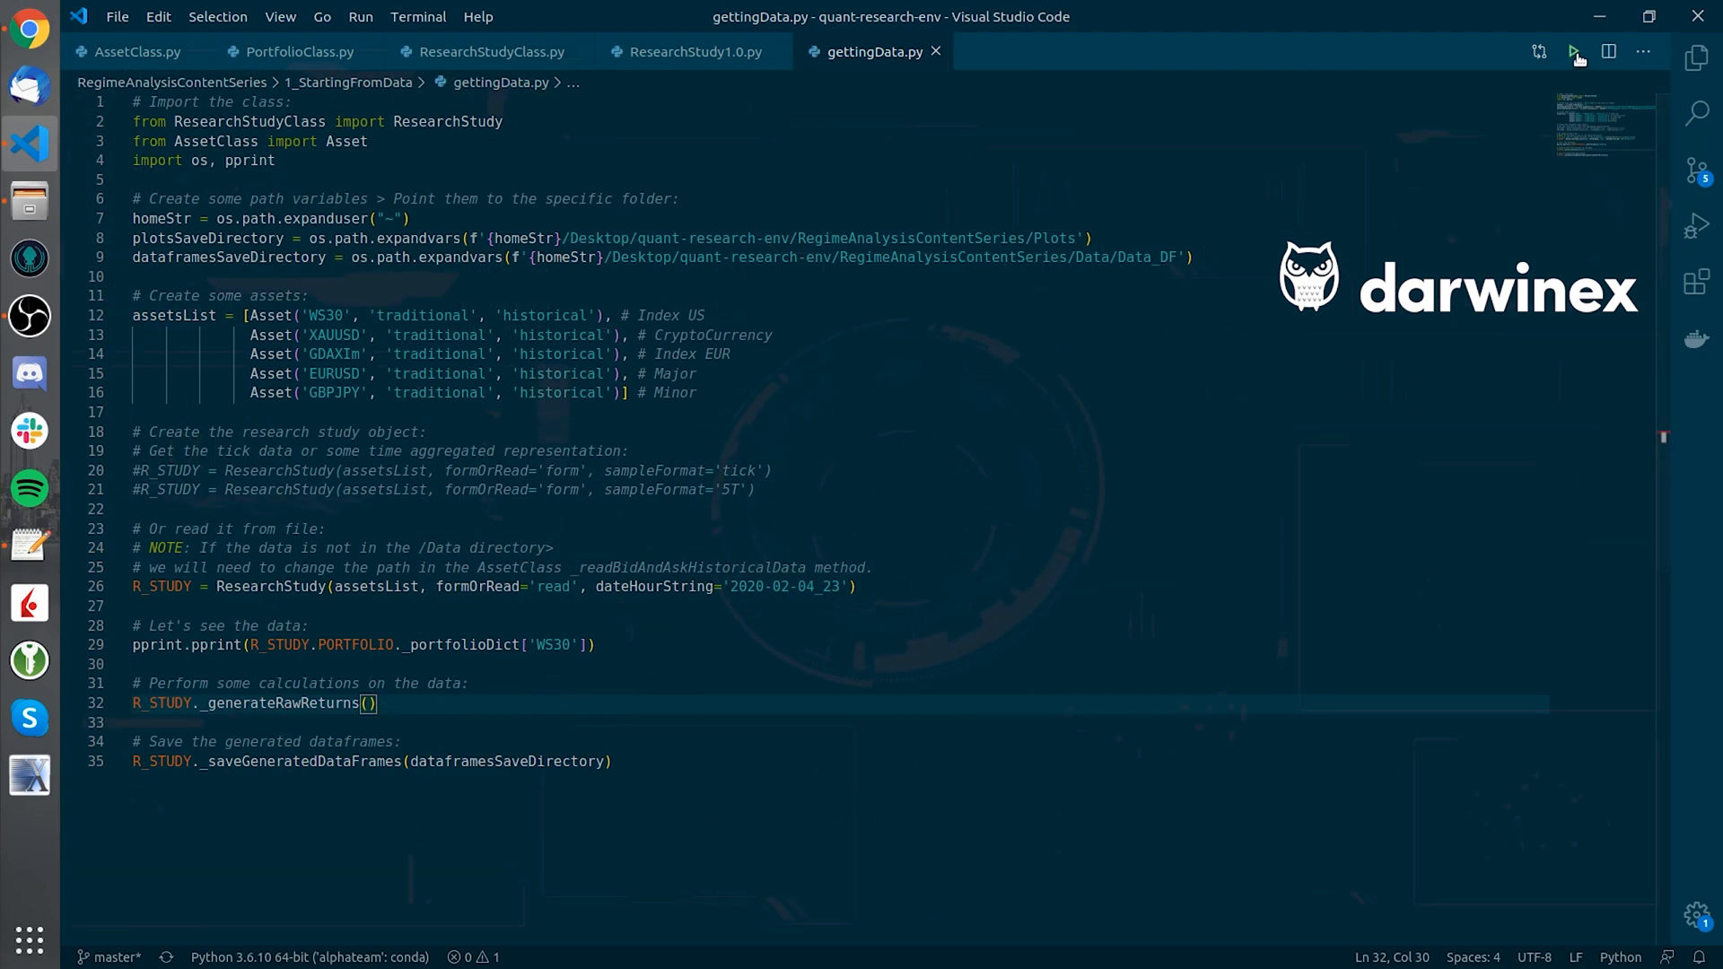
- Run getData.py and inspect WS30's 576-row price table in the terminal
click(1573, 52)
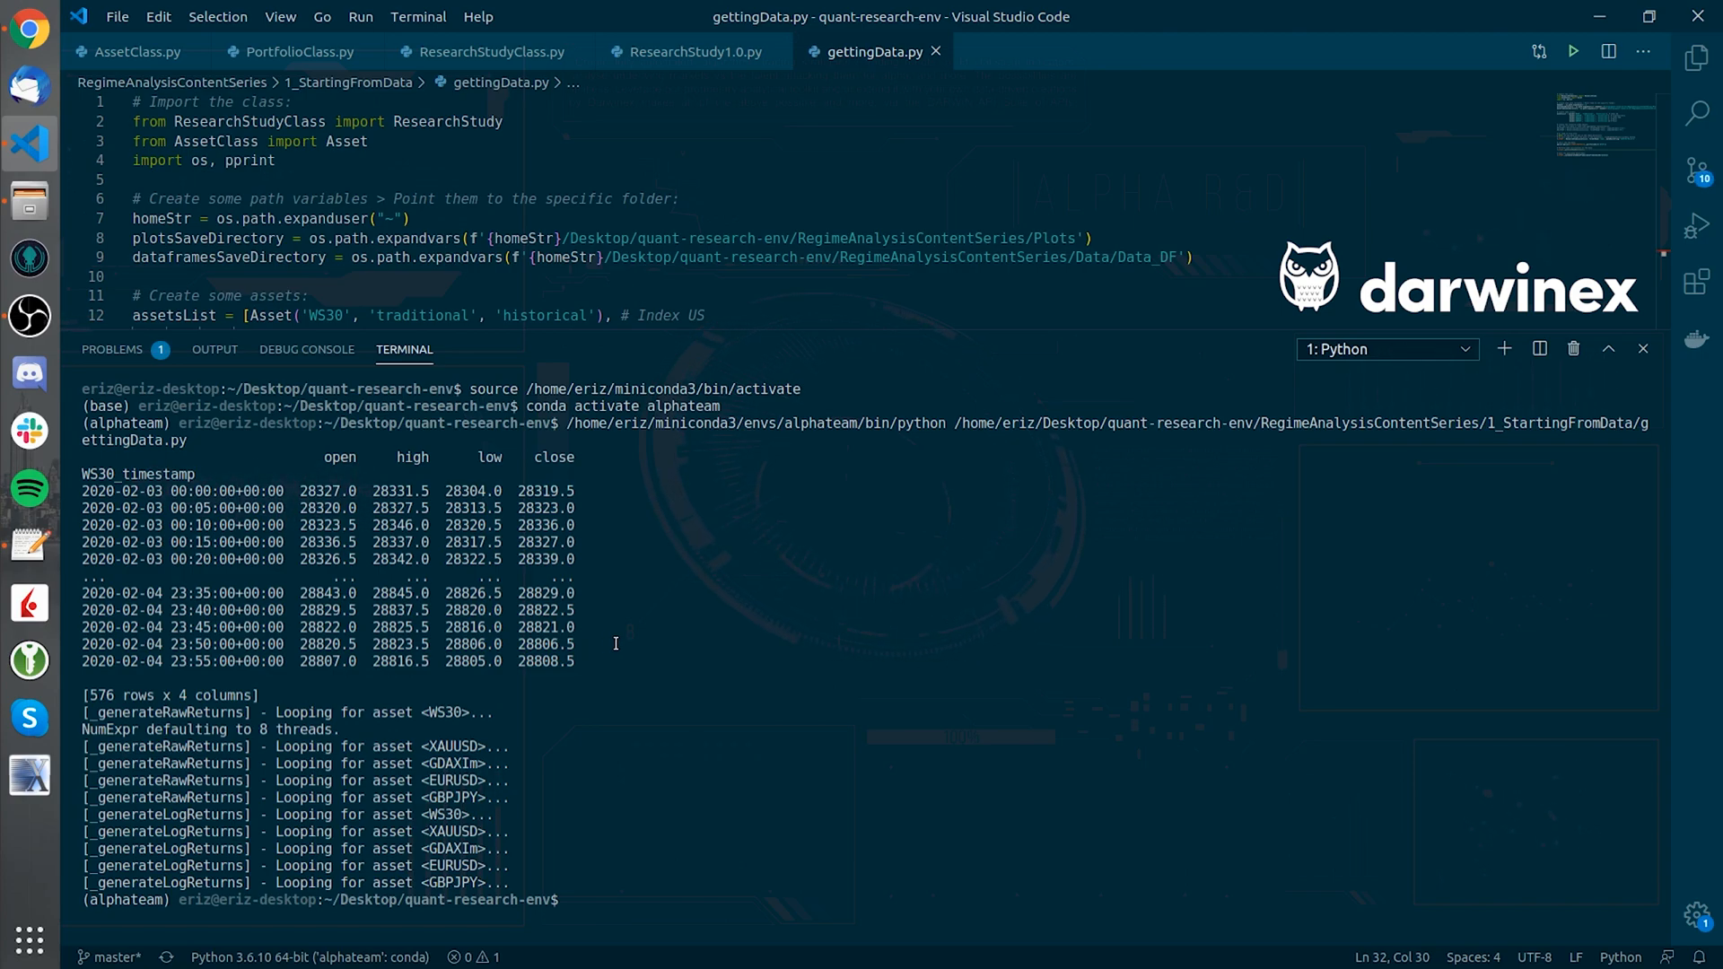
mouse_move(577, 703)
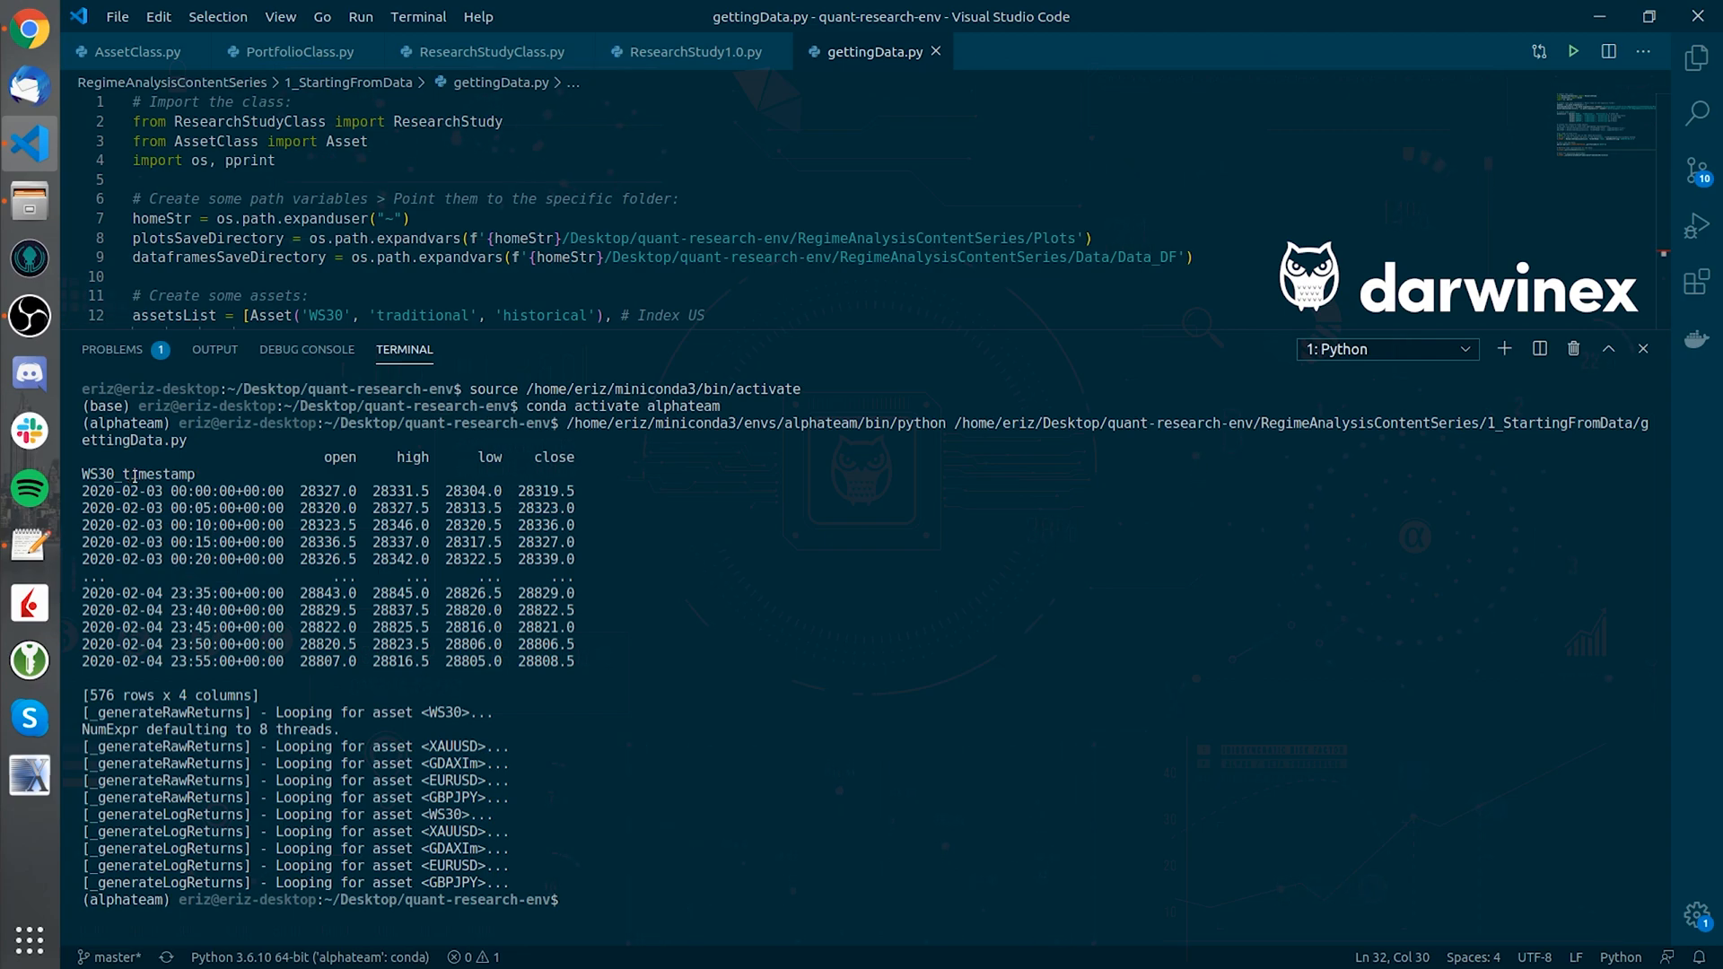
double_click(137, 474)
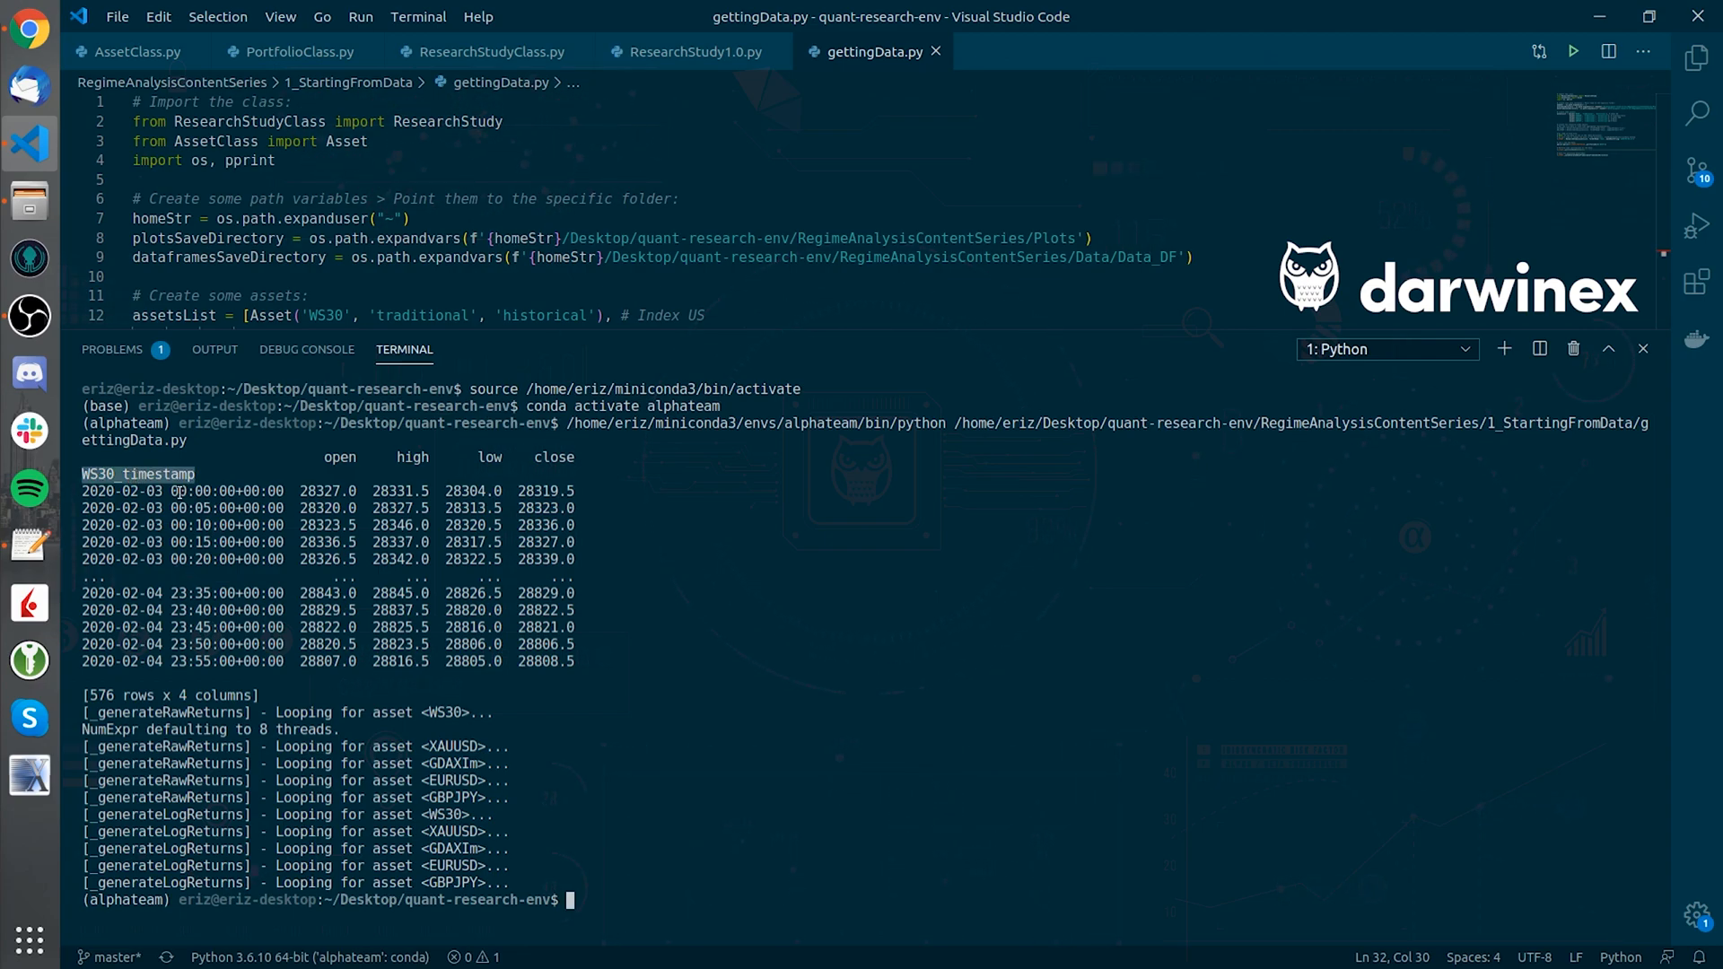
click(549, 743)
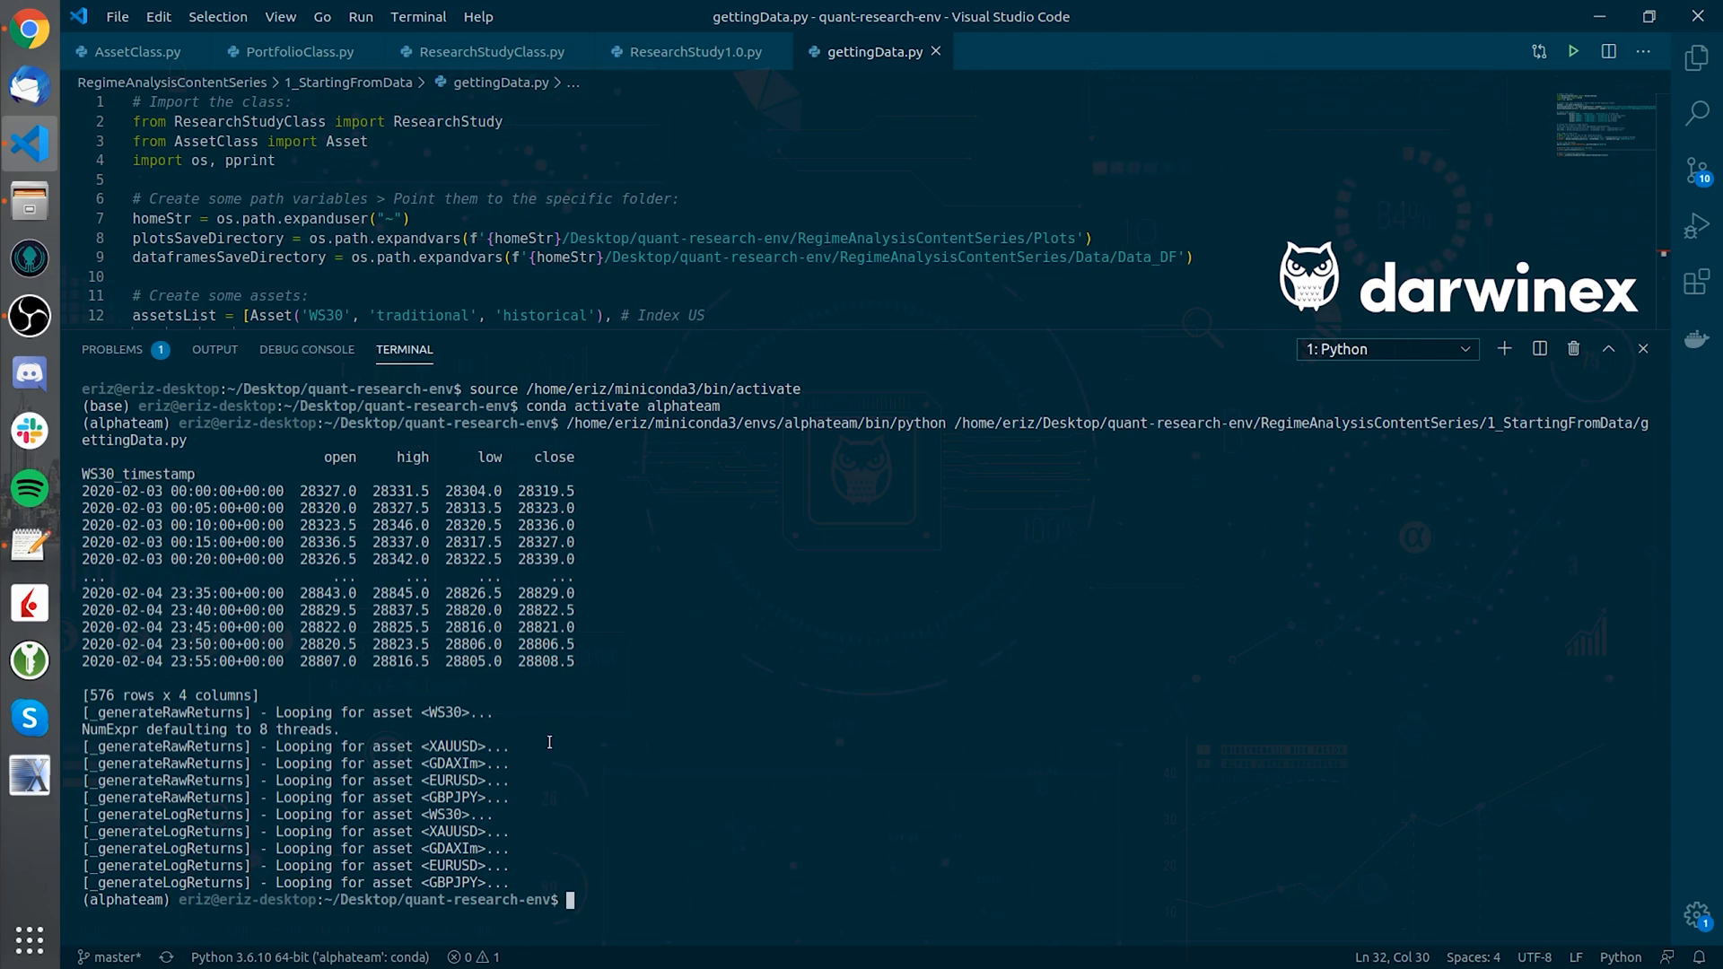
mouse_move(653, 728)
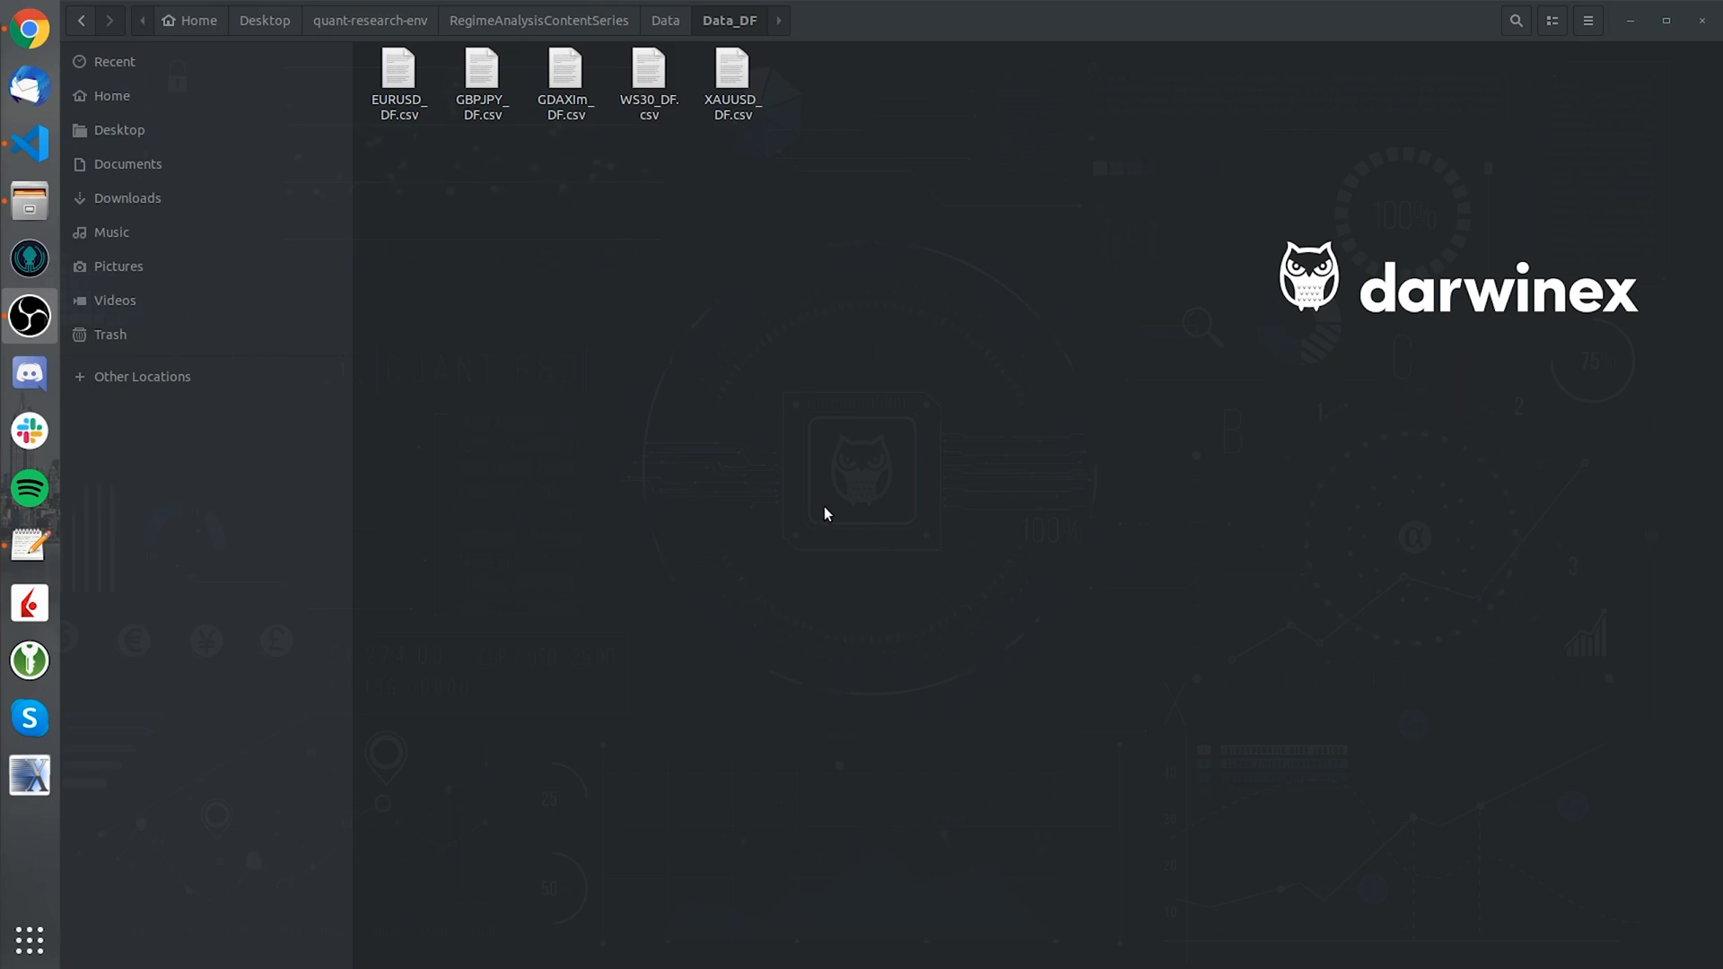
mouse_move(764, 421)
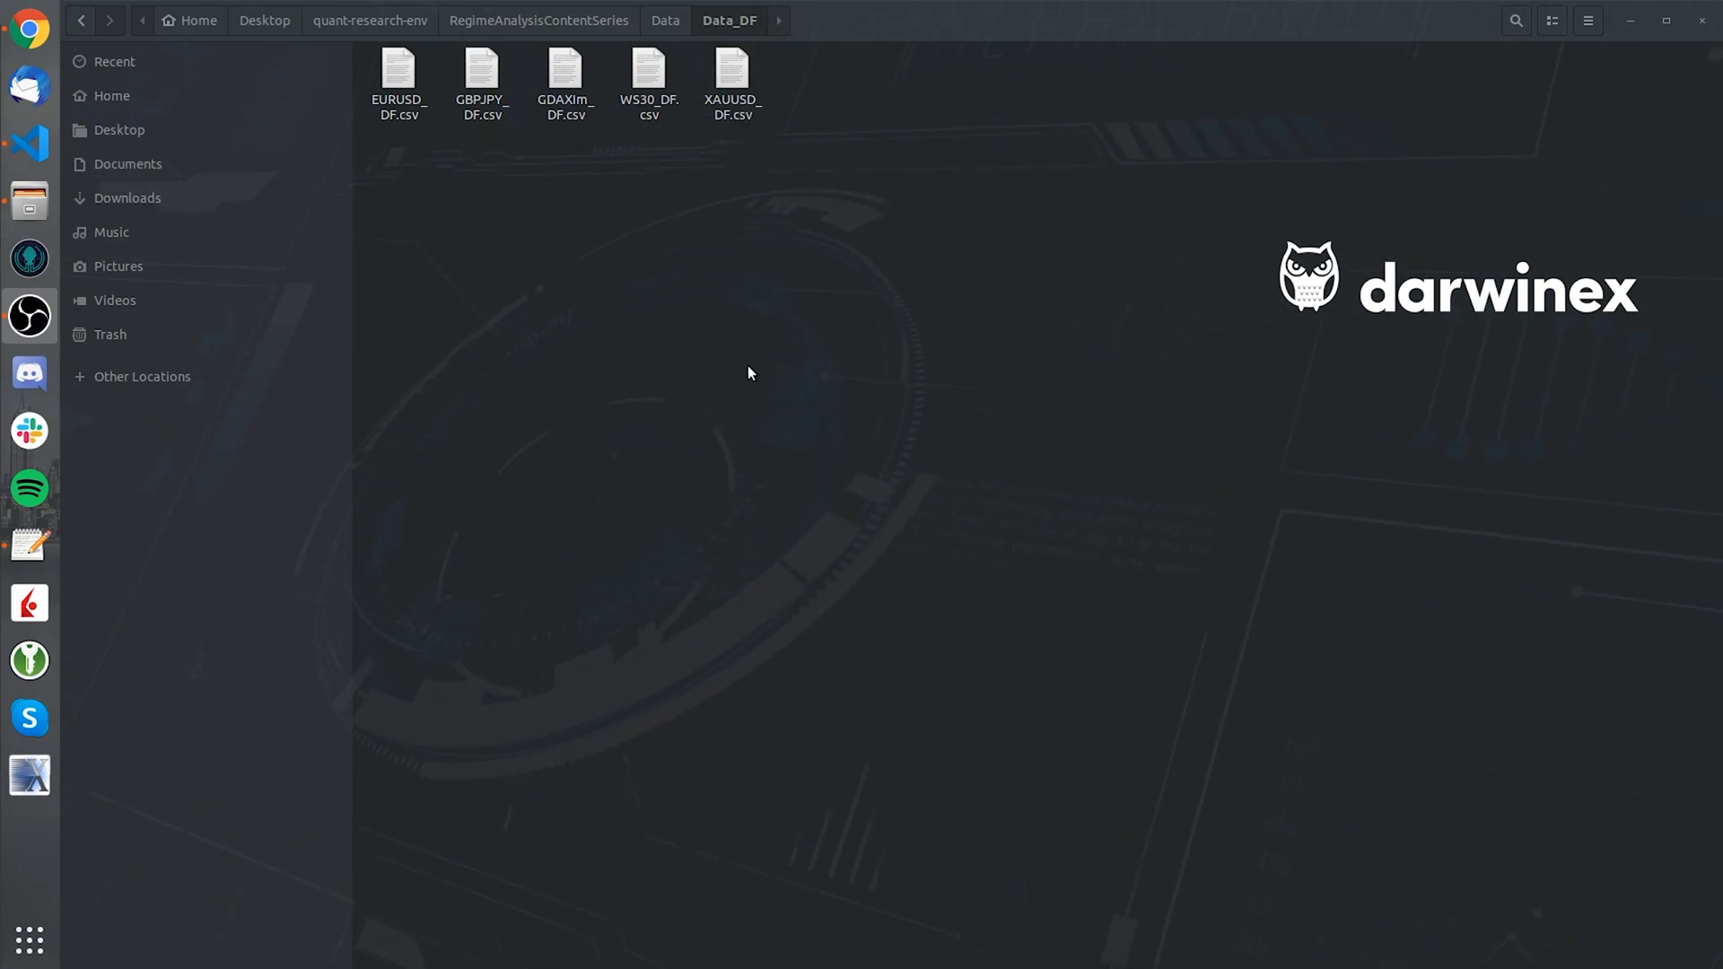
- Return to Visual Studio Code to view getData.py's run output
click(30, 144)
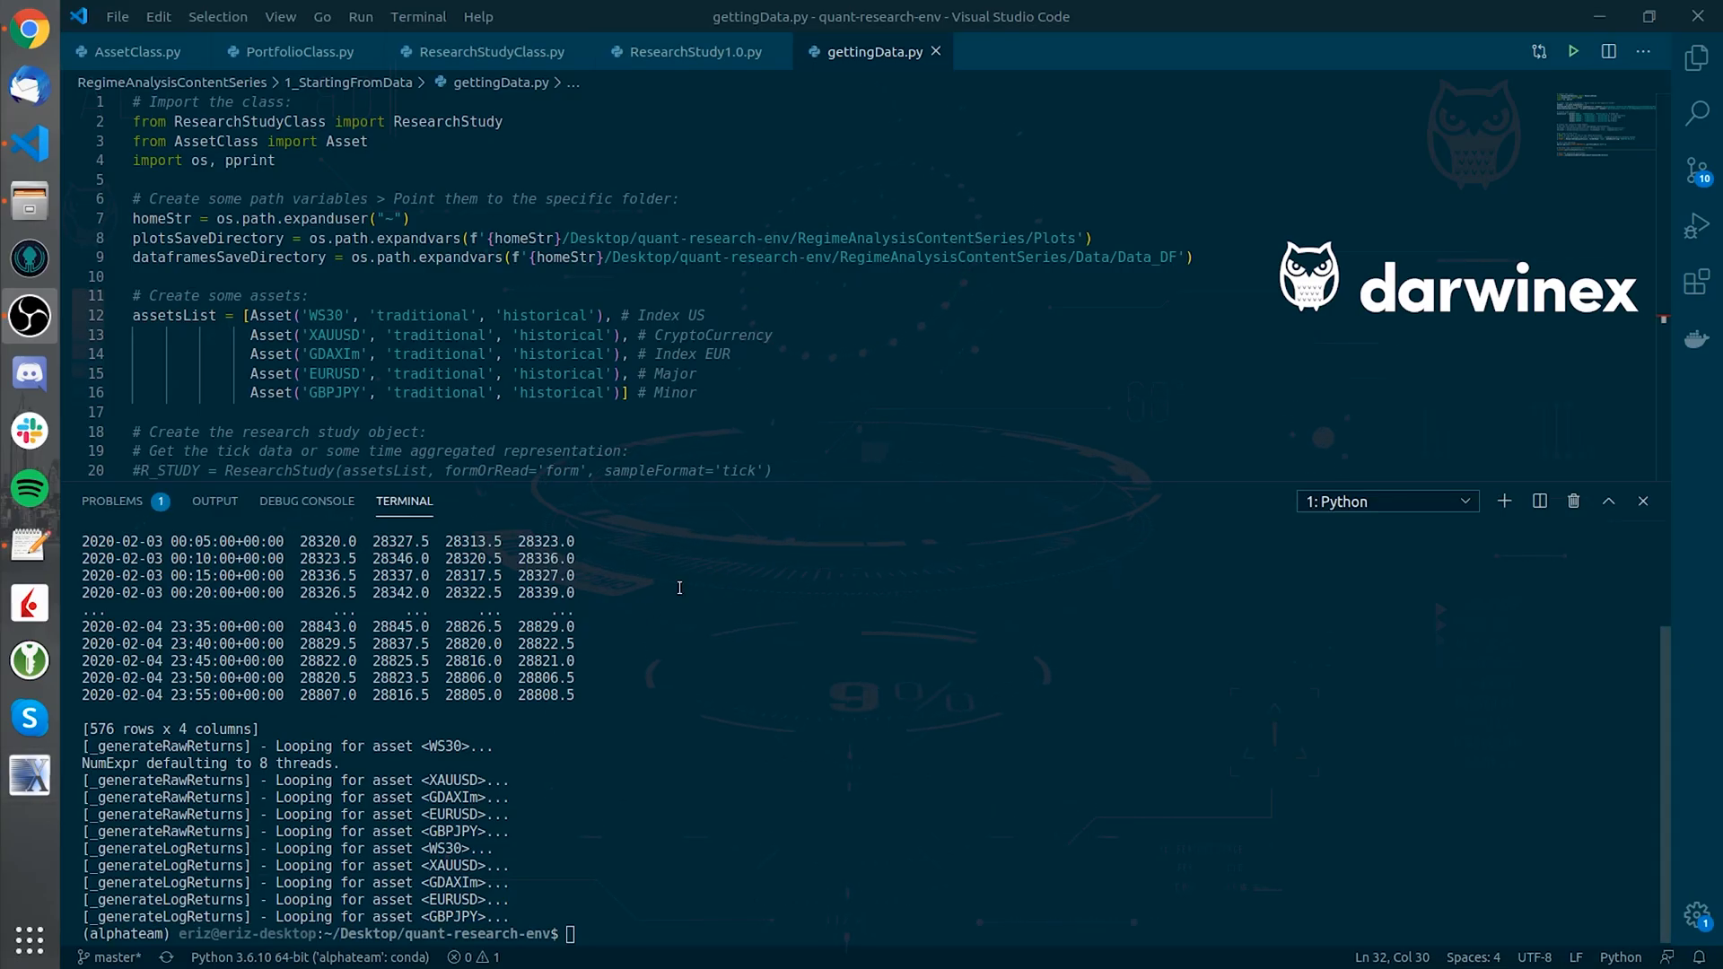